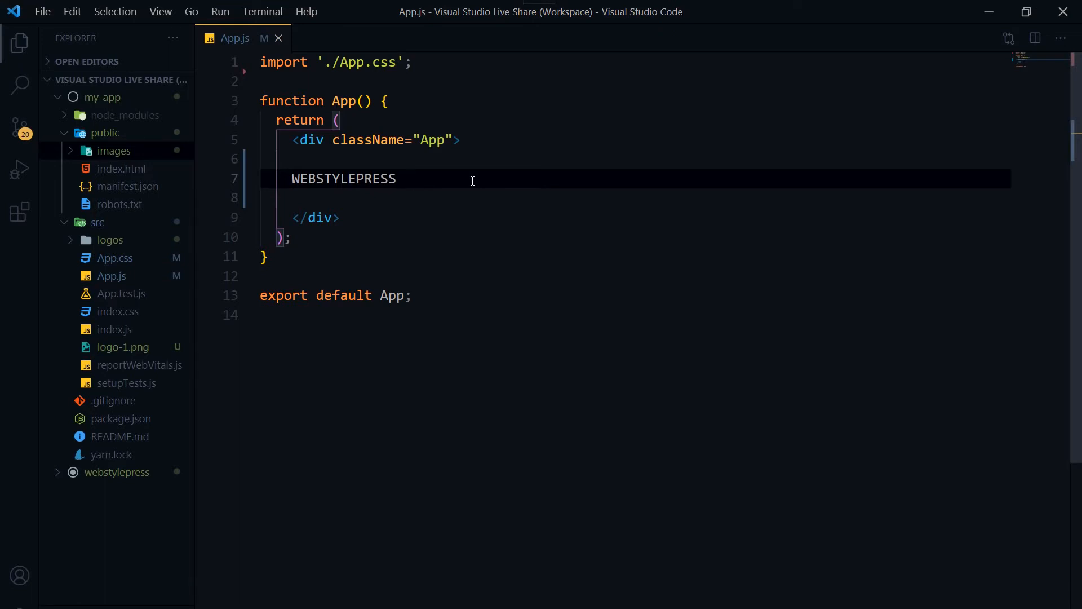
mouse_move(499, 273)
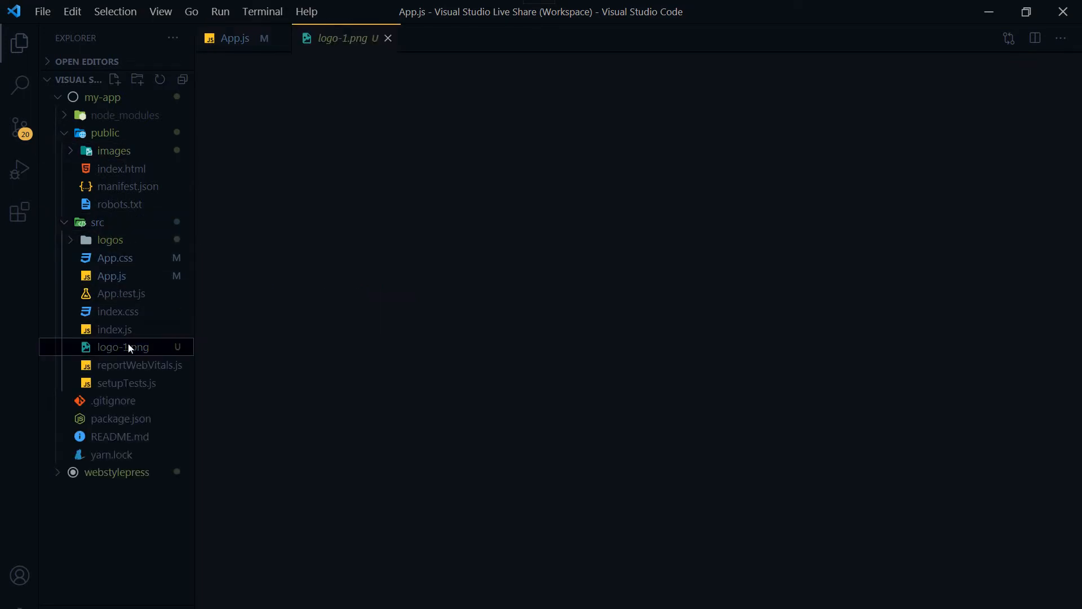
- Preview logo-1.png, return to App.js and delete the WEBSTYLEPRESS placeholder text
click(123, 347)
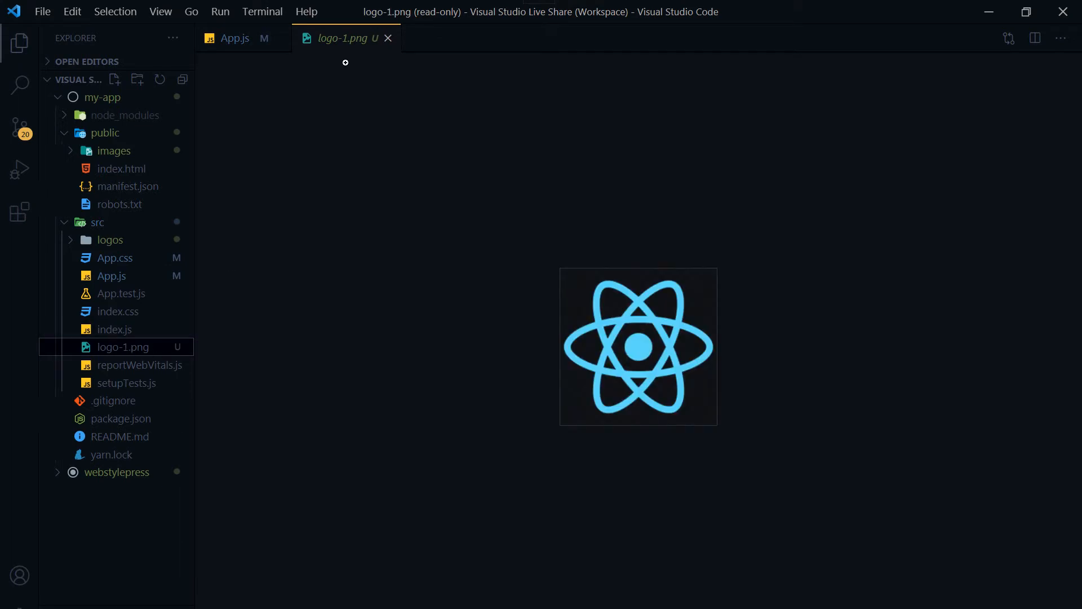
click(235, 39)
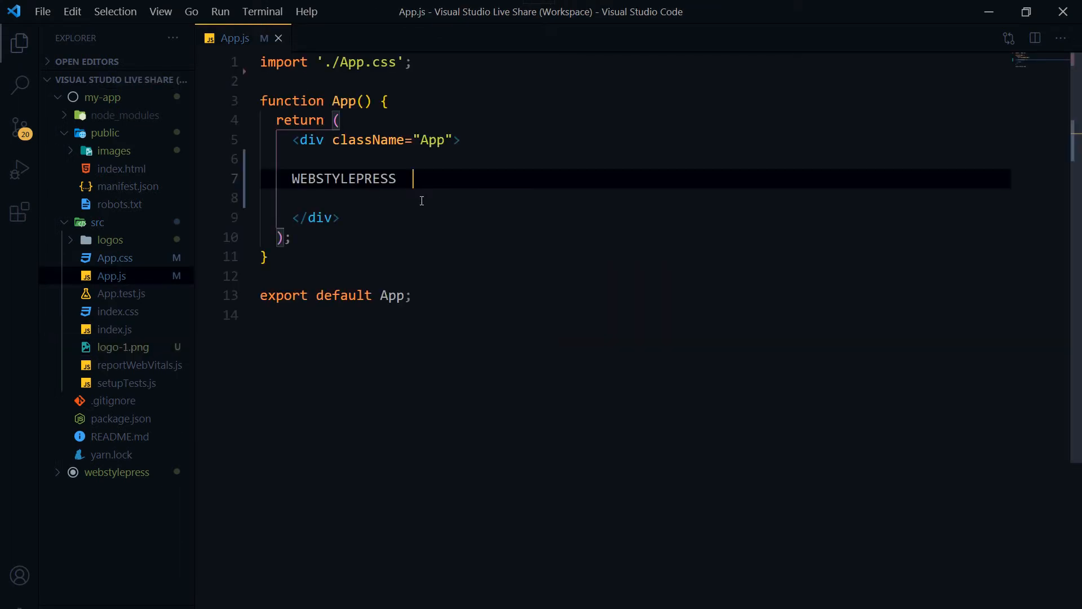
key(Backspace)
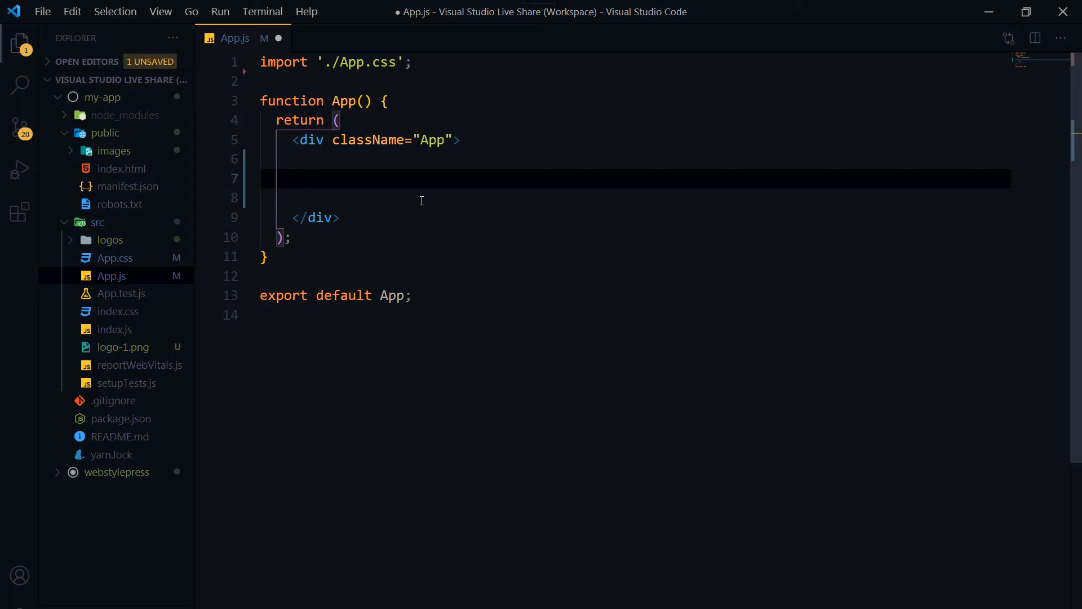
- Add <img src="./logo-1.png" className="logo" alt="" /> inside the App component
text(<img src=")
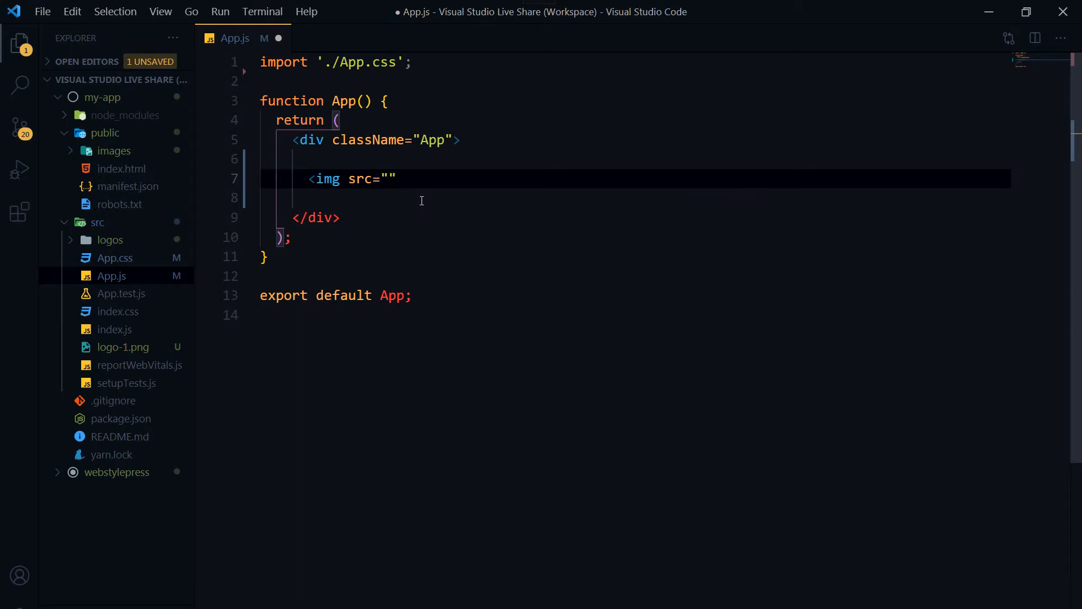
text(cla)
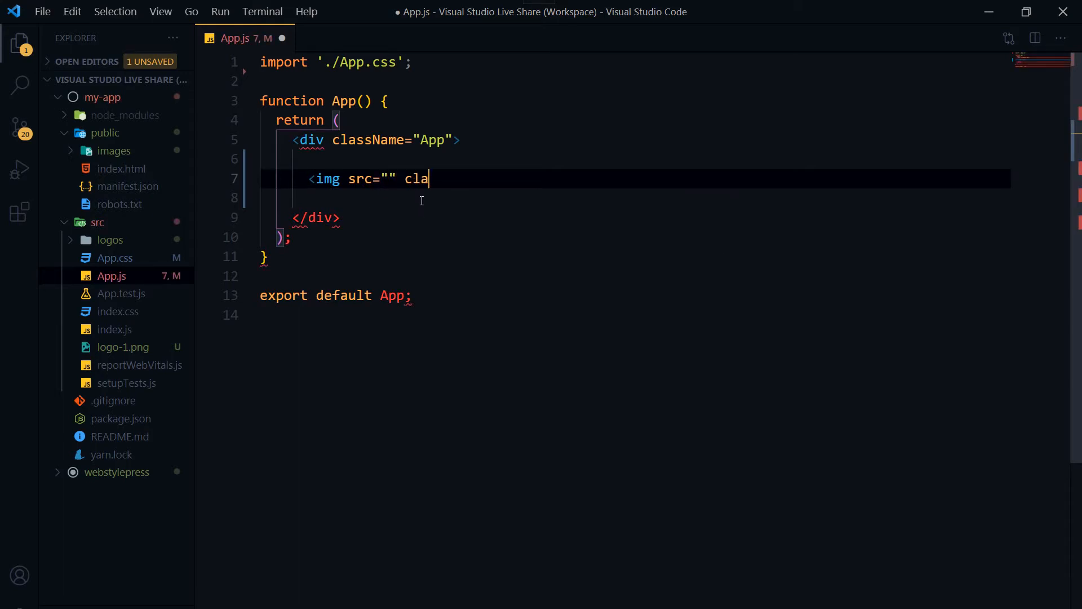
text(ssName)
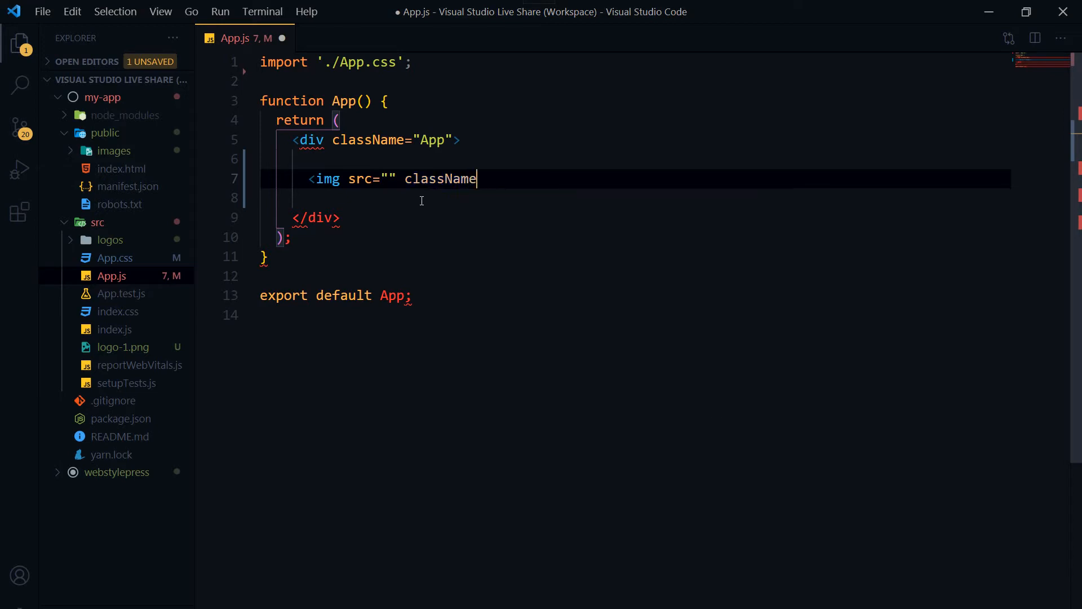
text(="")
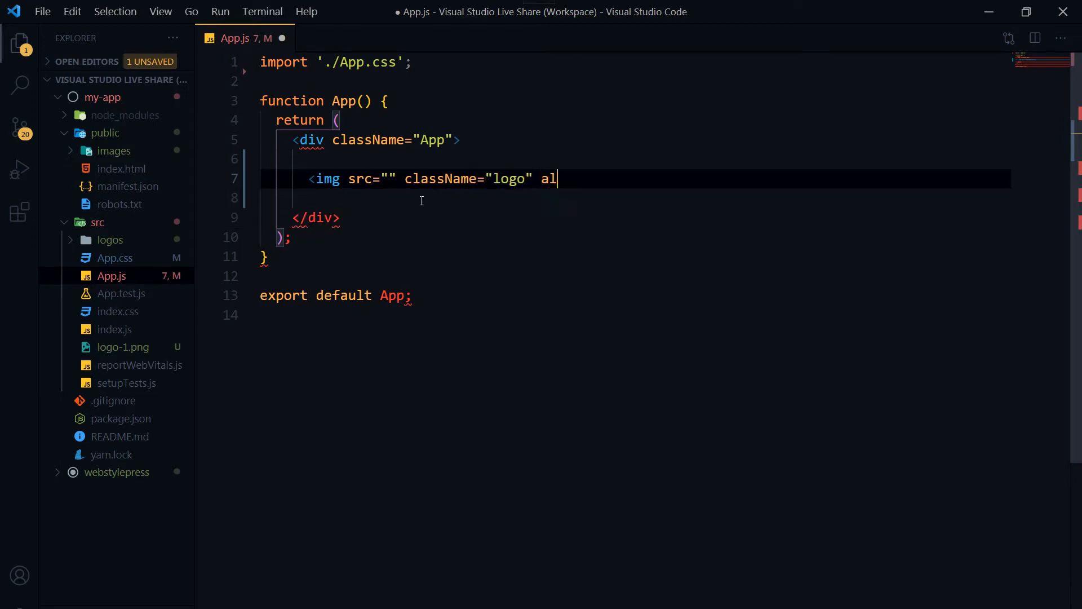
text(t="" />)
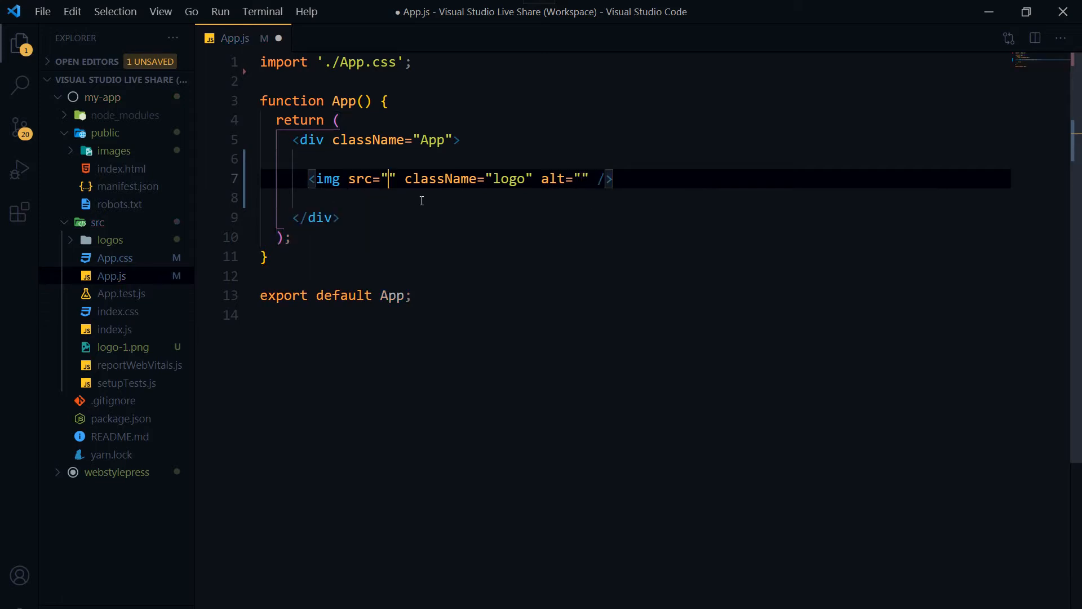
text(.)
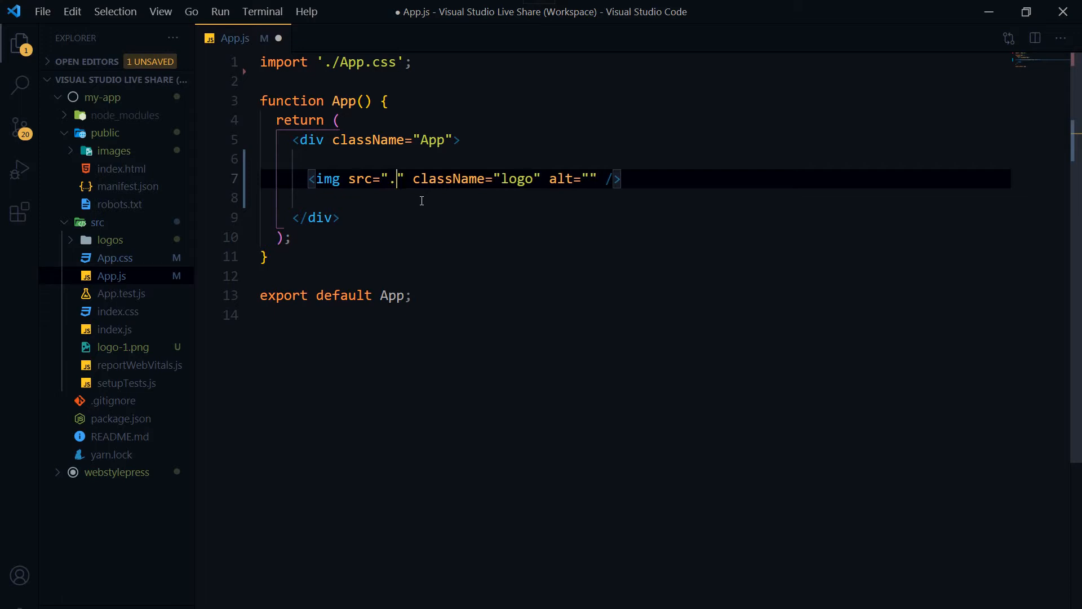
text(/)
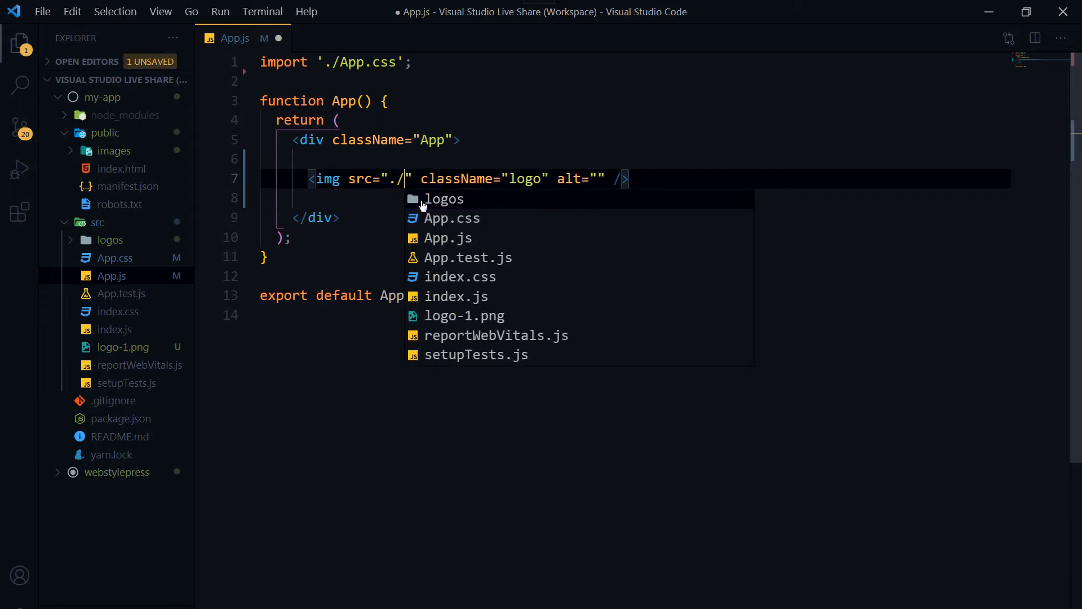
text(logo-1.png)
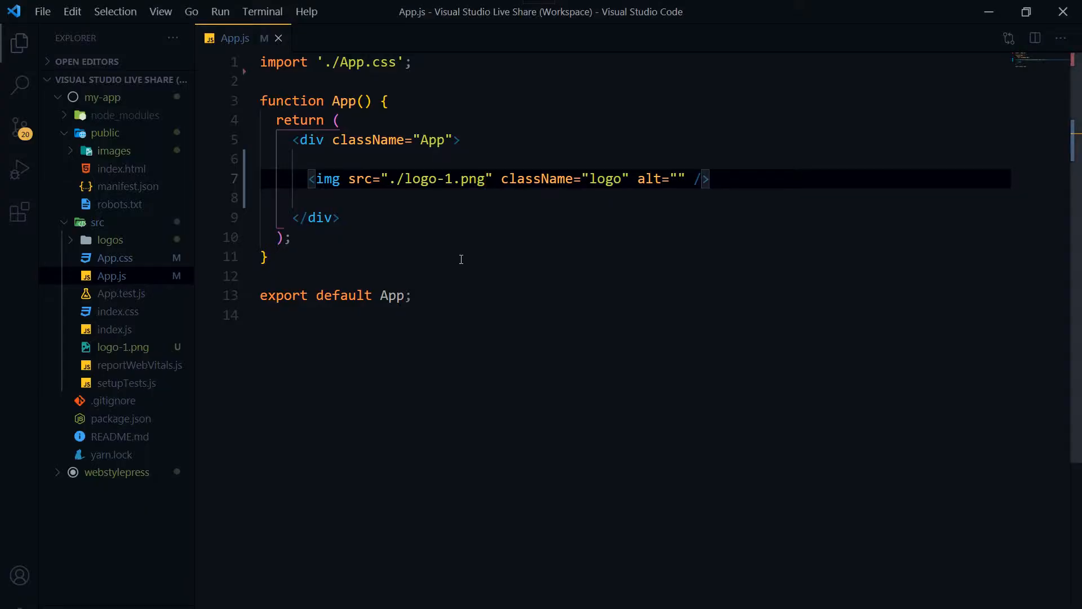
- Comment out the new img tag line with Ctrl+/
triple_click(484, 179)
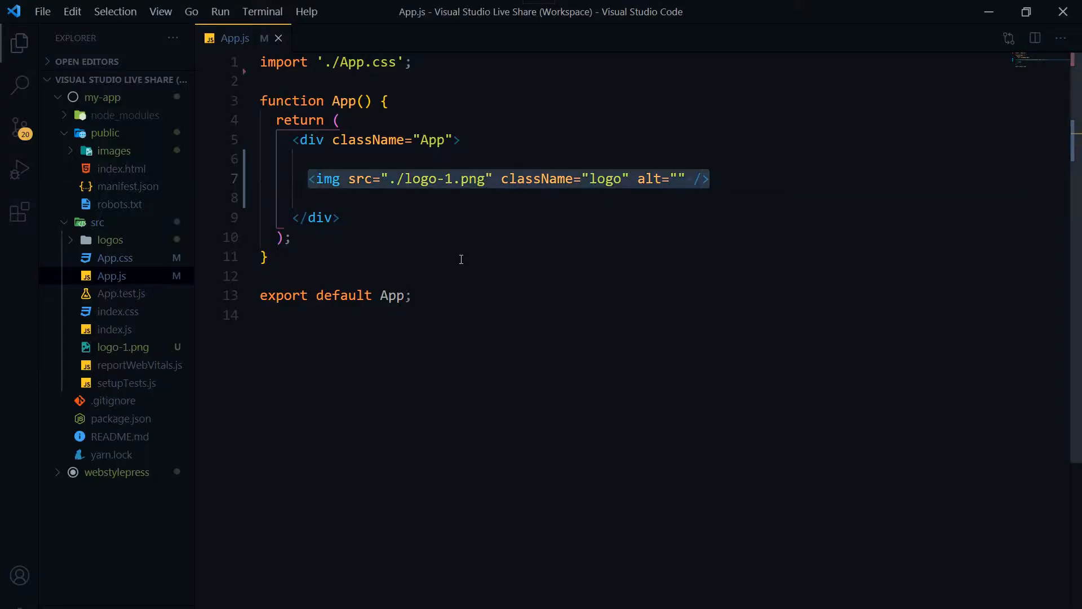
key(Ctrl+/)
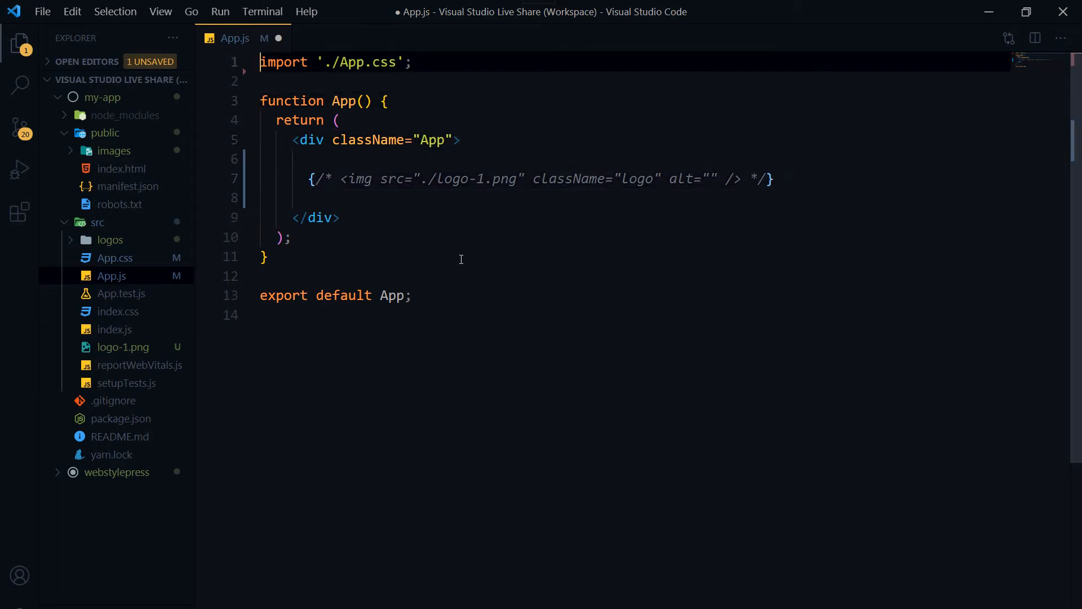
- Add import logo from './logo-1.png'; as the first line of App.js
key(Enter)
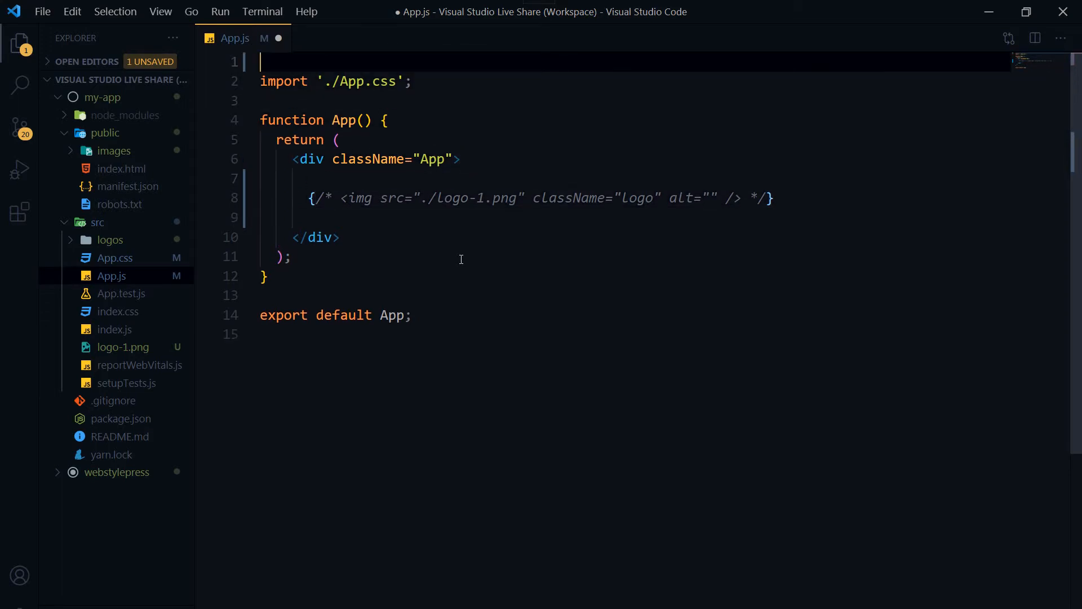
text(import)
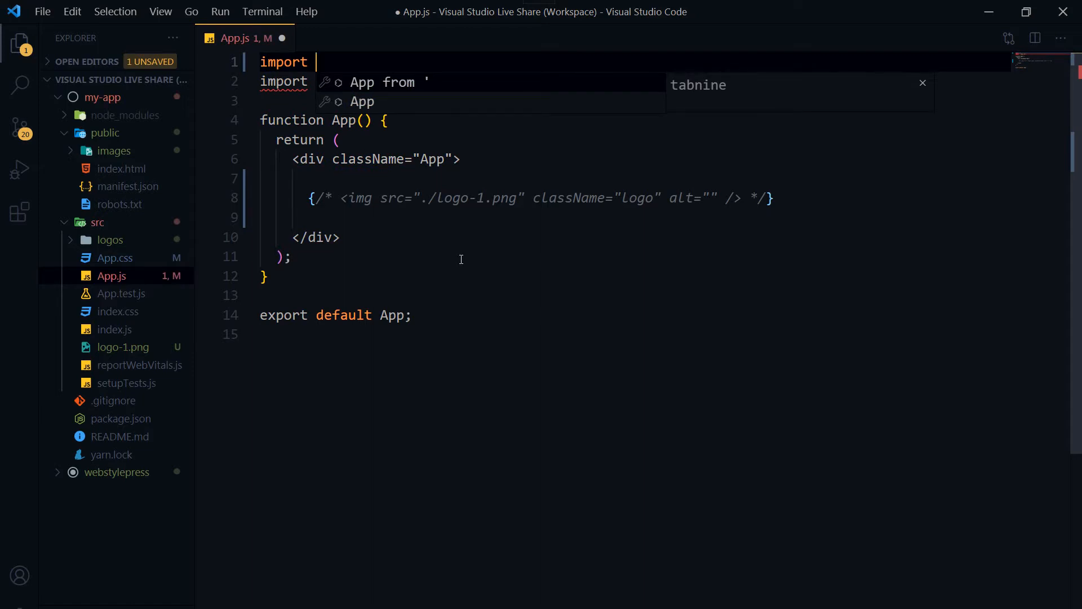
text(logo from '.)
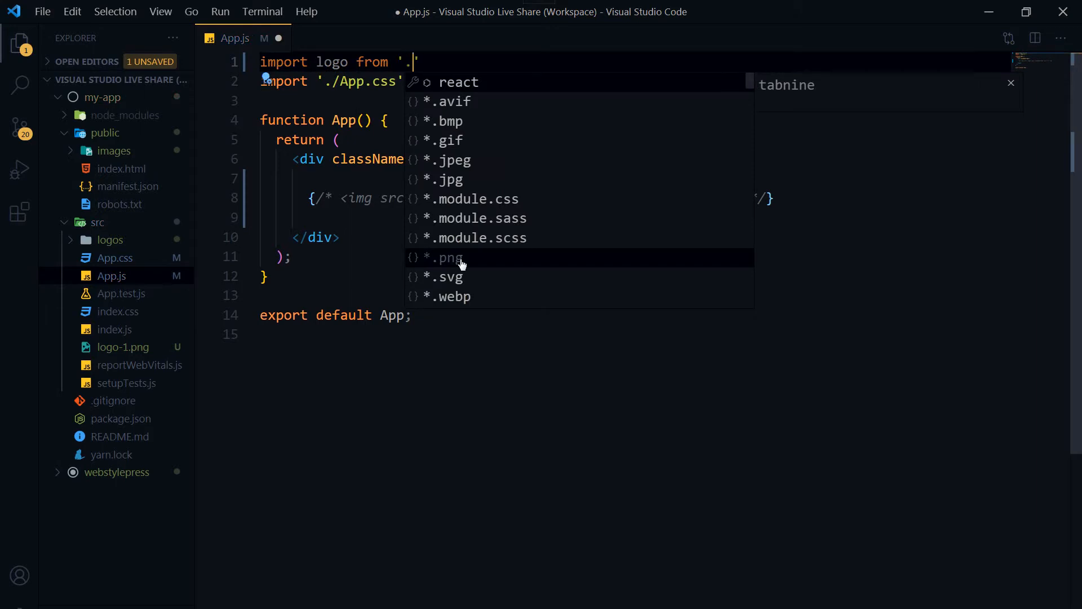
text(/)
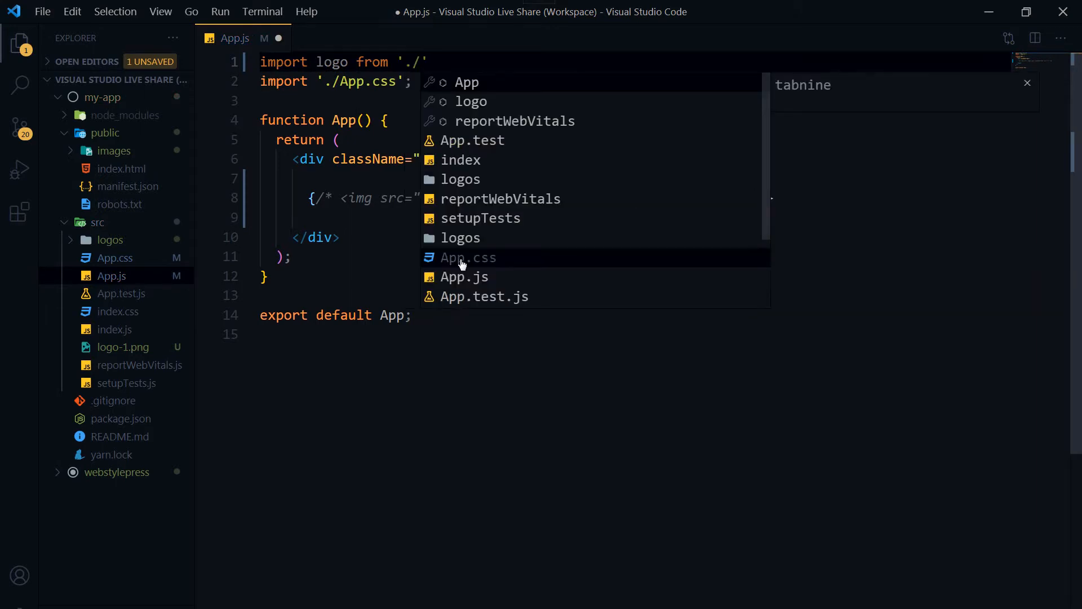
text(logo)
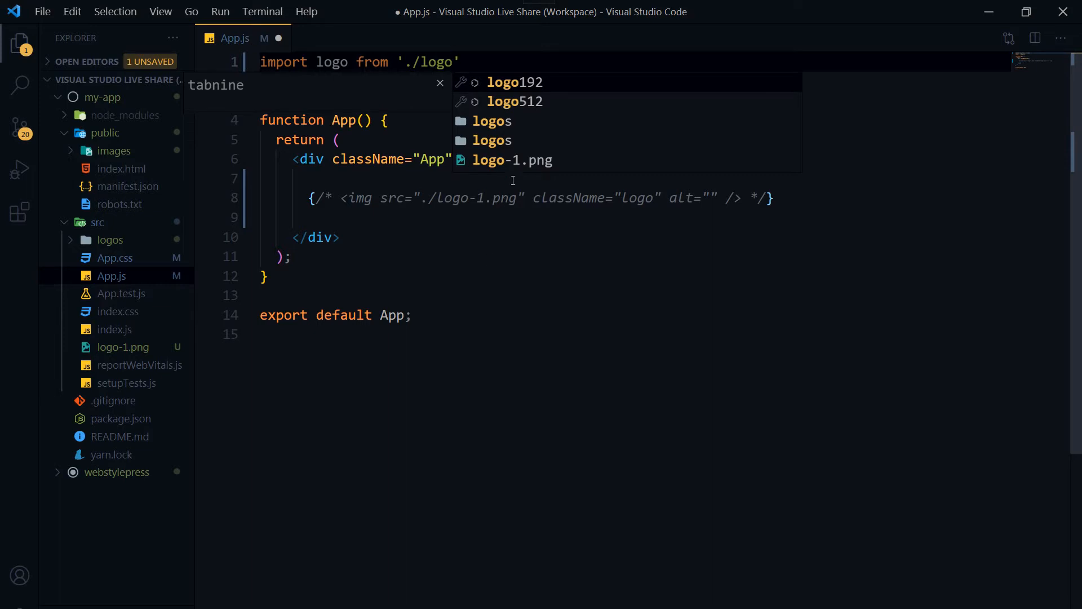
click(512, 160)
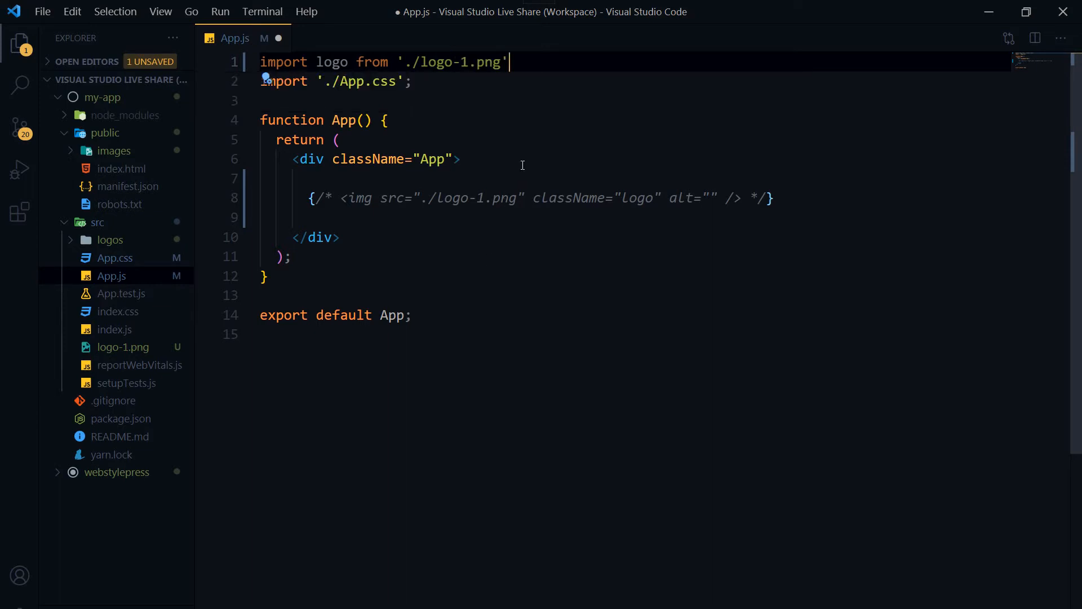
text(;)
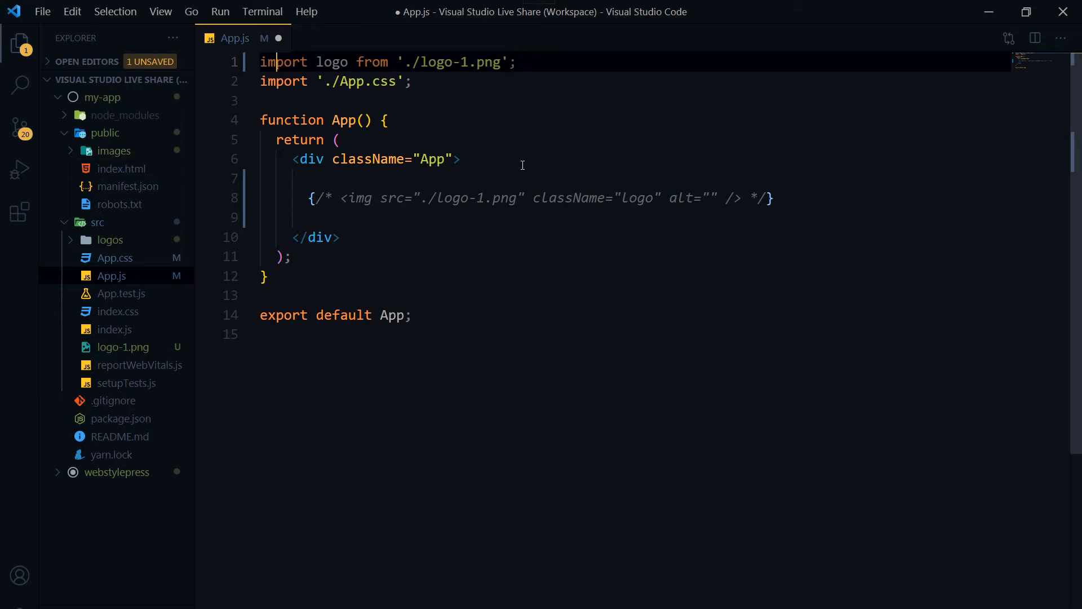
- Uncomment the img tag, replace its src string with {logo}, and save App.js
double_click(332, 62)
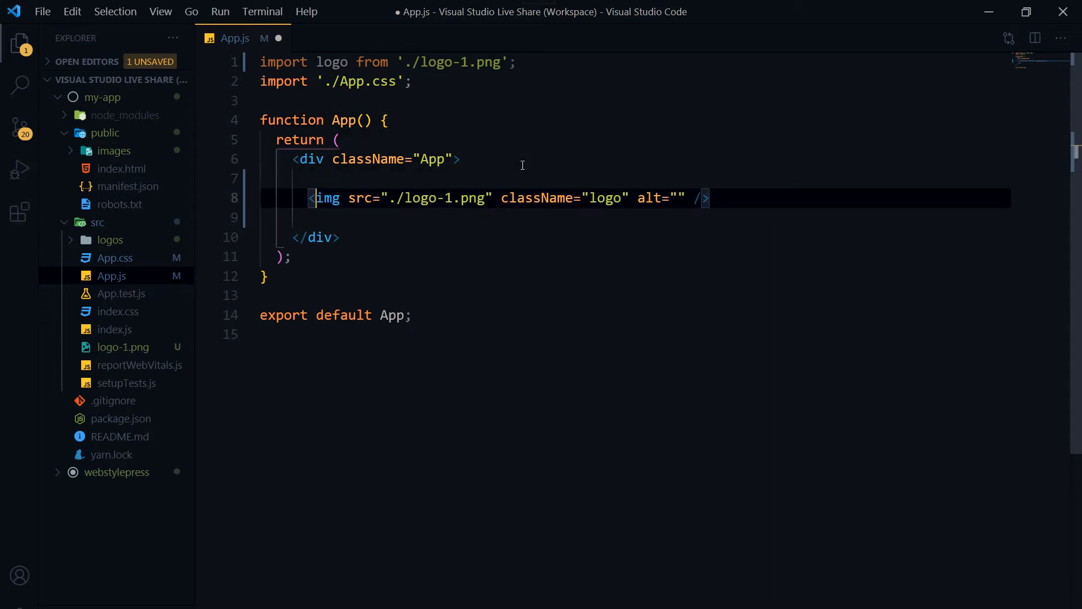
double_click(432, 199)
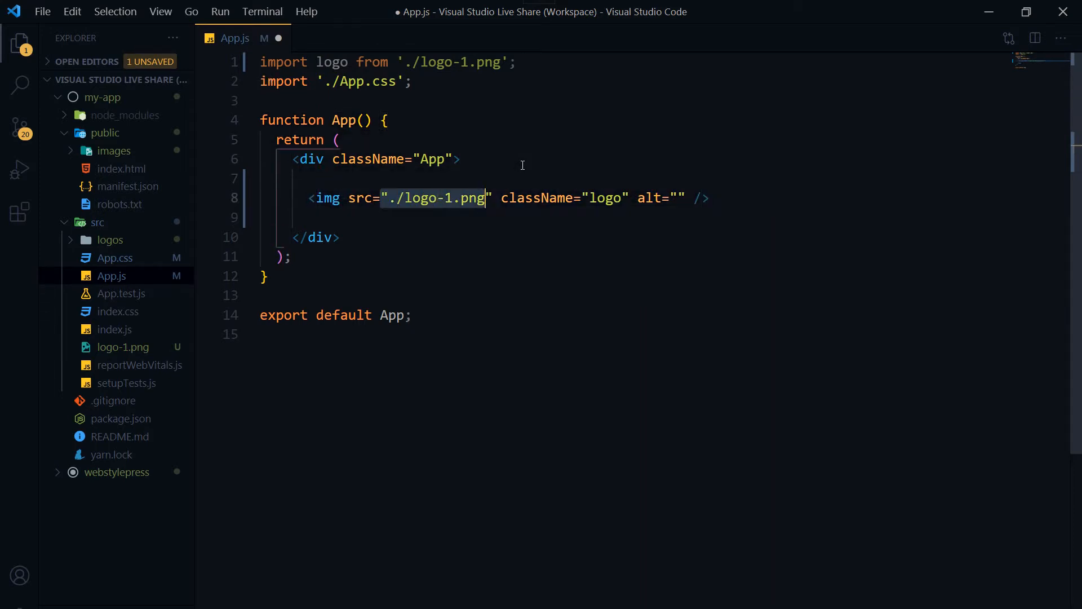
text({logo})
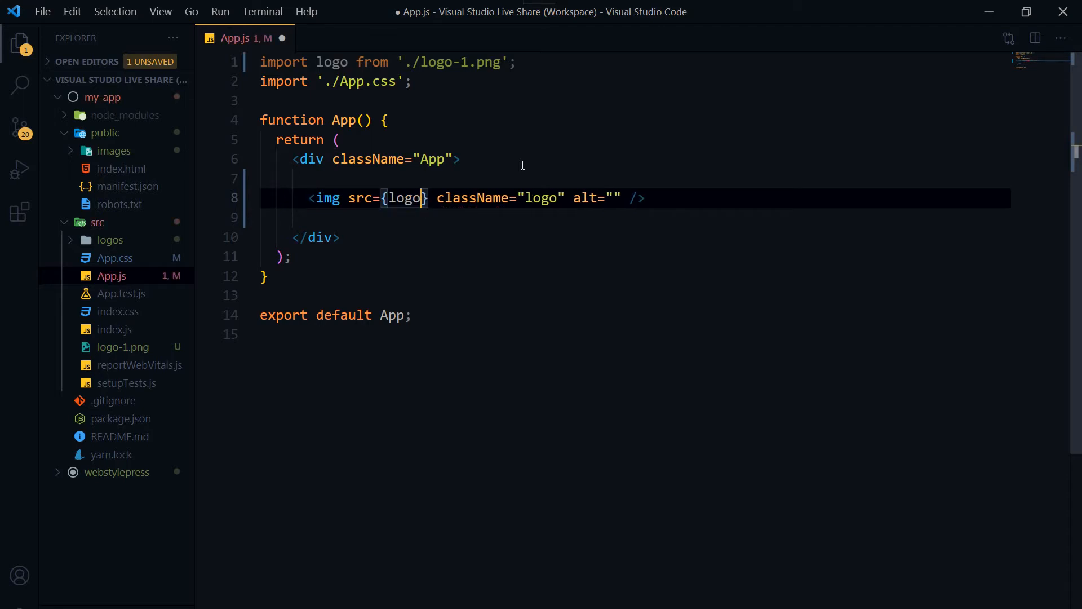
key(ctrl+s)
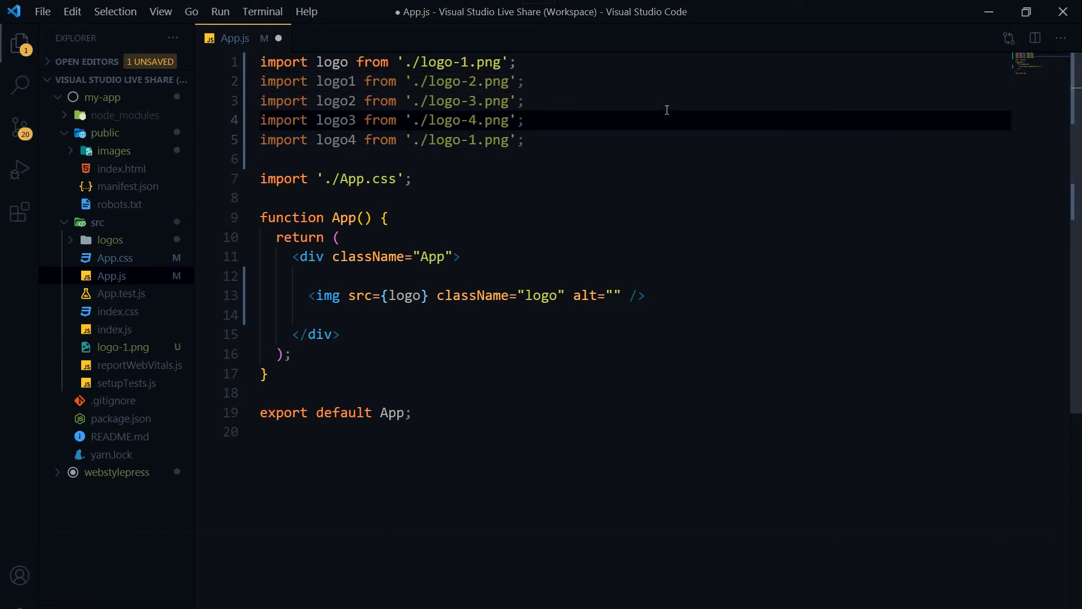
- Select the logo import line after the extra logo1–logo4 imports are removed
click(468, 81)
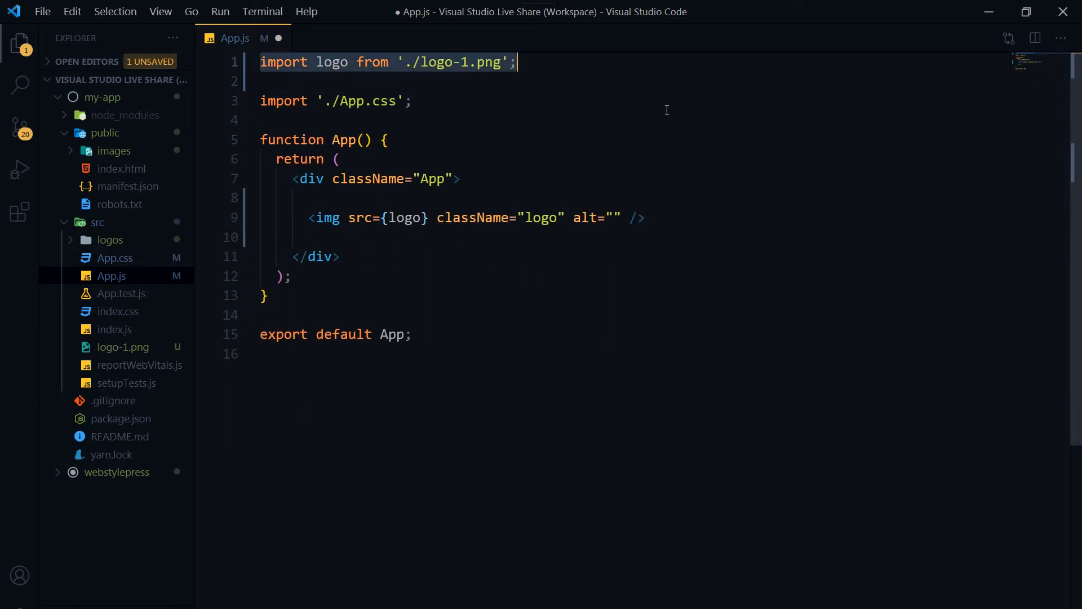
- Comment out the logo import and img tag, save App.js, and expand the src/logos folder
key(ctrl+/)
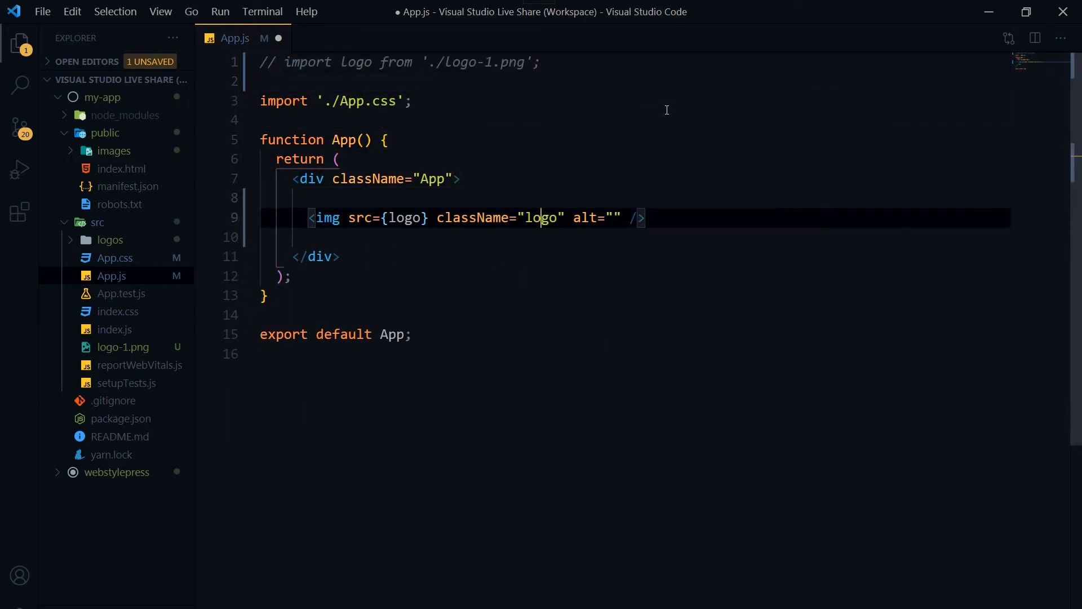
key(ctrl+/)
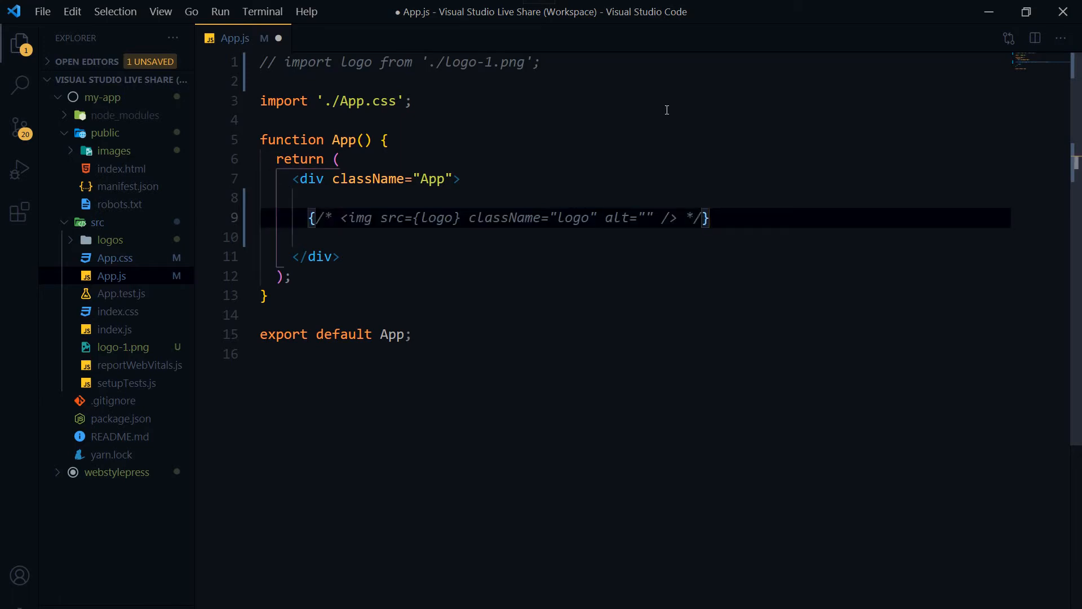
key(ctrl+s)
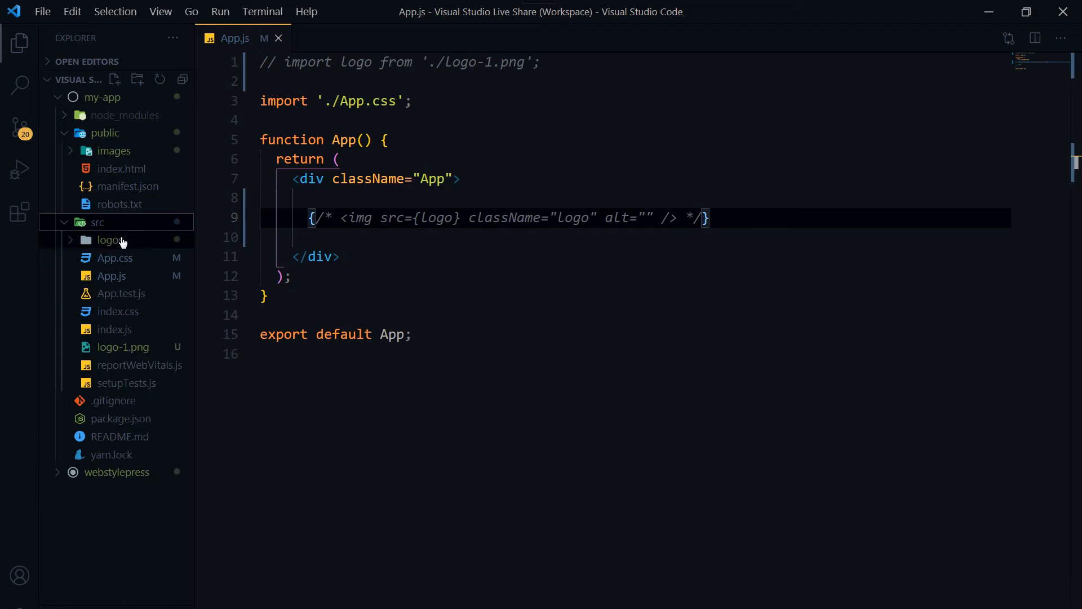
click(110, 239)
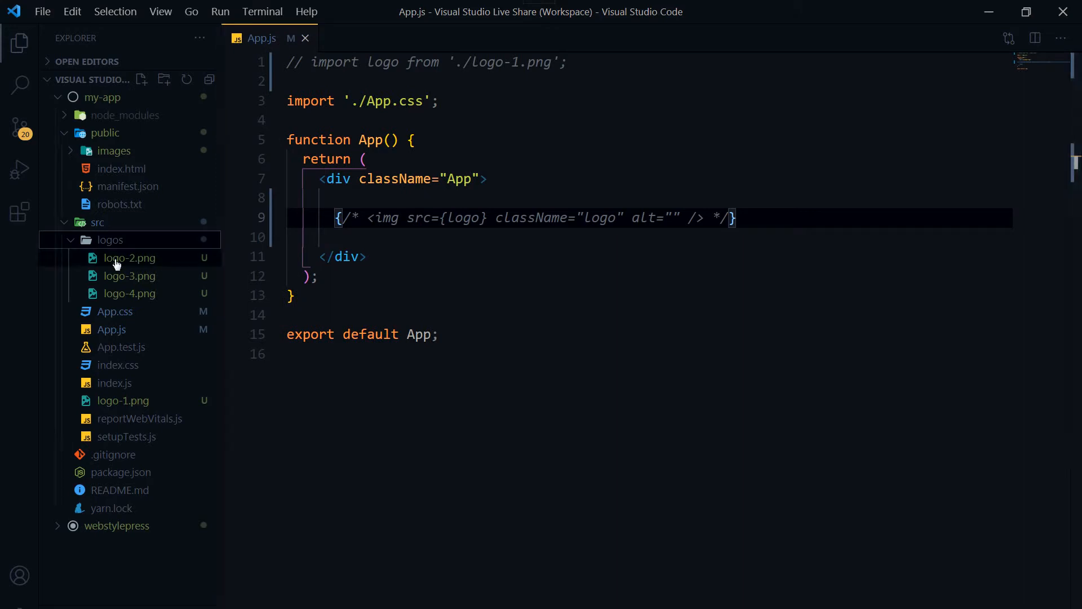
mouse_move(137, 266)
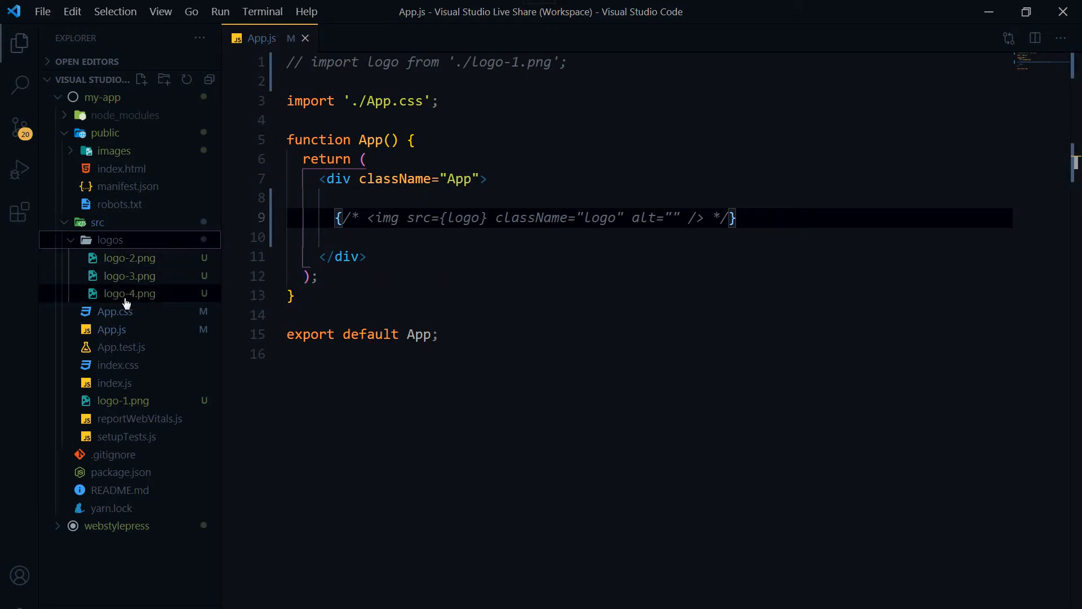
mouse_move(130, 294)
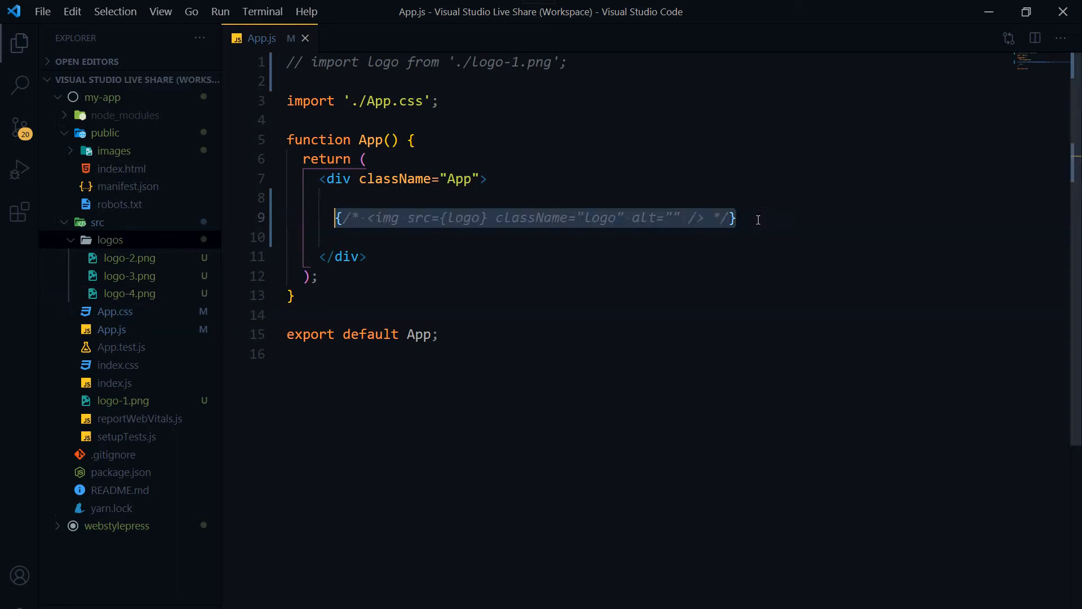
- Uncomment the img tag and set its src to "./logos/logo-2.png"
key(Ctrl+/)
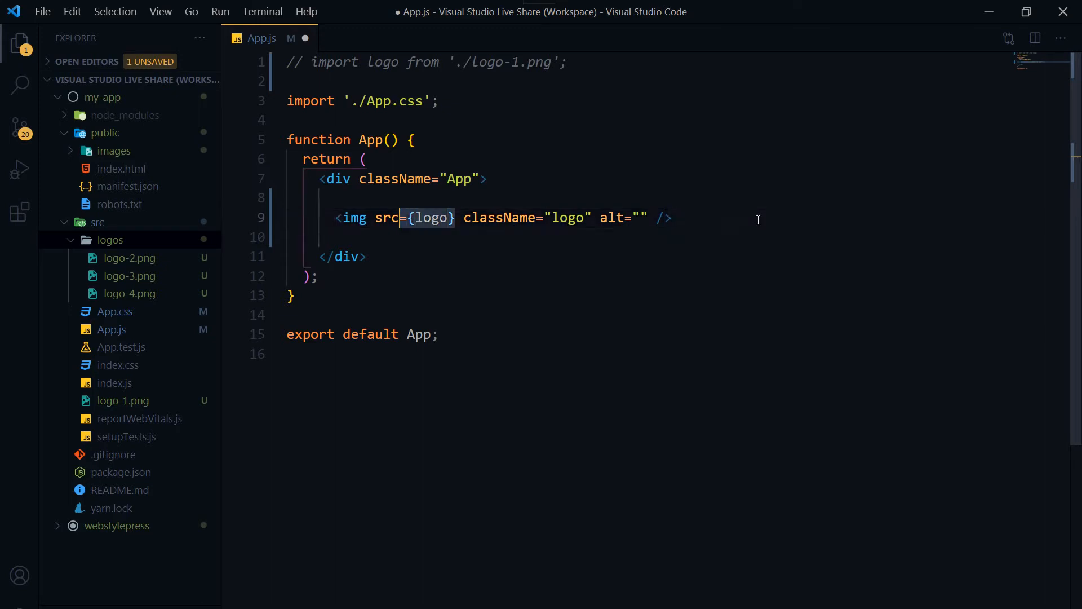
text("")
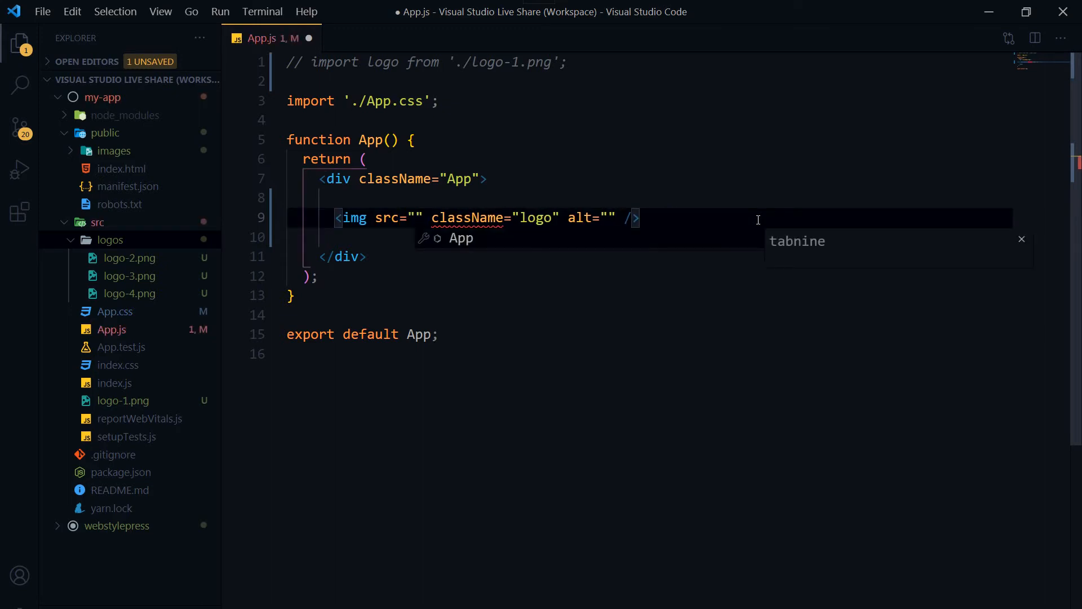
text(.)
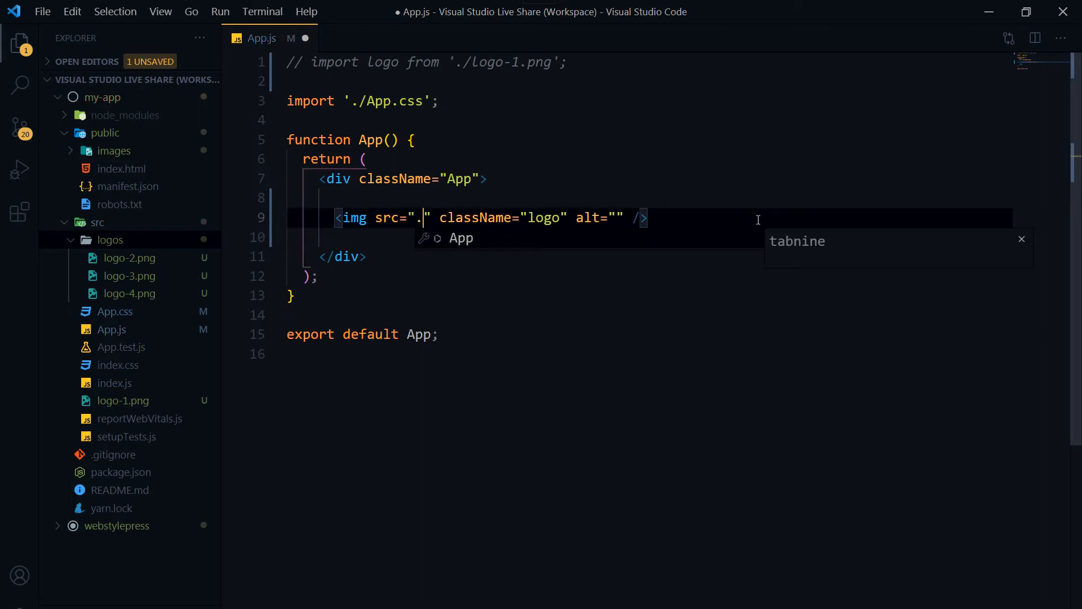
text(/logo)
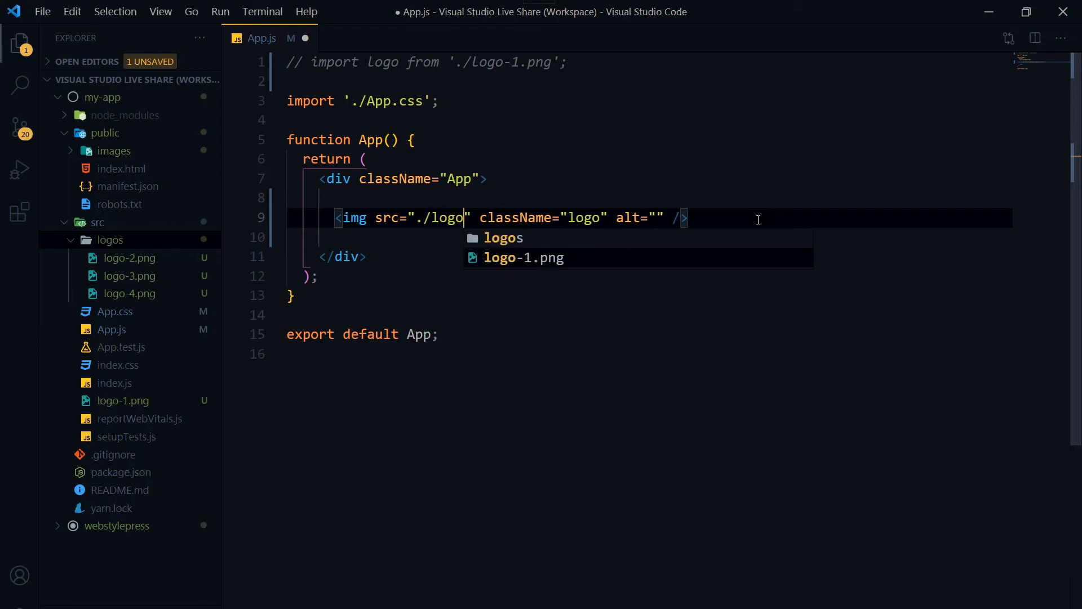
text(s/)
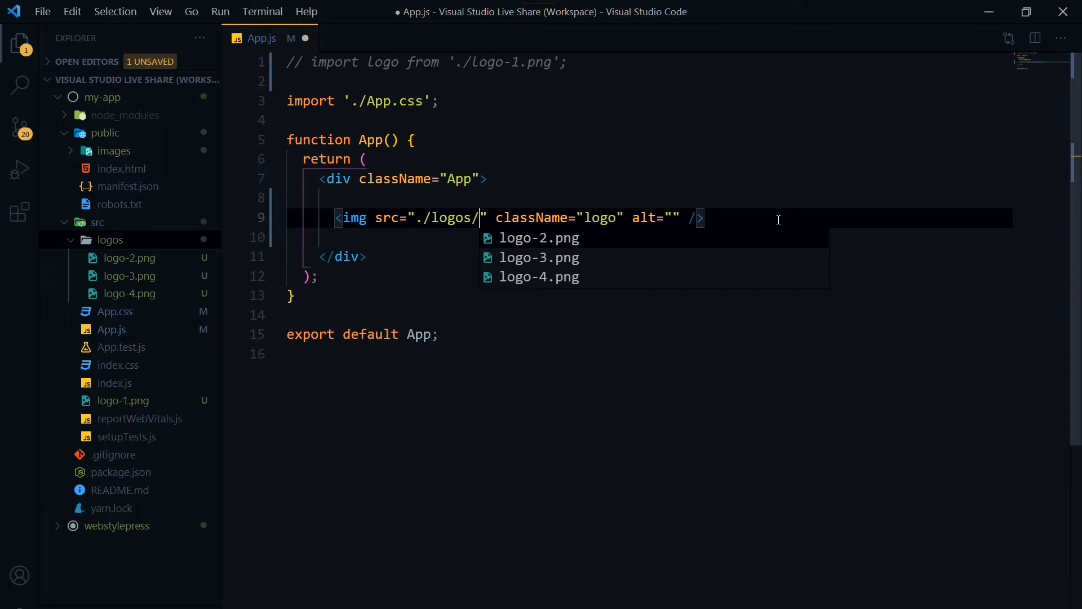
click(539, 237)
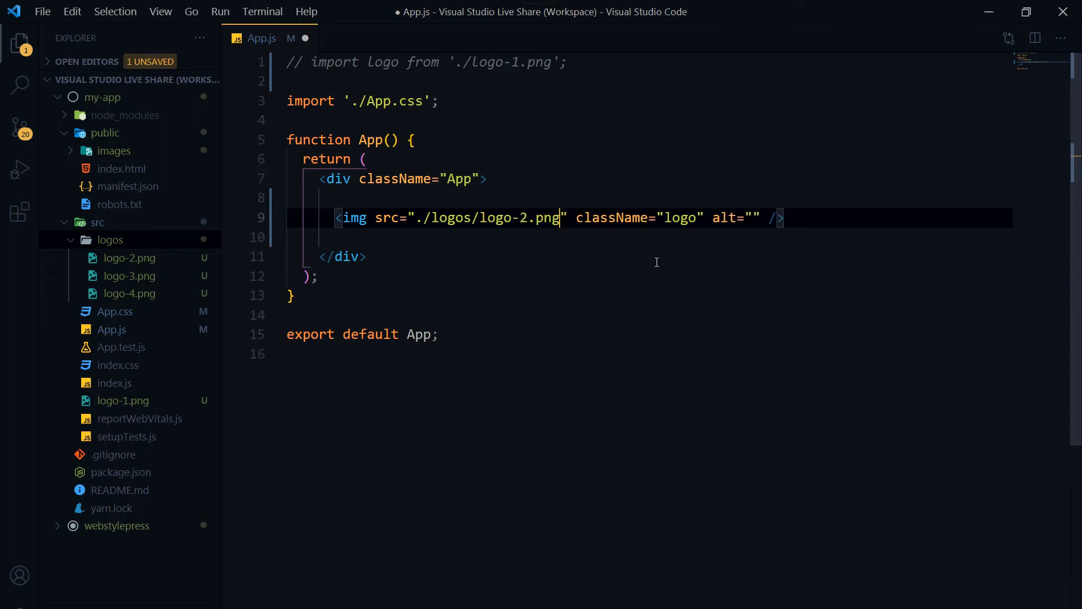
mouse_move(663, 281)
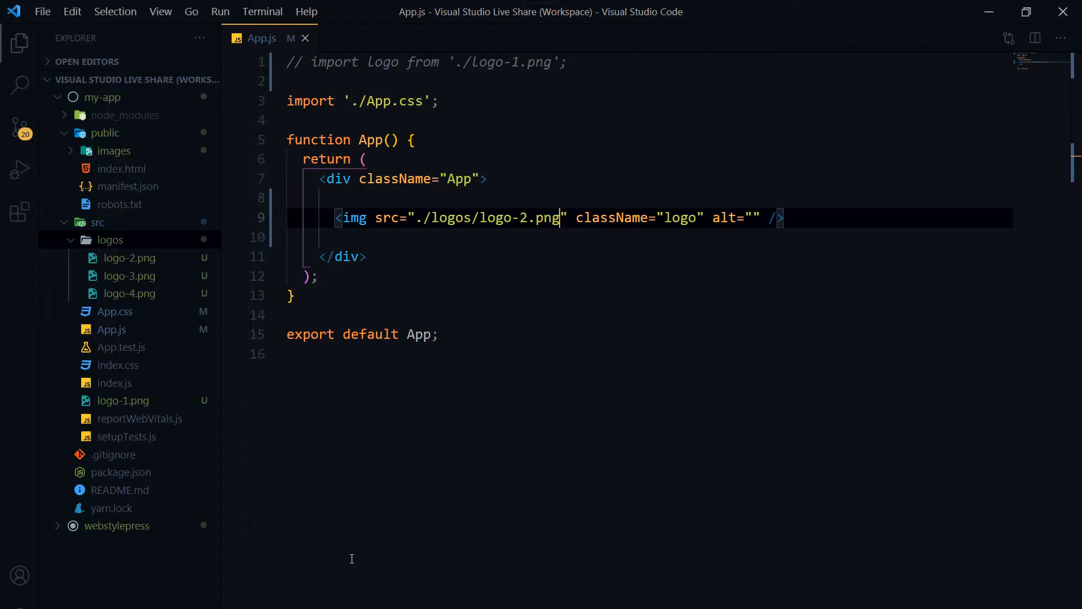
click(783, 218)
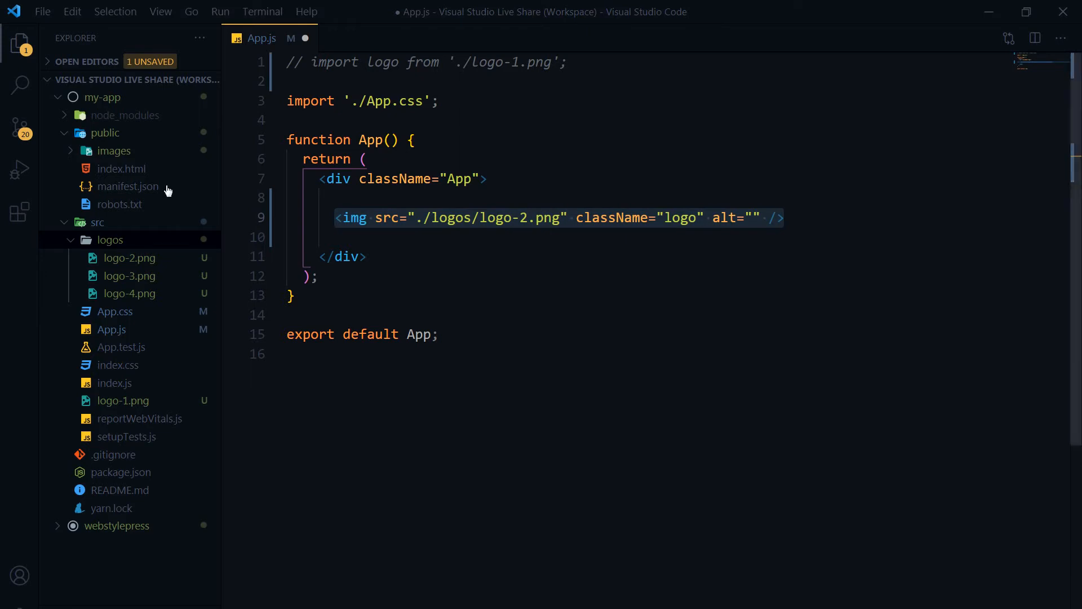
- Reveal the logo files inside the public/images folder in the Explorer
click(106, 133)
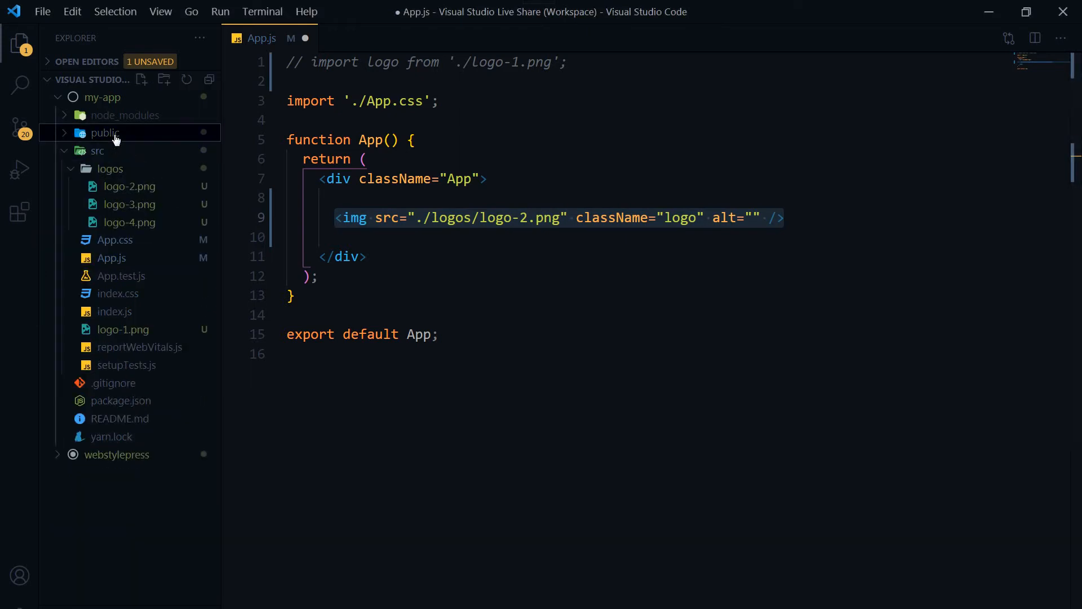
click(104, 133)
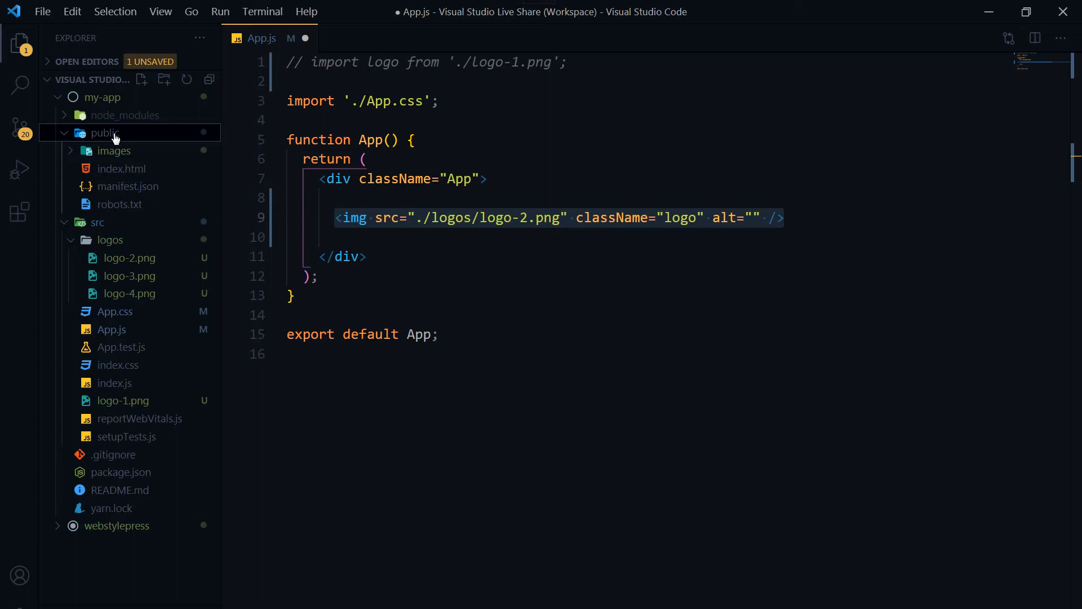
click(113, 150)
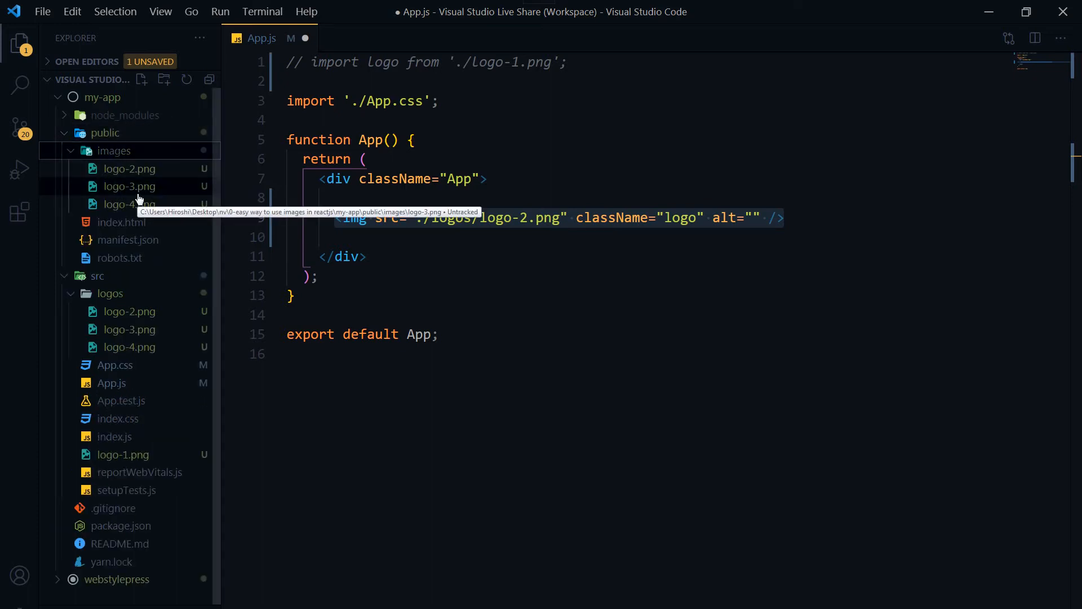
mouse_move(142, 201)
text(image)
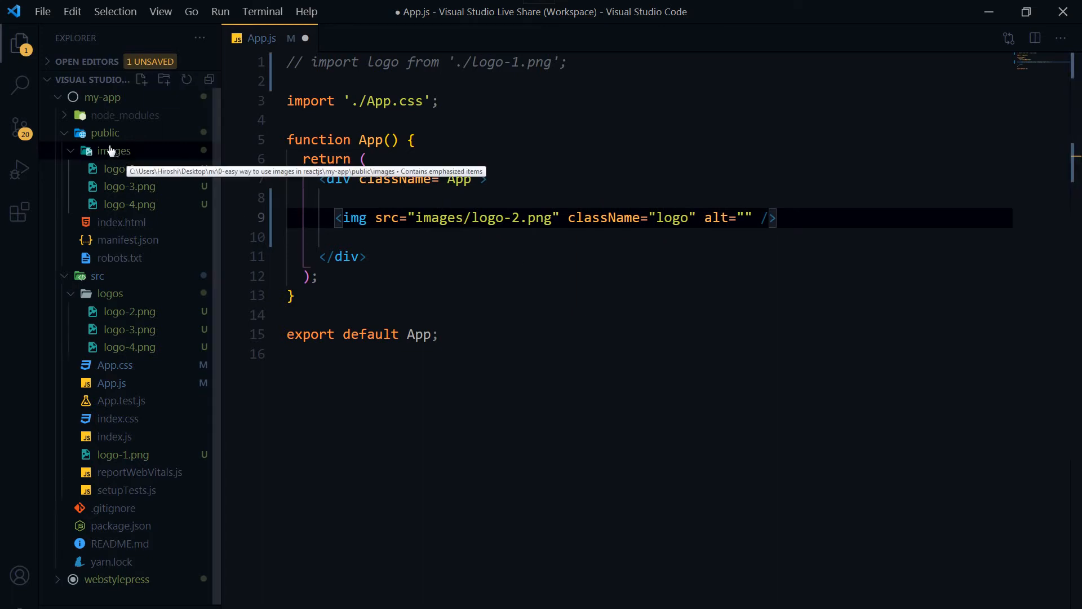
mouse_move(127, 177)
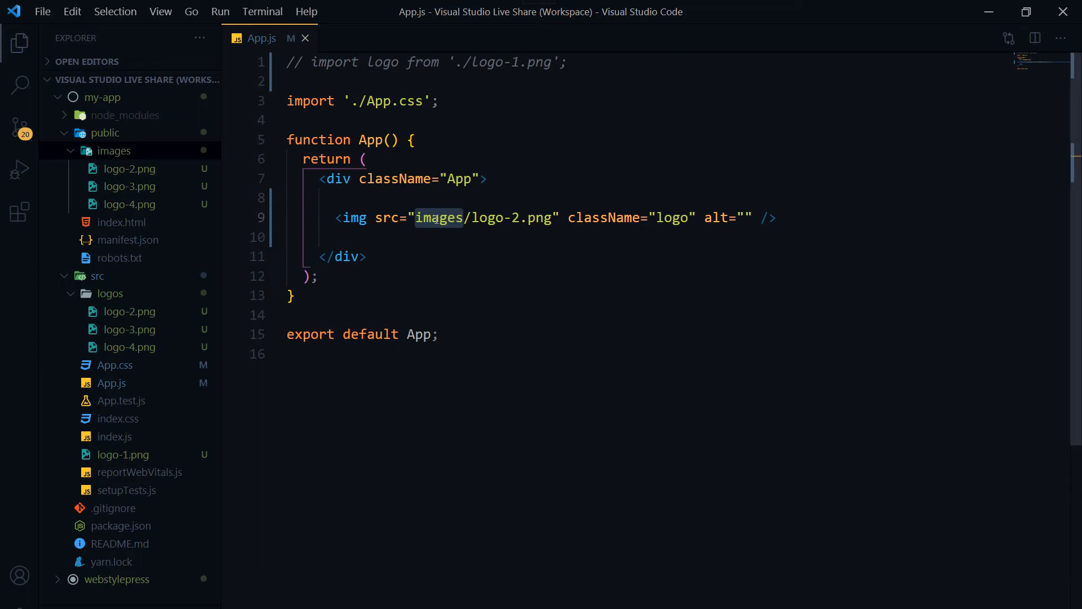
- Tidy the Explorer folders and cut logo-2.png out of public/images
click(97, 275)
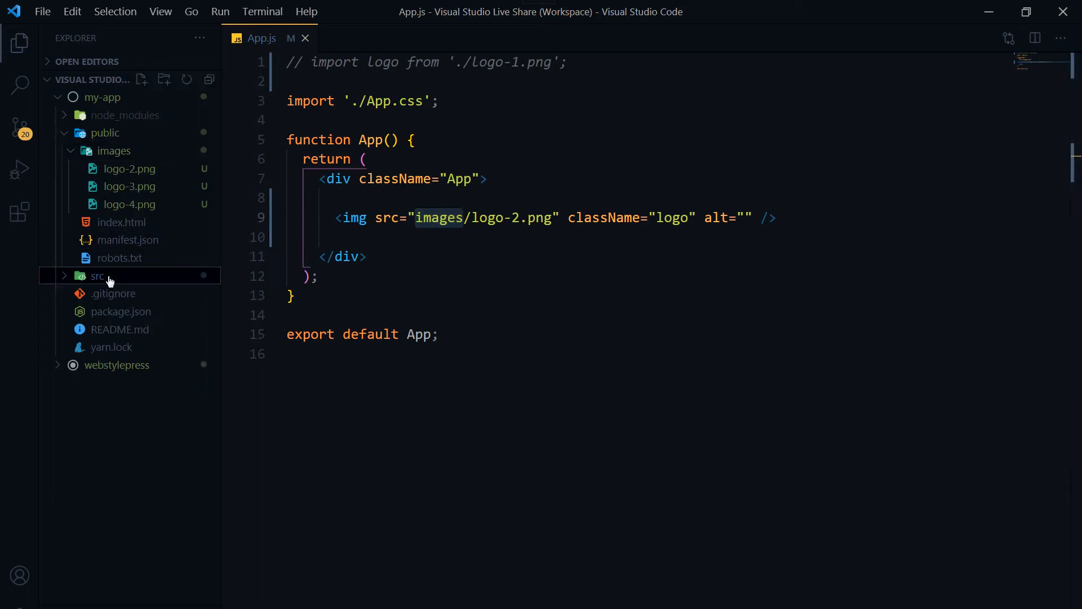
click(106, 133)
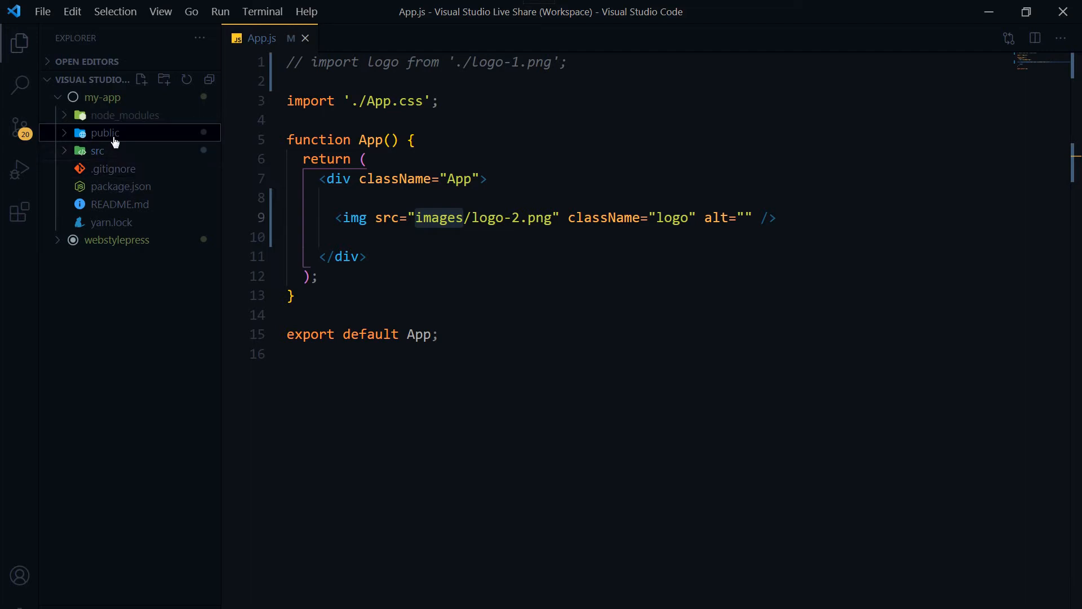
click(105, 133)
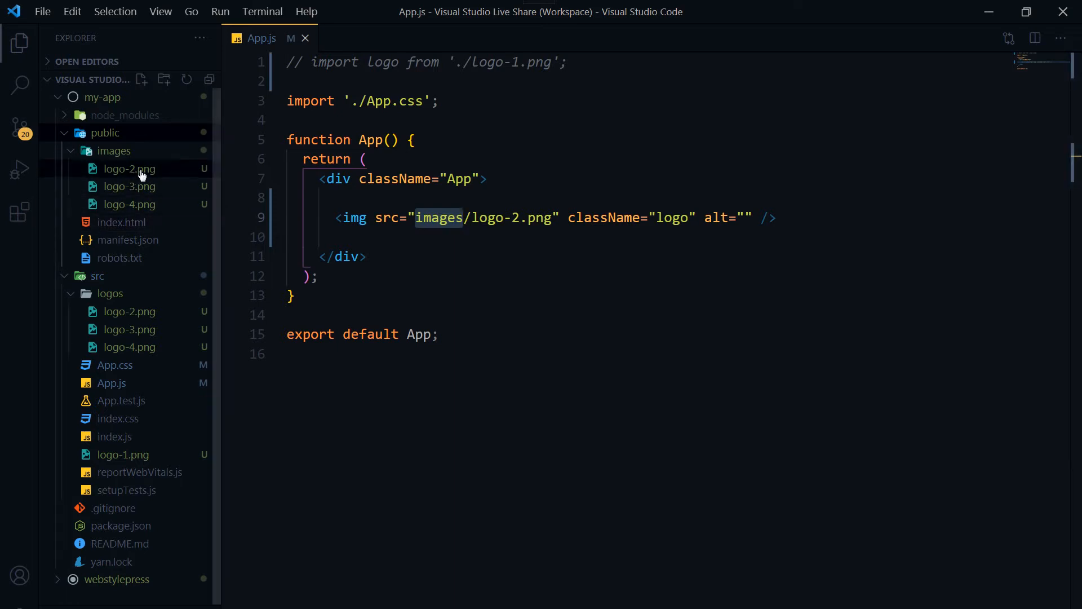
right_click(129, 168)
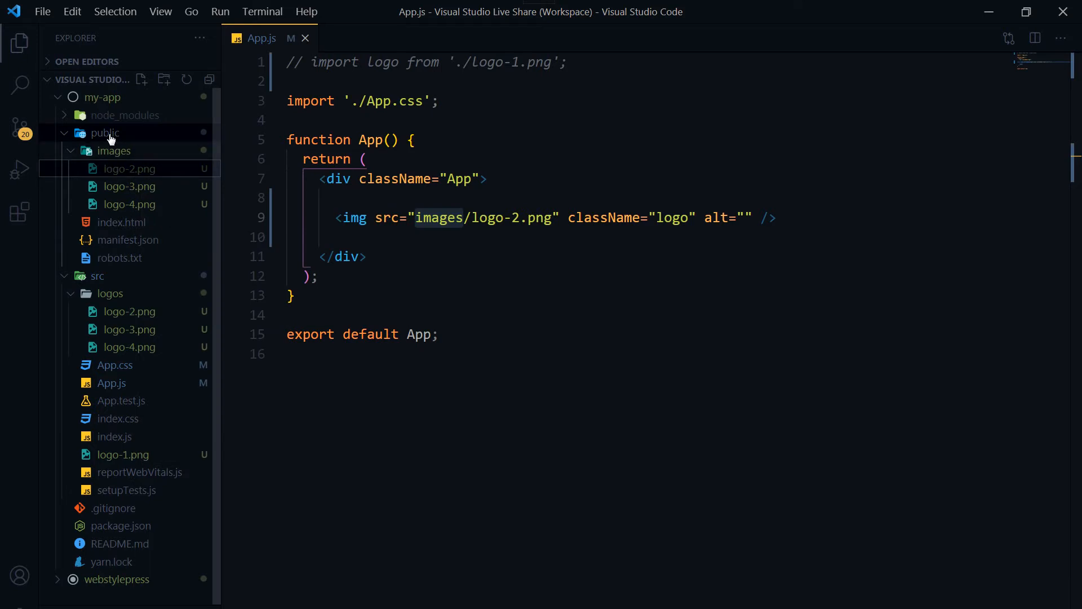
- Paste logo-2.png directly into the public folder
right_click(105, 133)
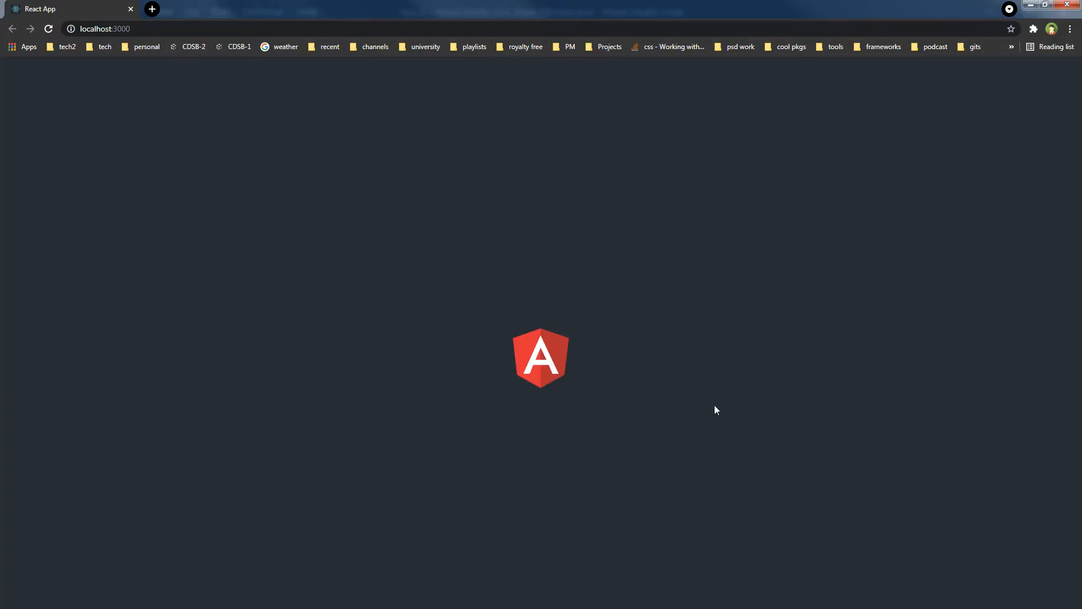
mouse_move(462, 358)
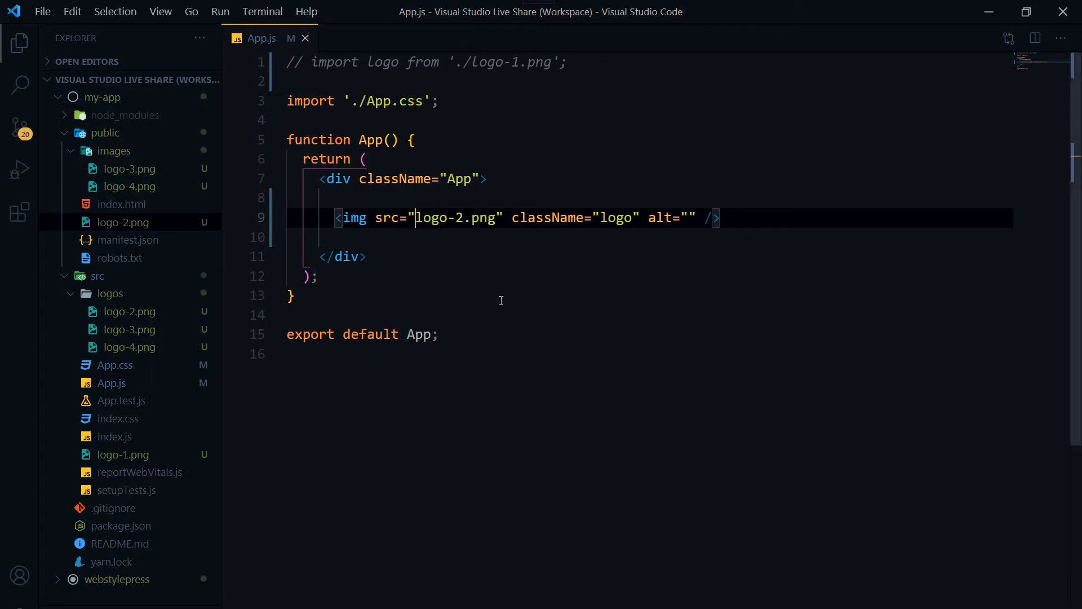
- Restore images in the src path and drag logo-2.png back into public/images
text(images/)
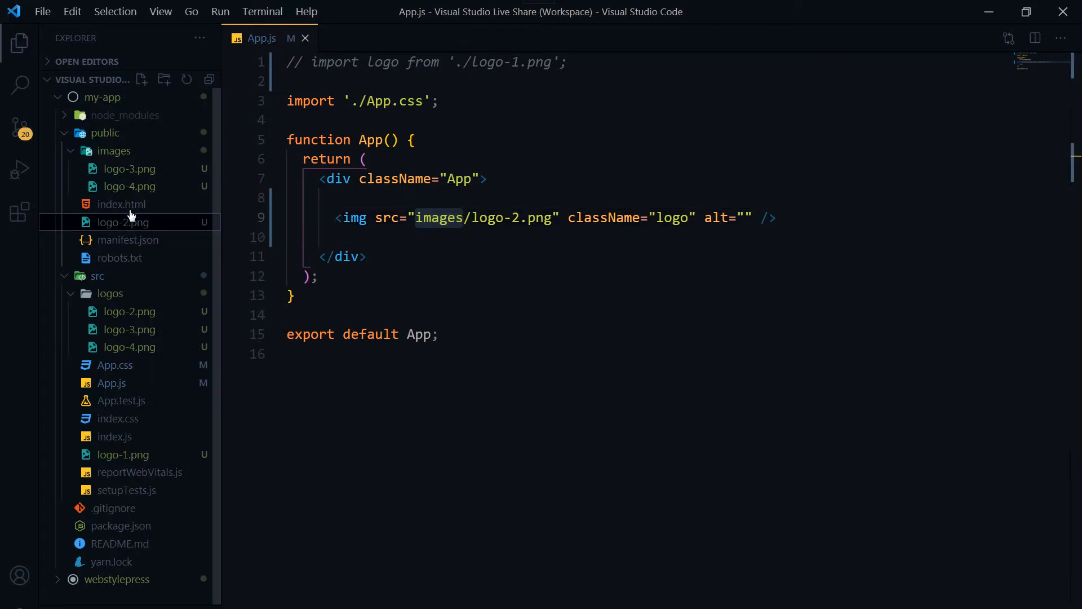
drag(122, 222, 113, 150)
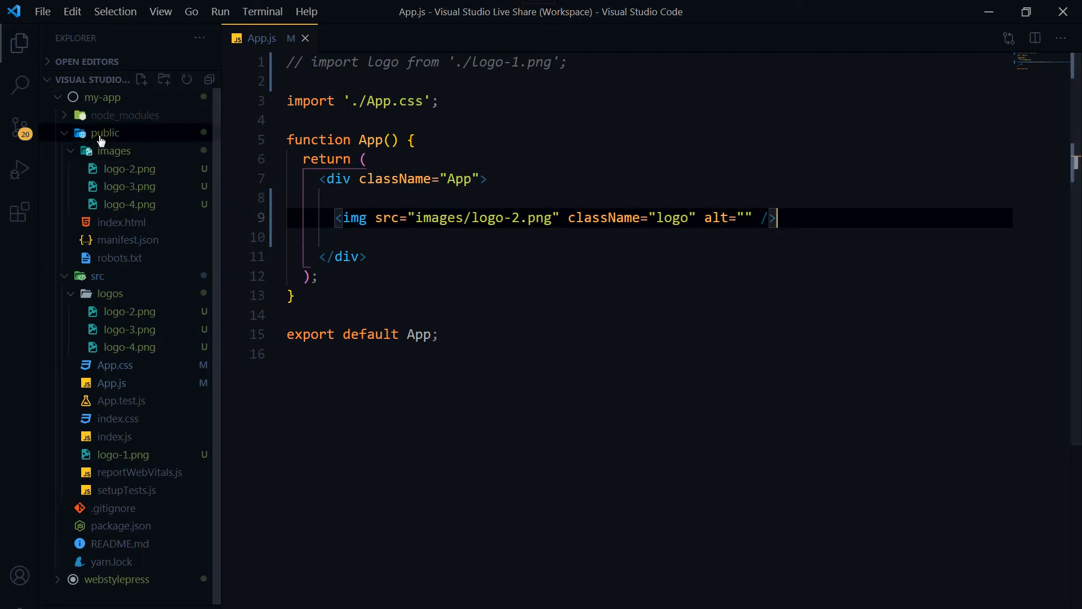
click(103, 133)
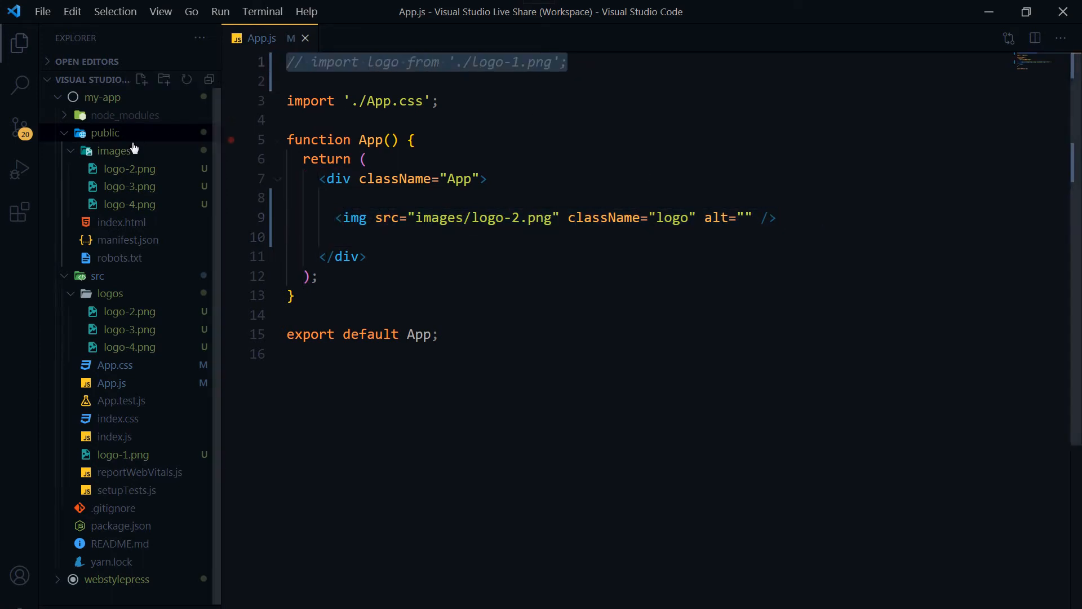
mouse_move(117, 150)
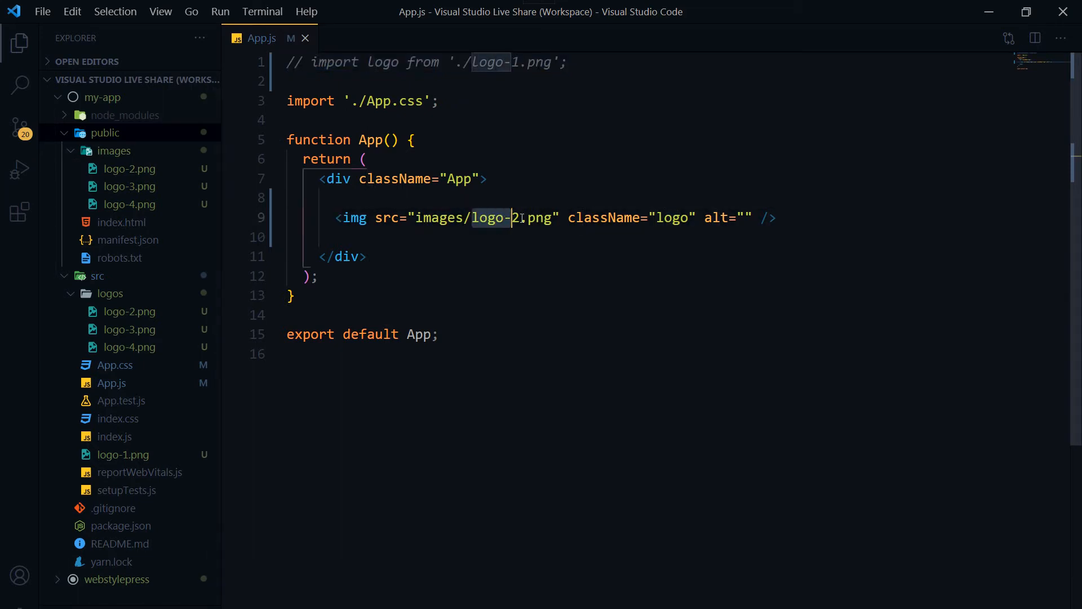
- Wrap the images/logo-2.png img tag in a JSX comment
click(524, 218)
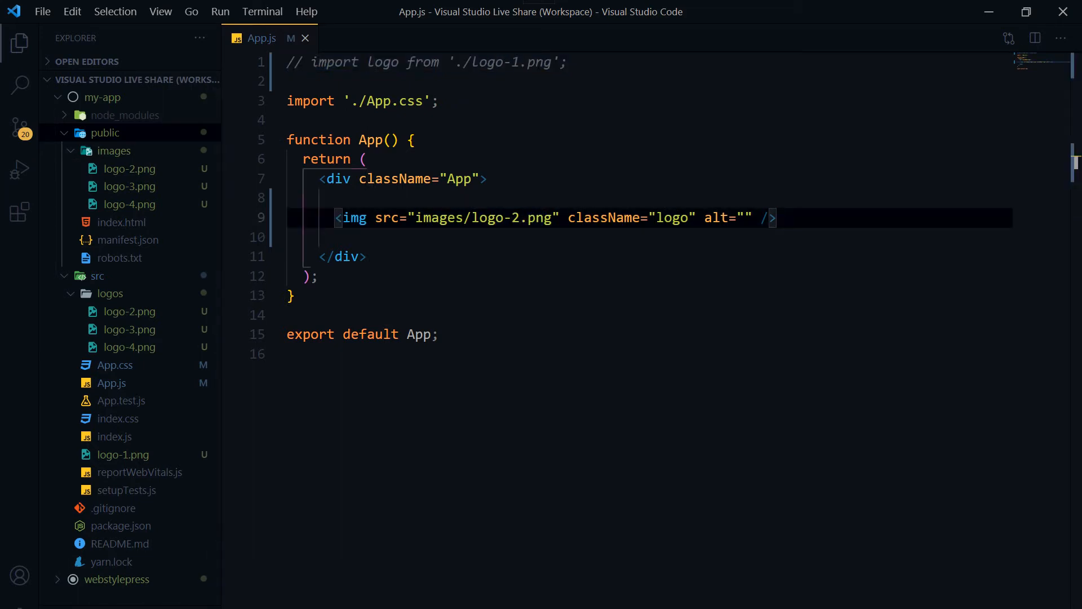
key(enter)
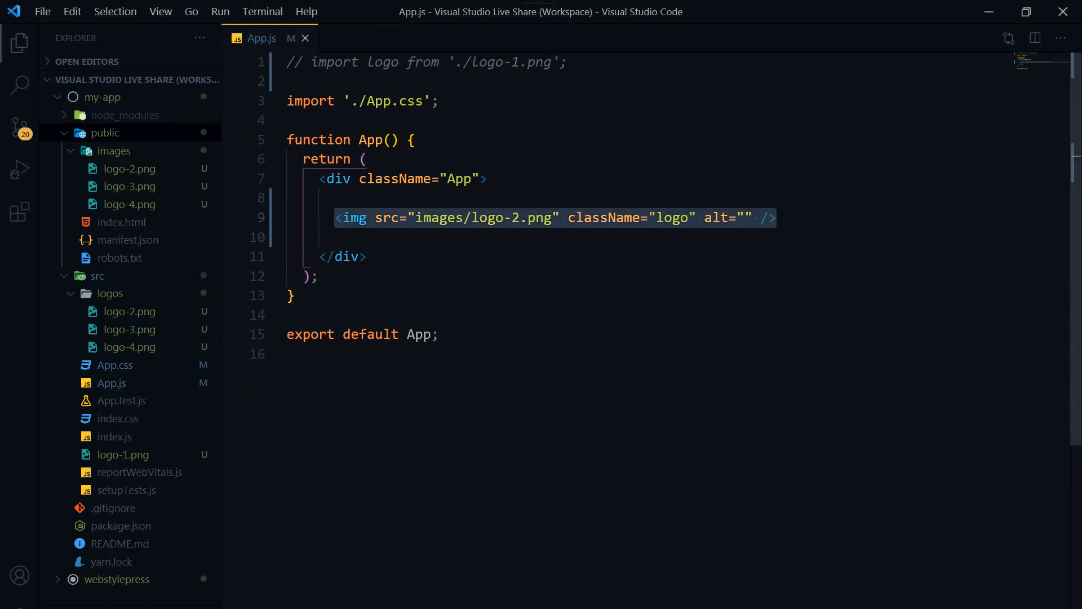
key(Ctrl+/)
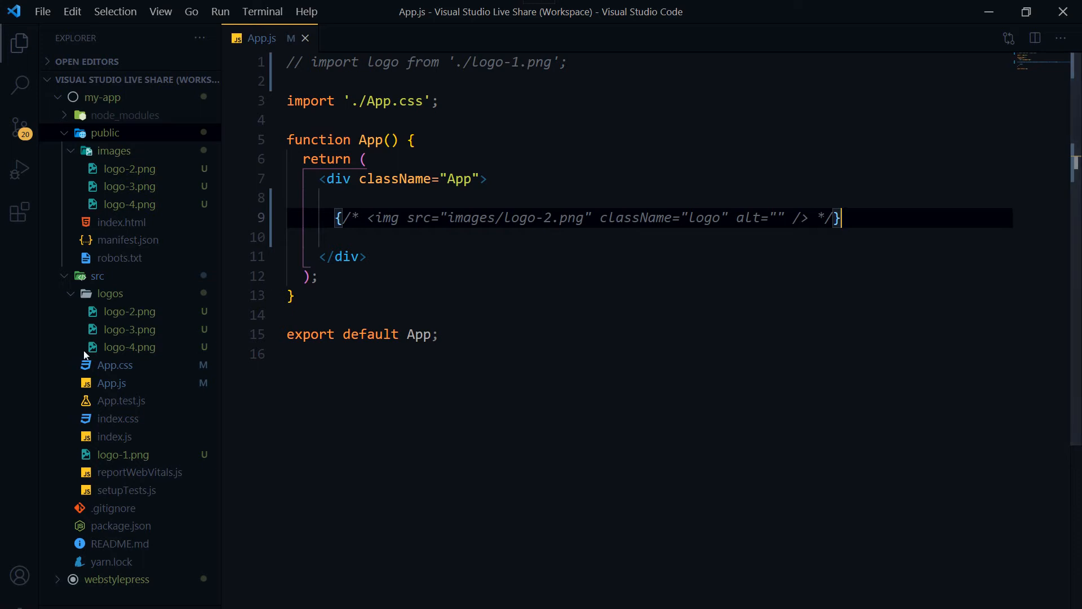
- Create a new images.js file inside the src folder
right_click(98, 275)
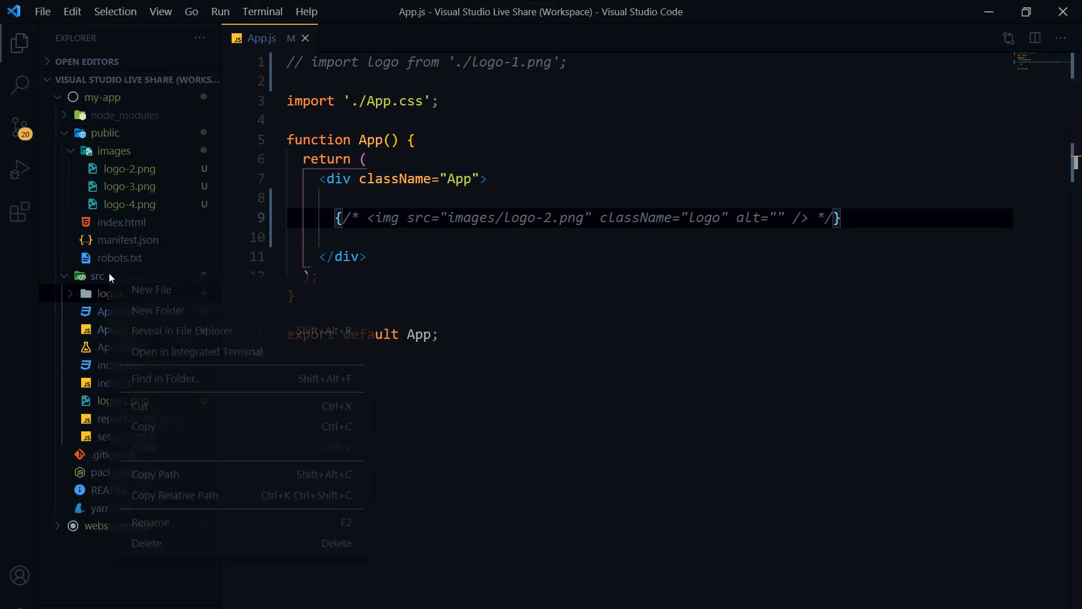
click(151, 290)
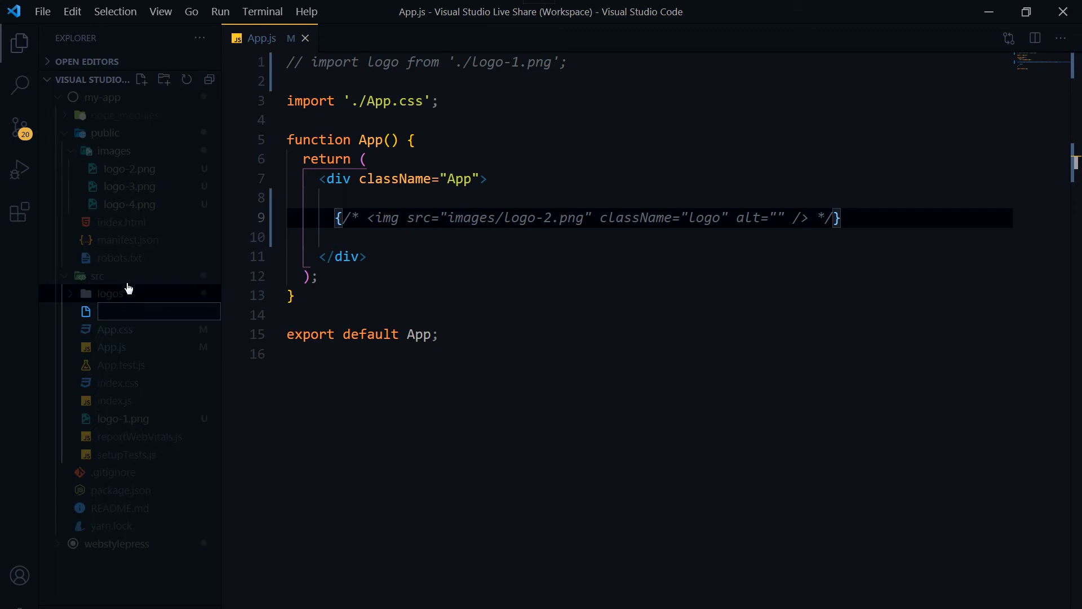
text(images.)
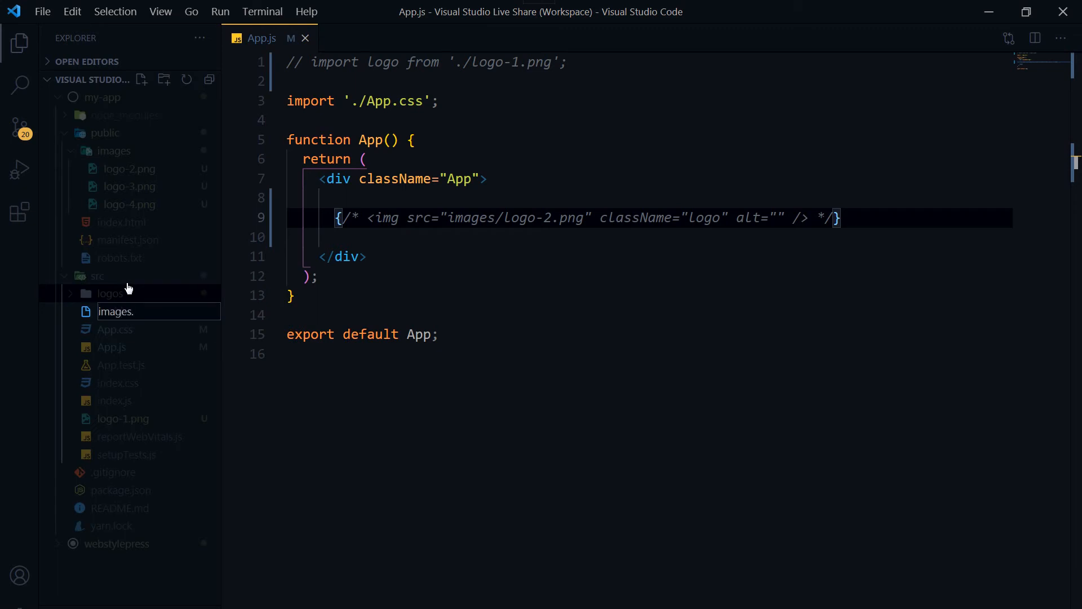
key(Enter)
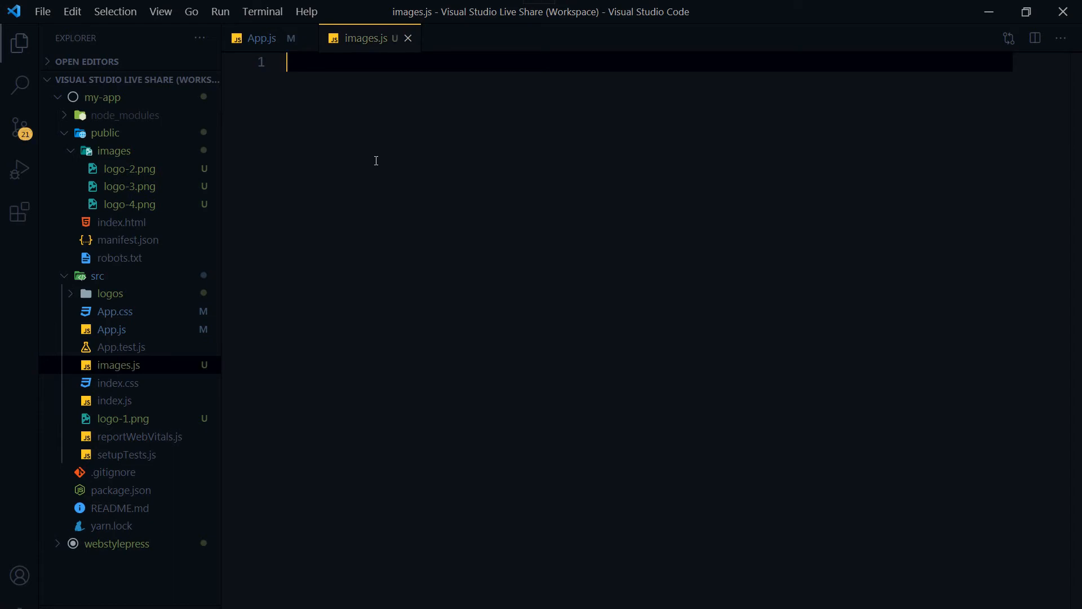
- Define const IMAGES array with an {id: 1, image: 'images/logo-2.png'} entry and save
text(const I)
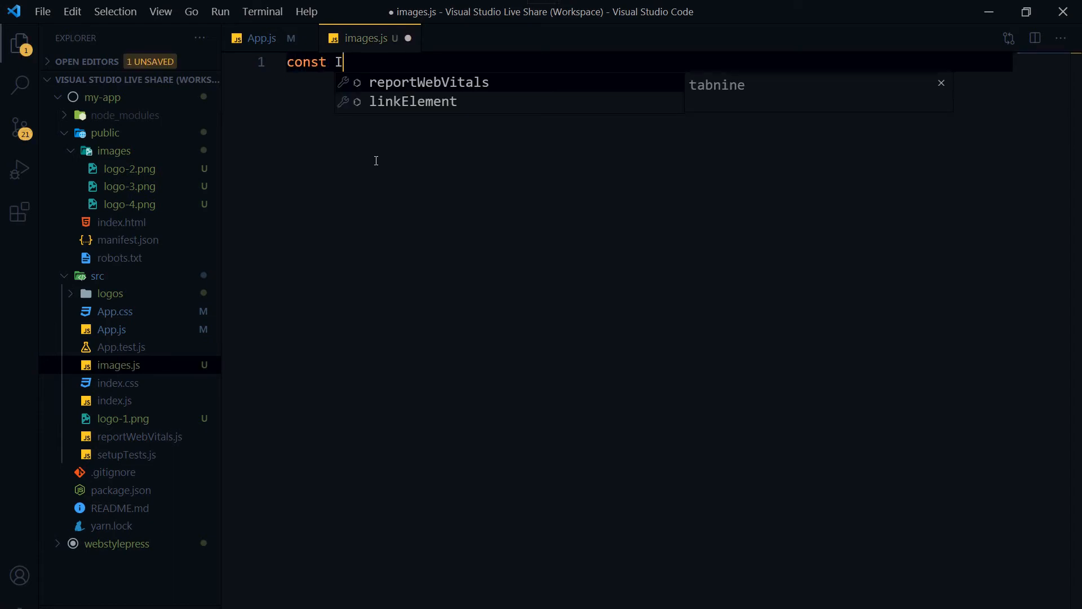
text(MAGES)
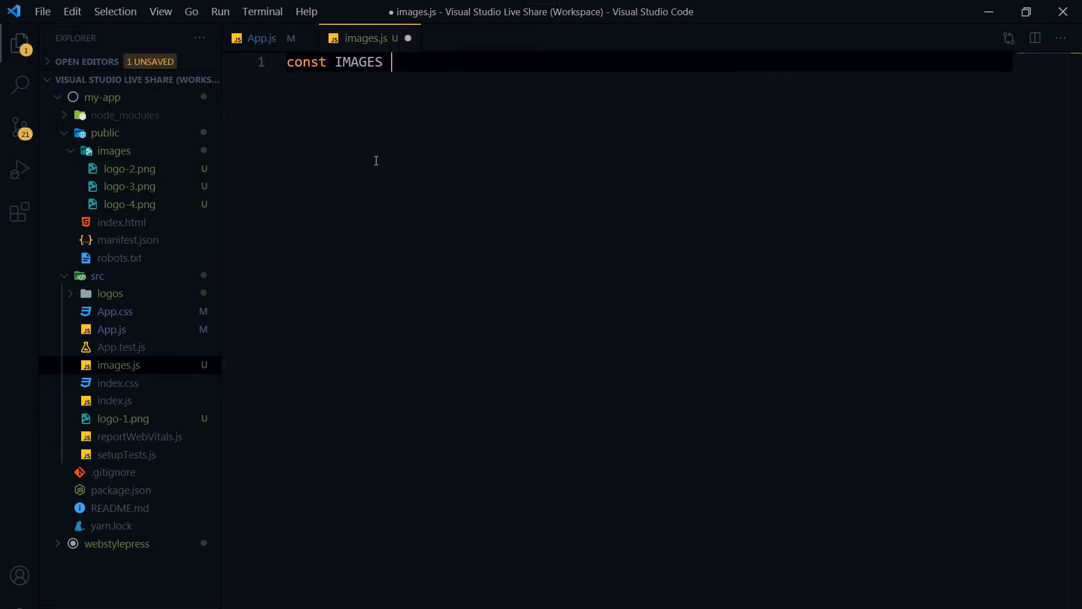
text(= [)
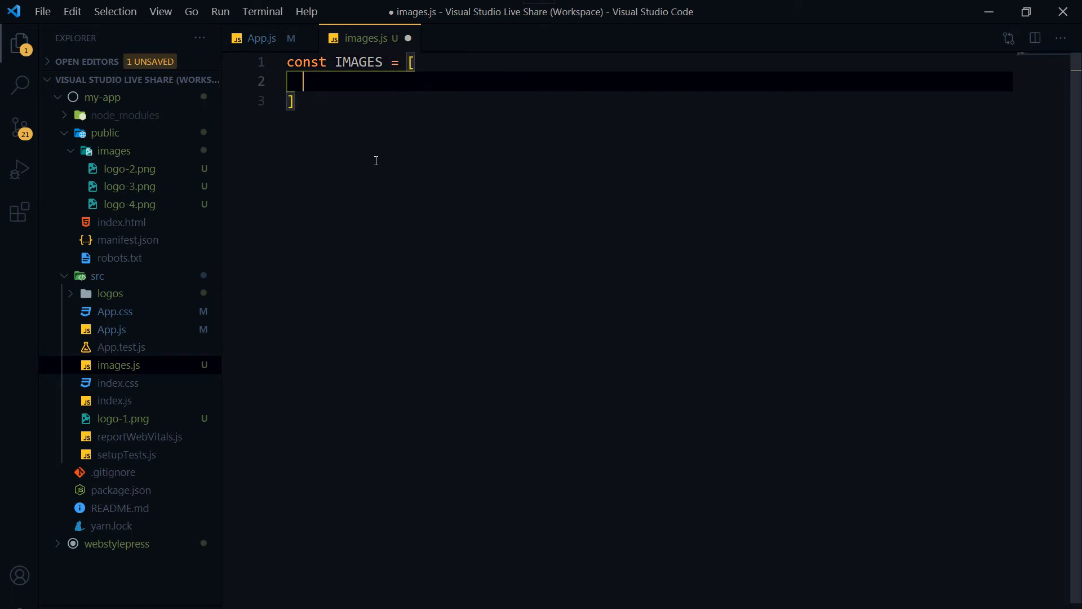
text({)
text(id:)
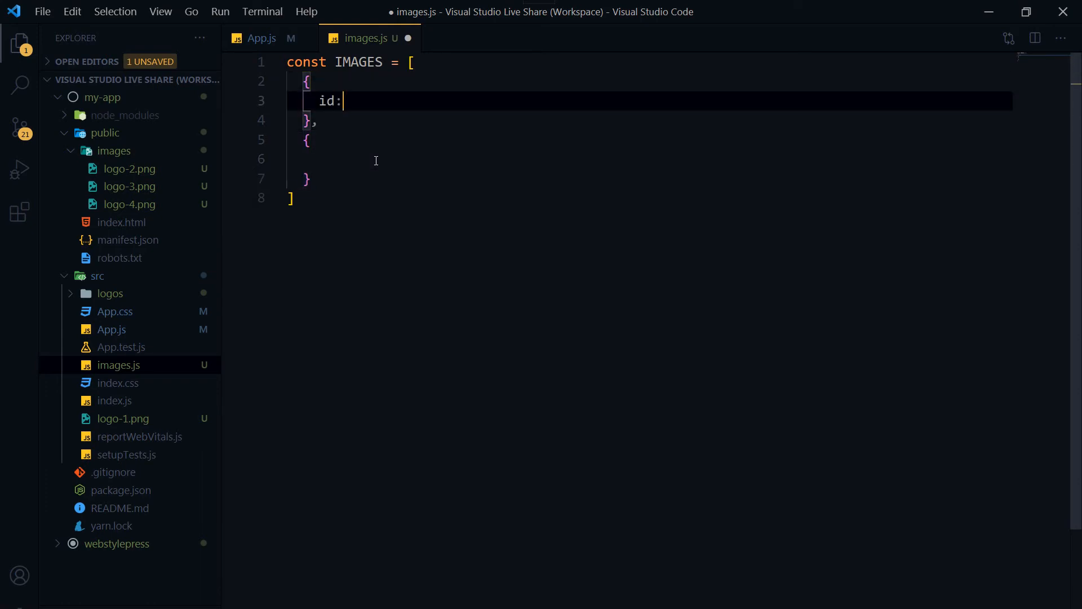
text(1,)
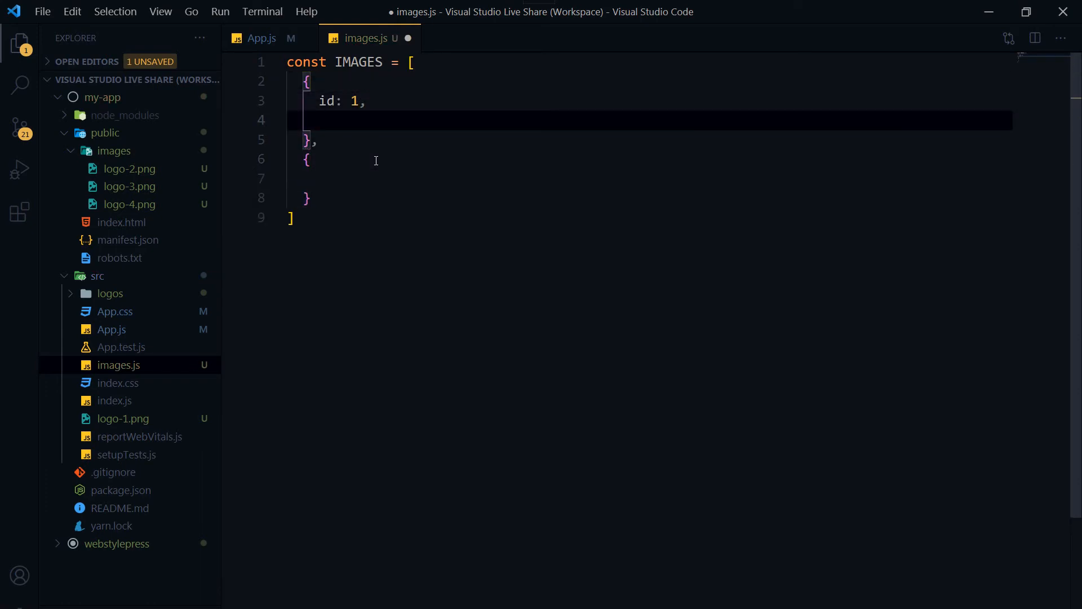
text(image:)
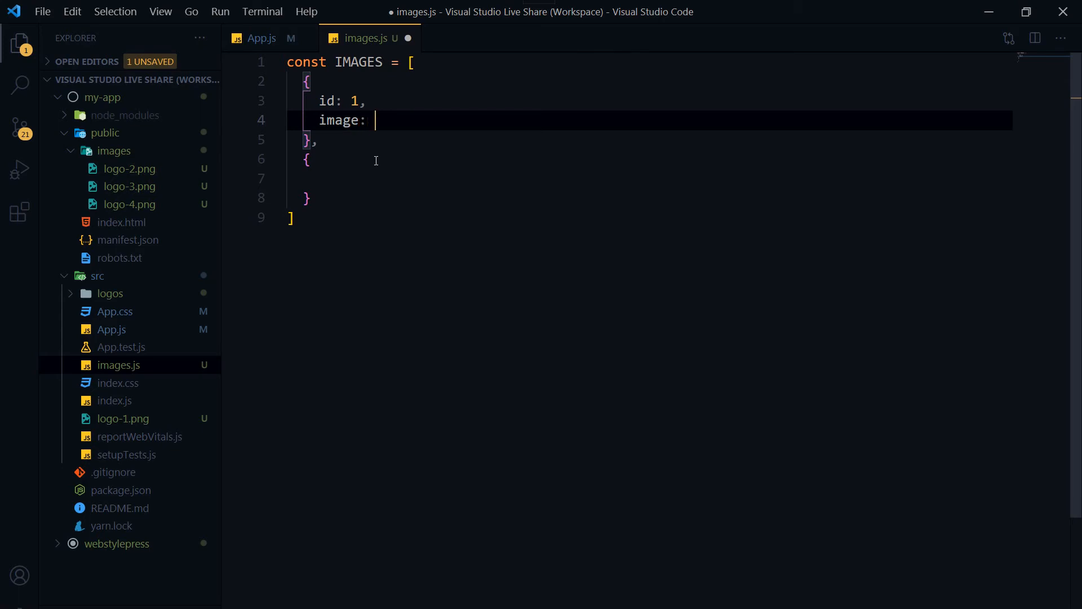
text('i')
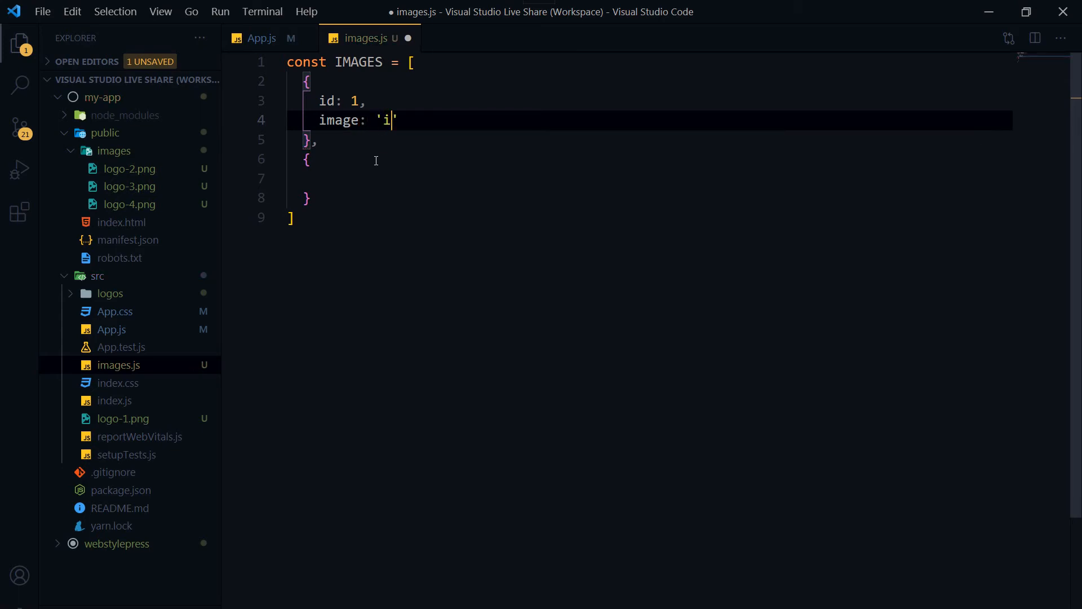
text(mages/)
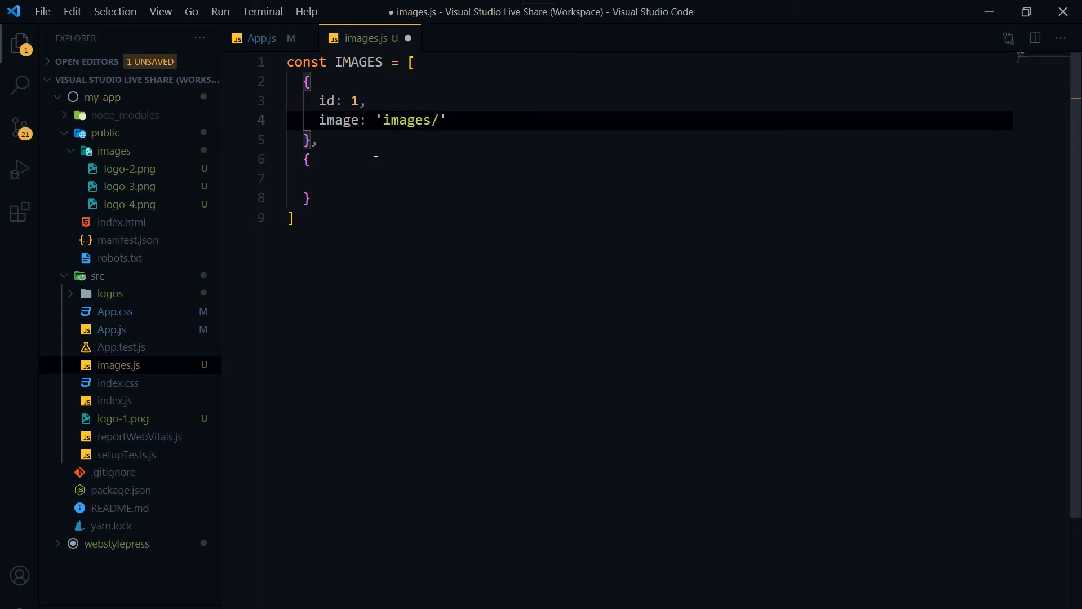
text(logo)
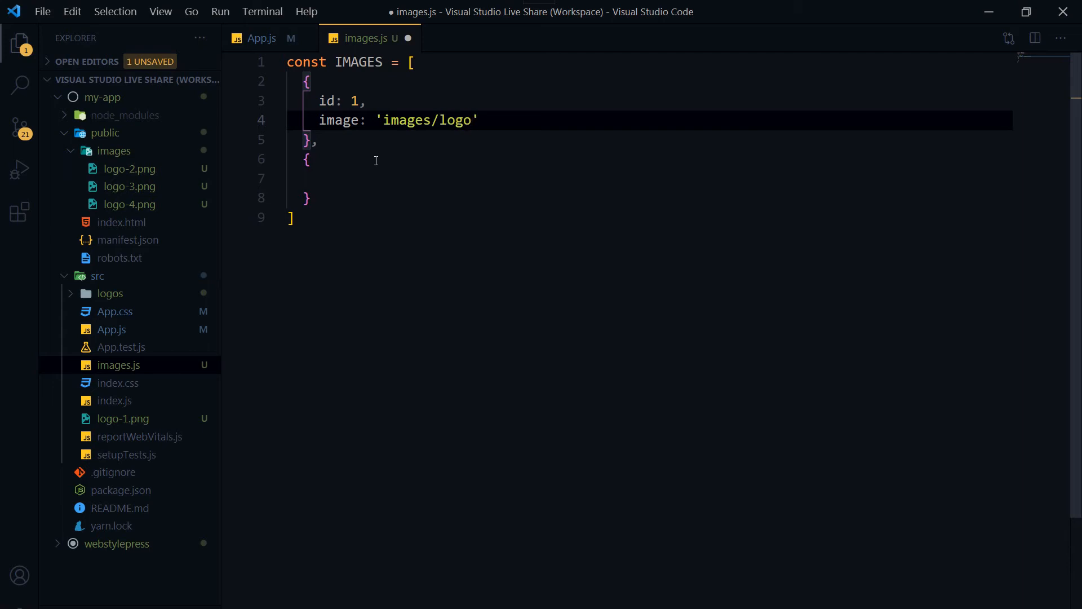
text(-)
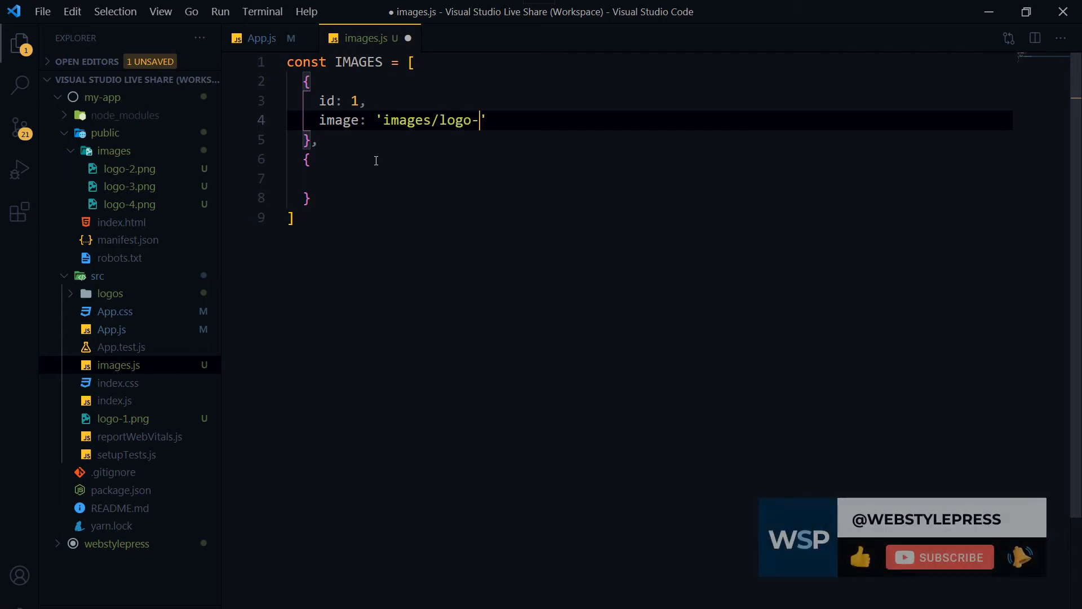
text(2.png)
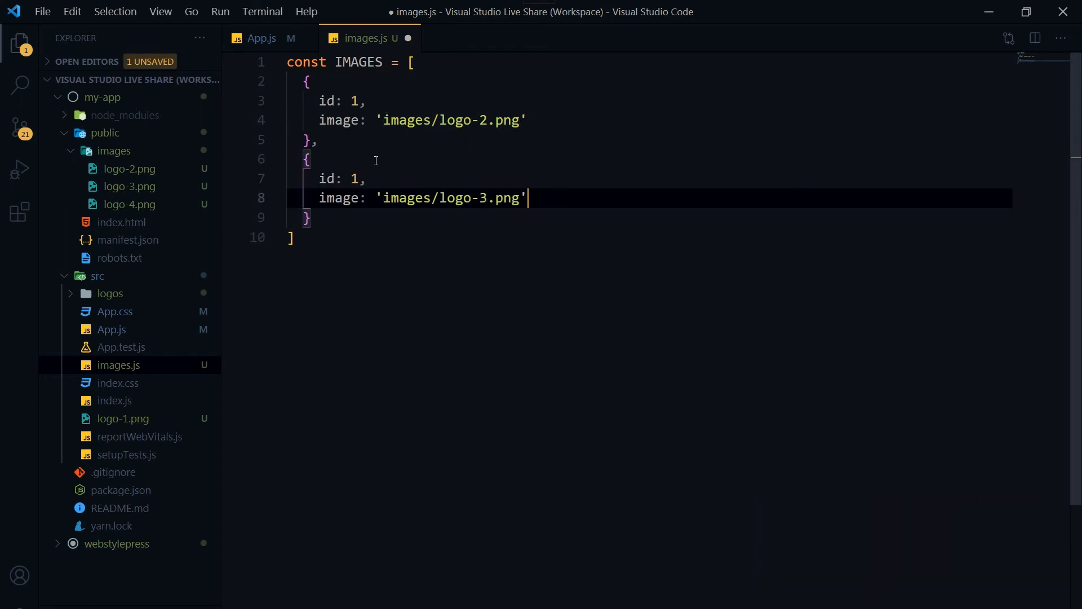
key(ctrl+s)
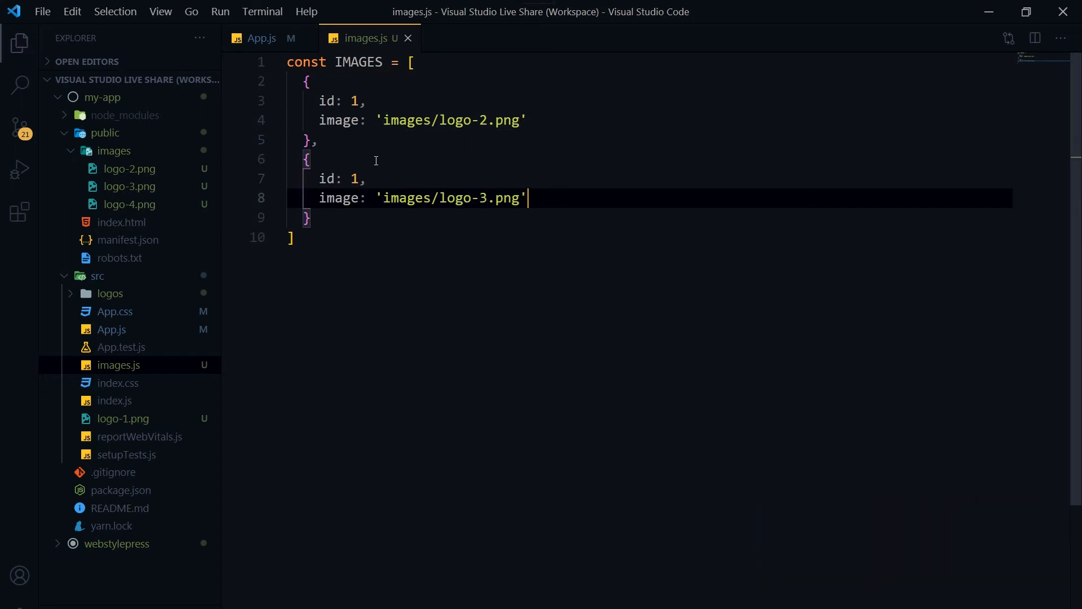
- Add export default IMAGES below the array
key(Enter)
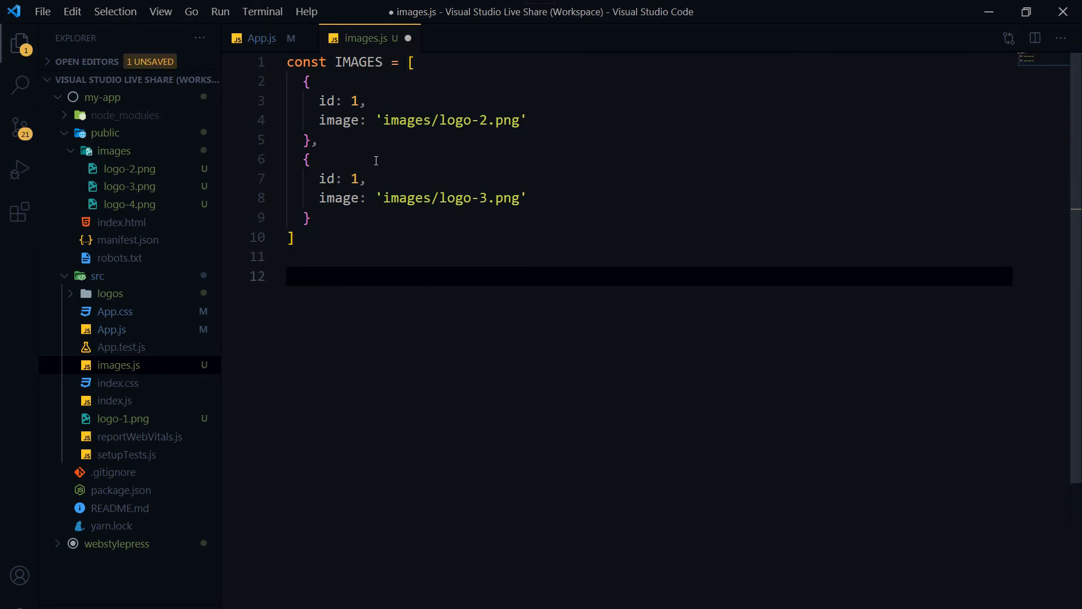
text(export default)
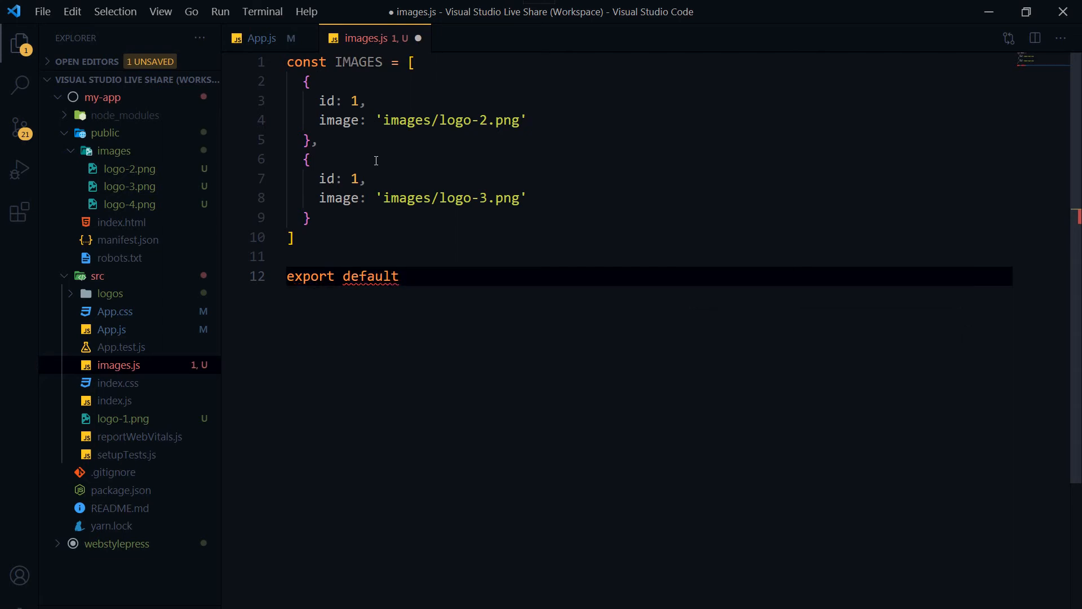
text(IMAGES;)
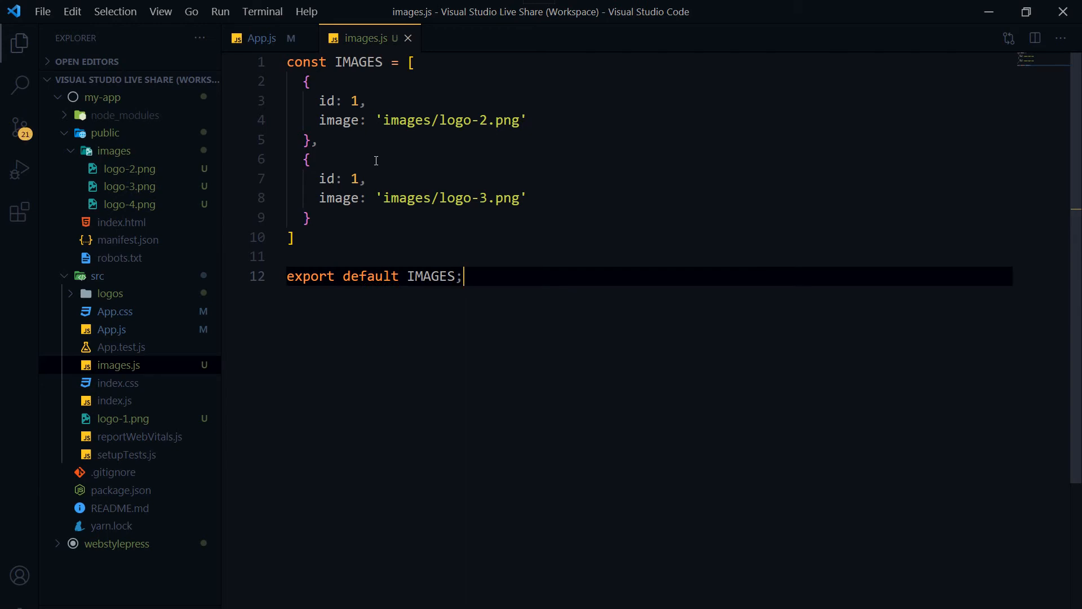
mouse_move(503, 283)
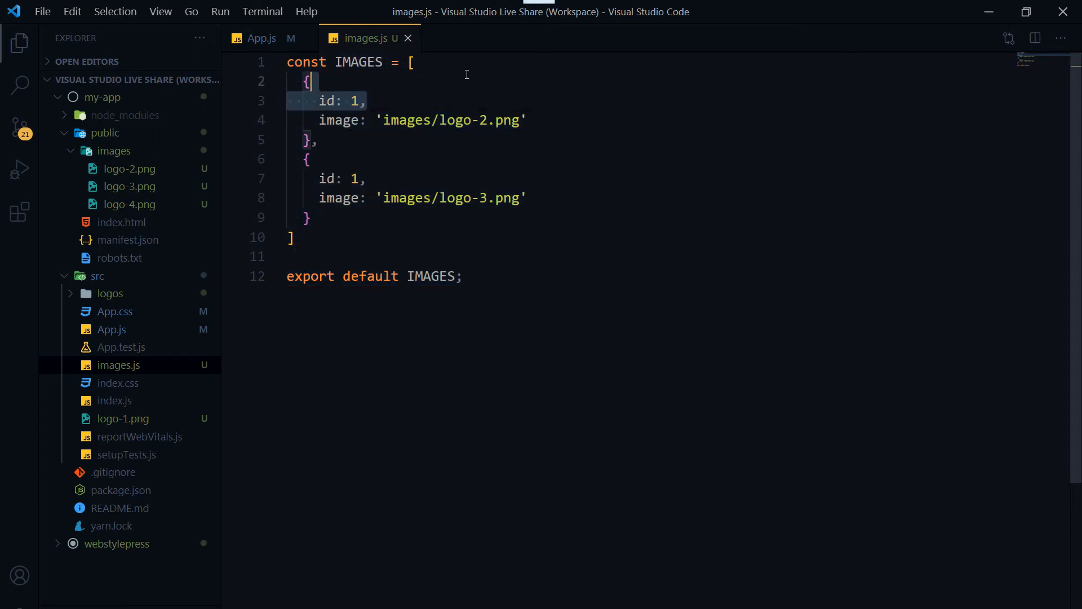
- In App.js, import IMAGES from the local images module
click(260, 39)
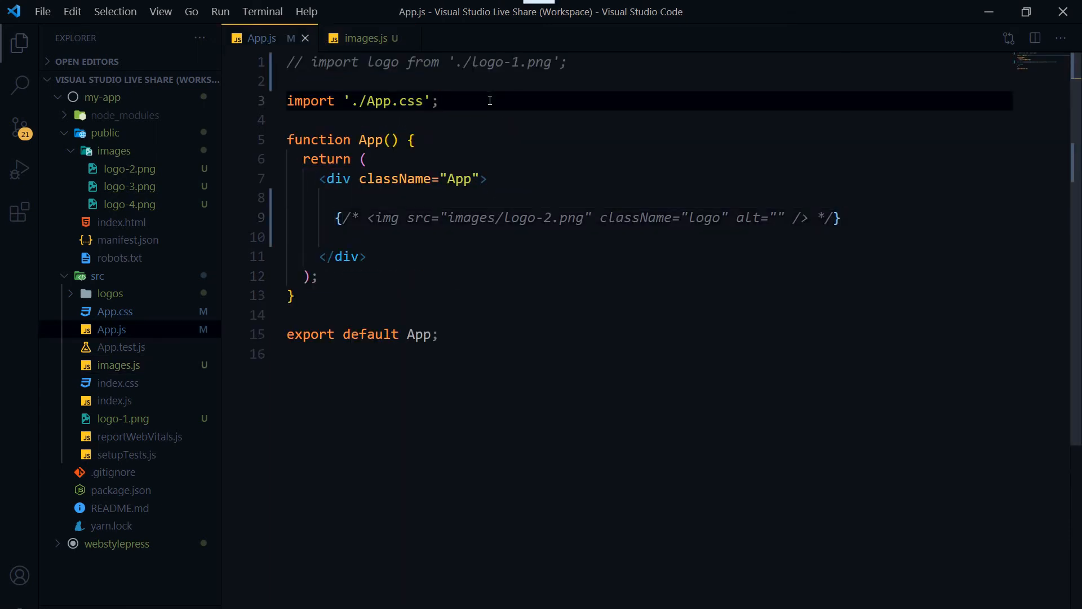
text(i)
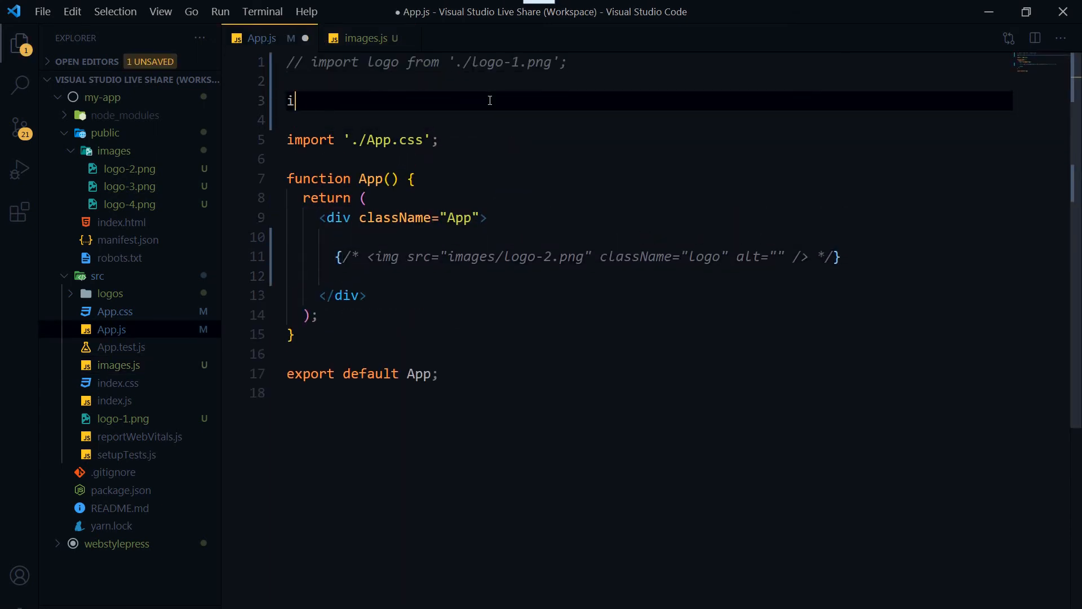
text(mp)
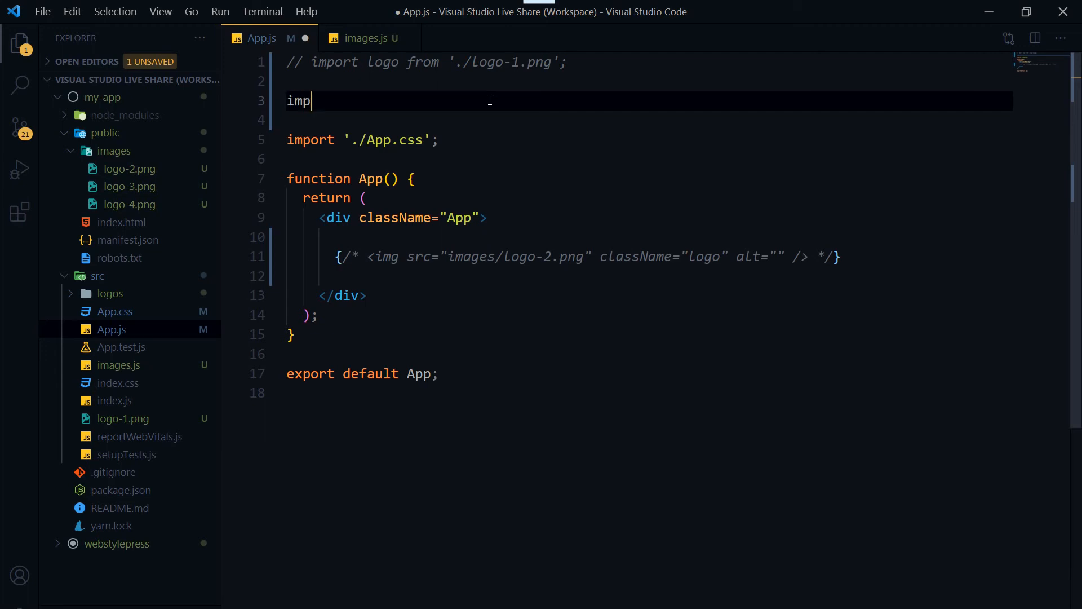
text(ort IMAGES)
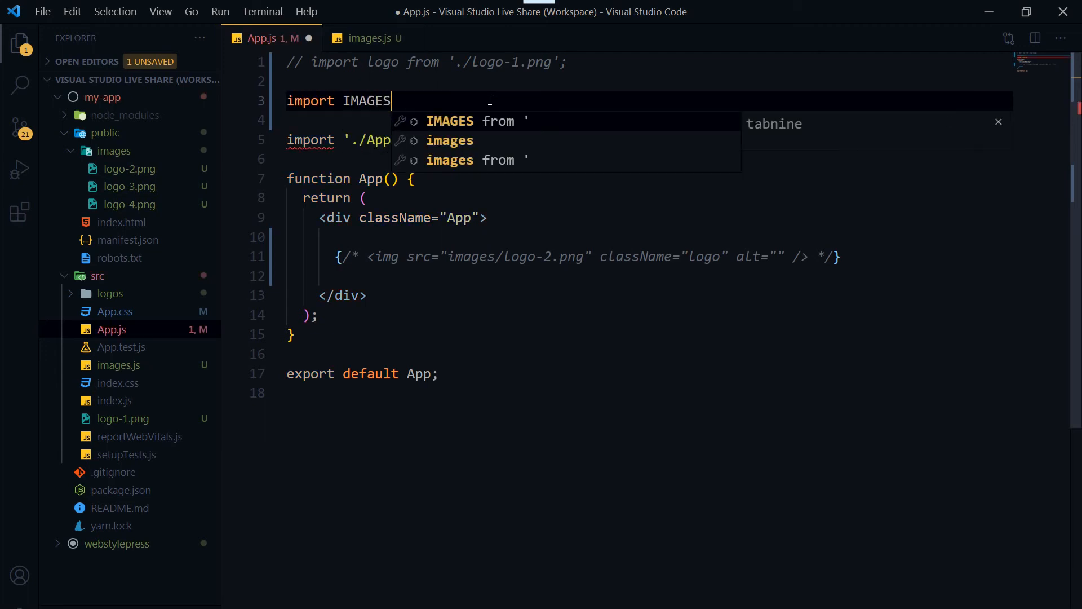
text(from ')
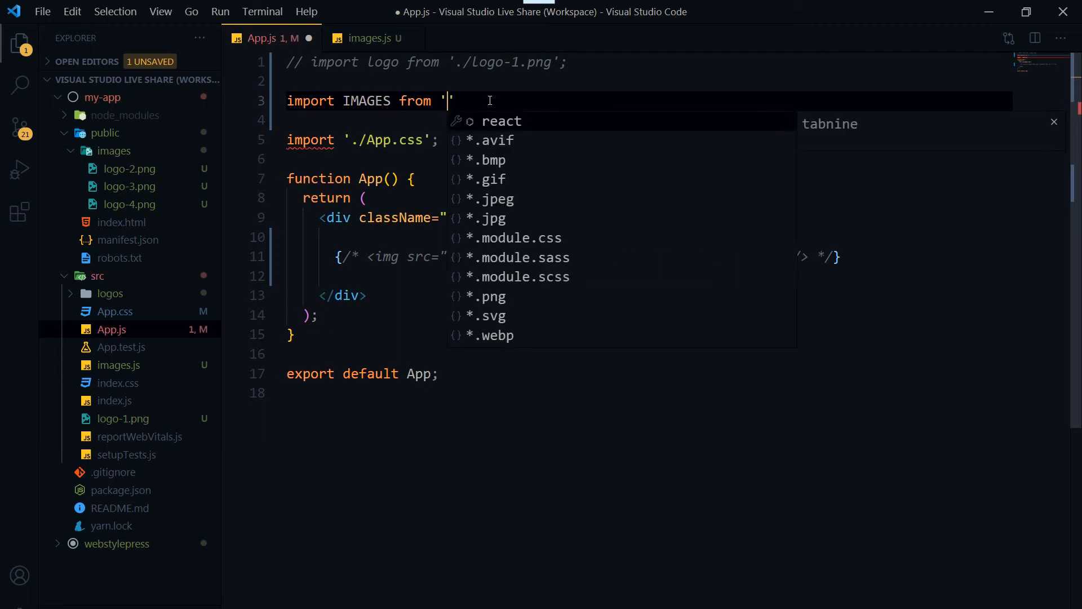
text(./images.js)
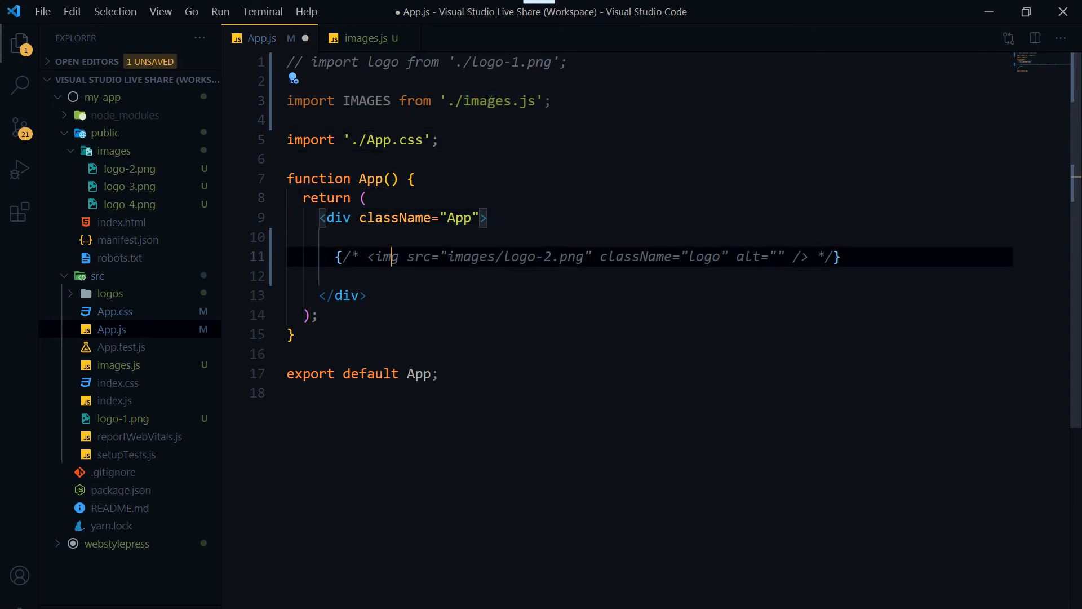
- Render IMAGES && IMAGES.map((item) => ...) producing a div keyed by item.id for each entry
text({)
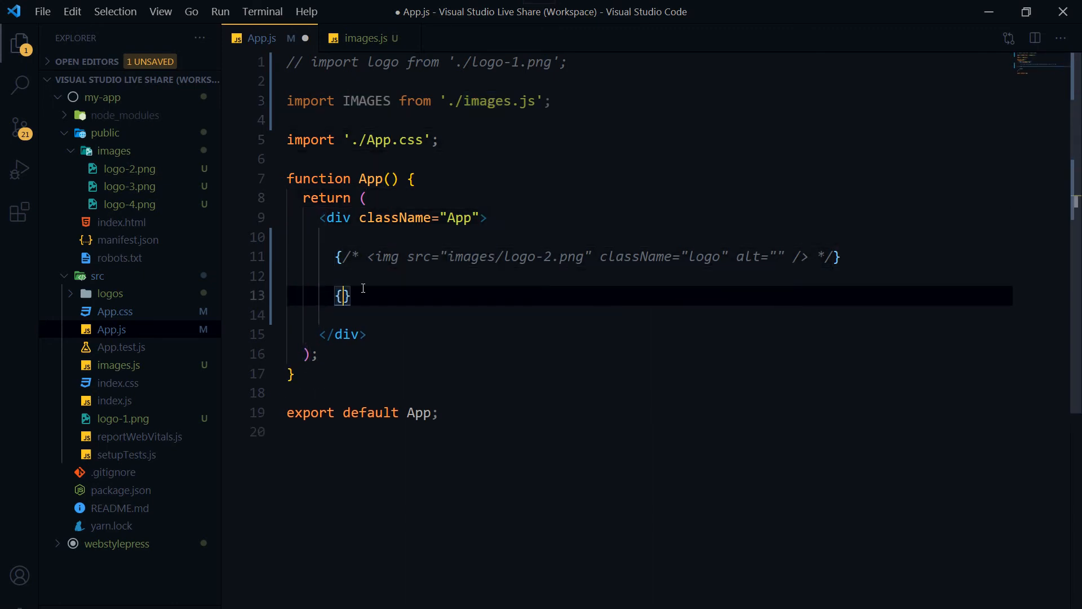
key(Enter)
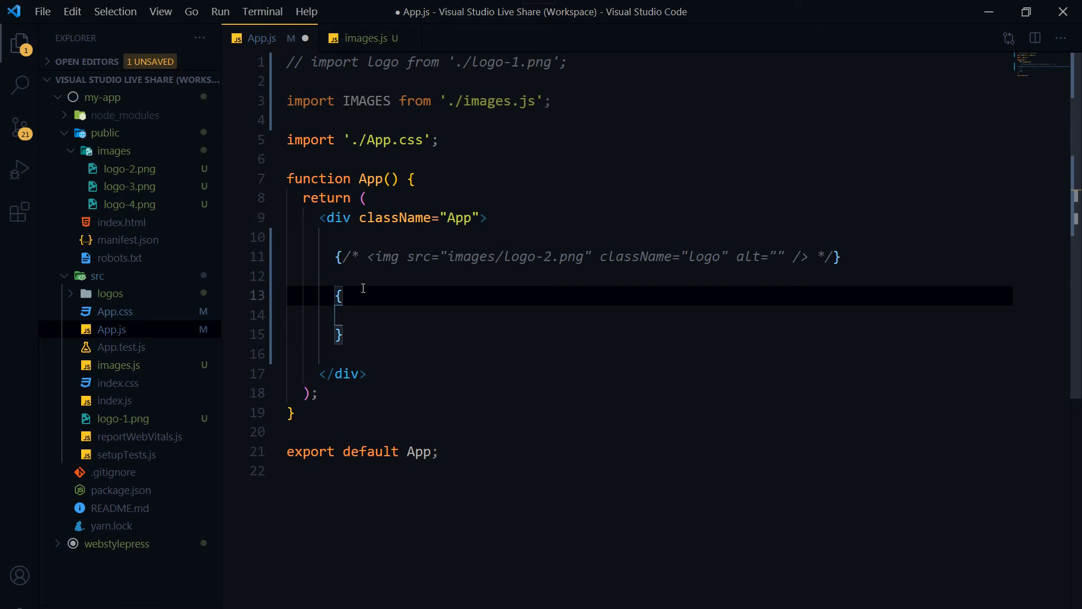
text(IMAGES)
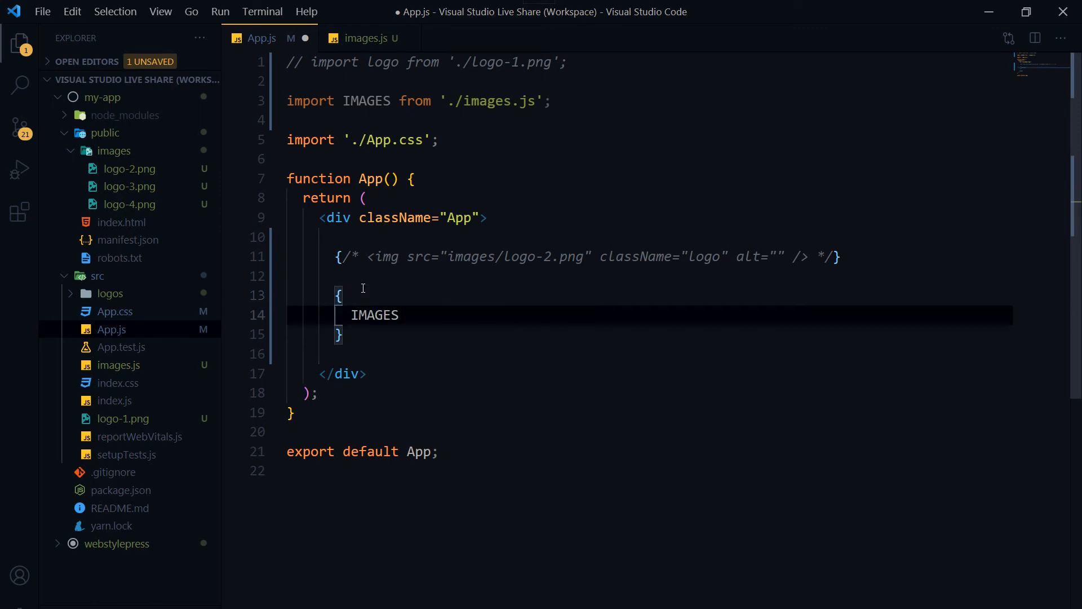
text(&&)
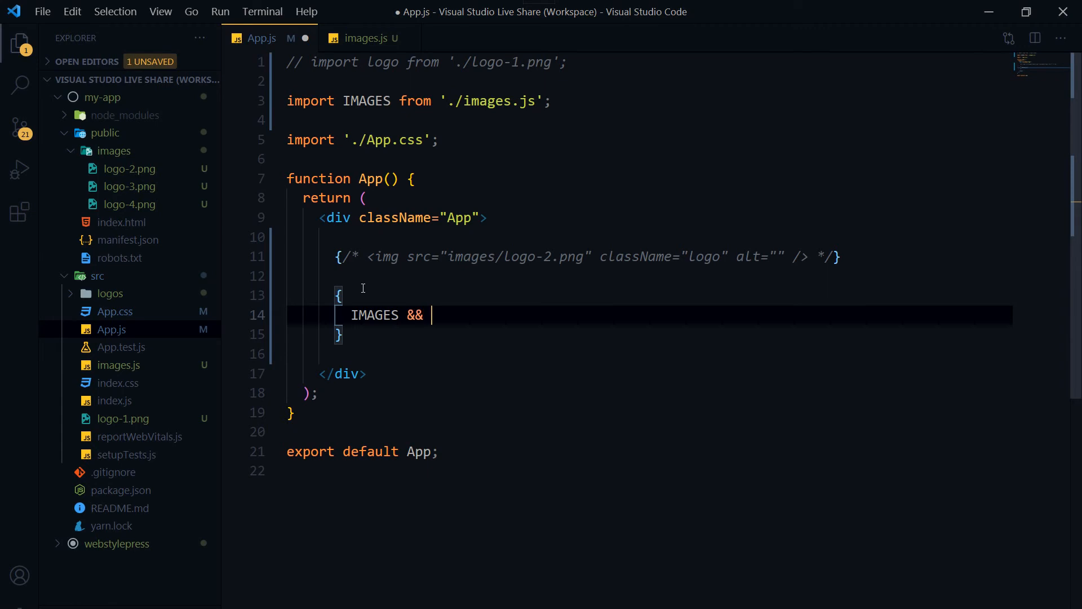
text(IMAGES.map()
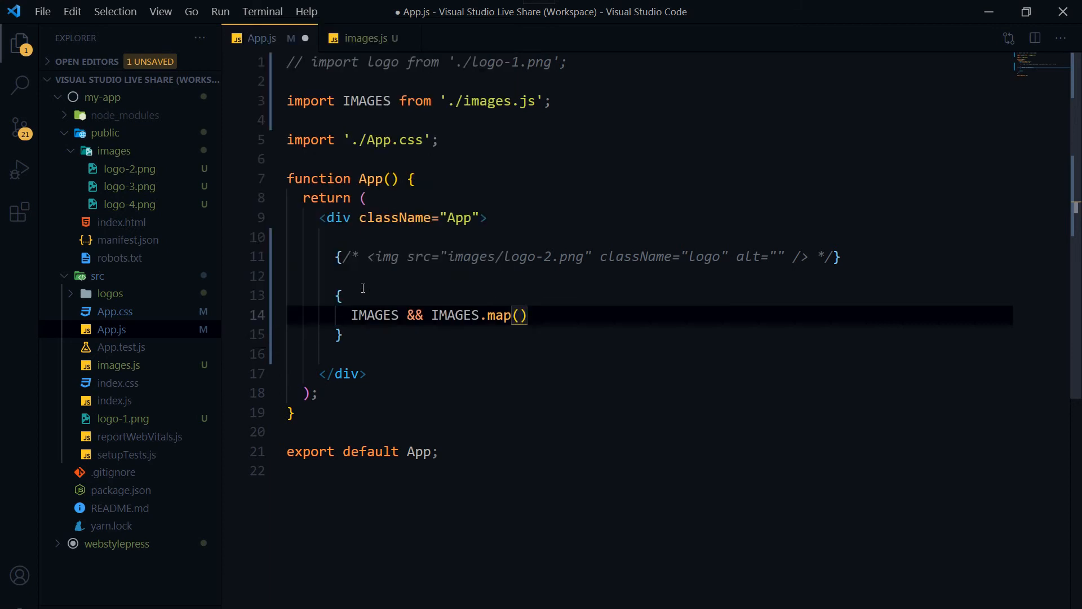
text((i)
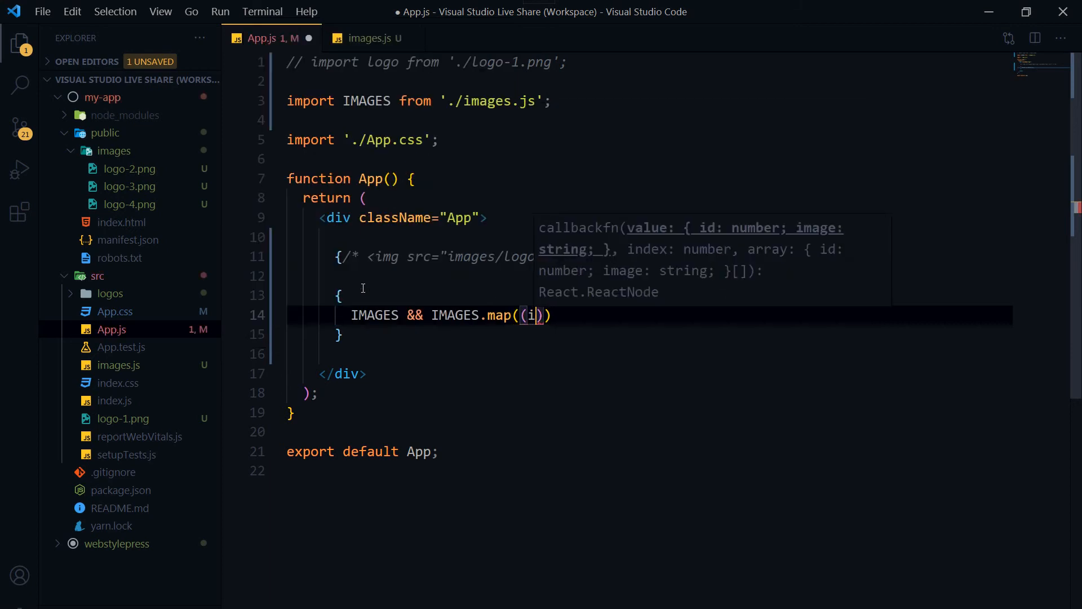
text(tem)
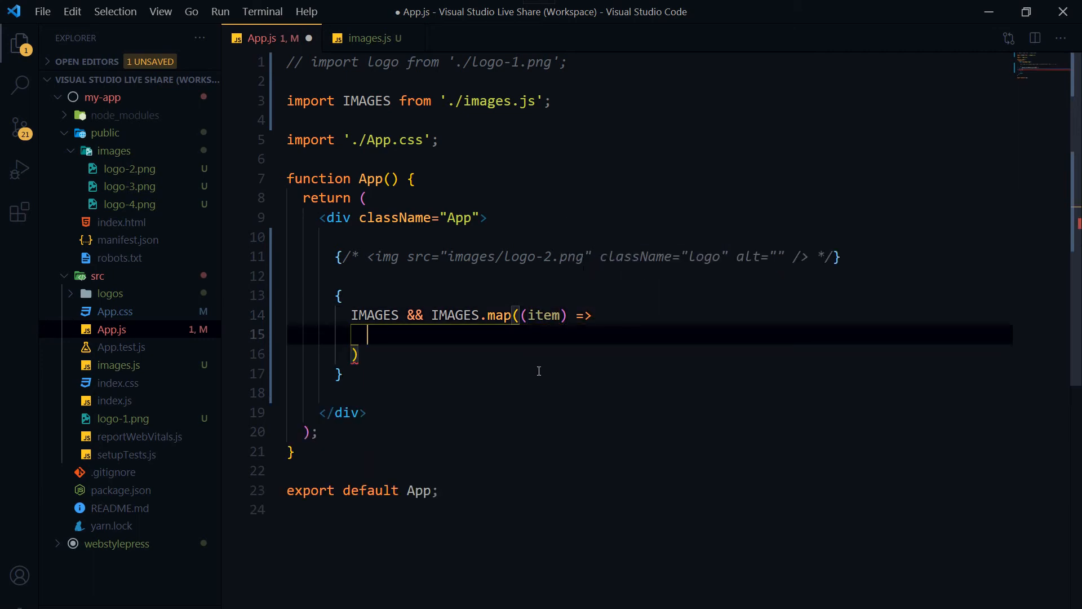
text(<div)
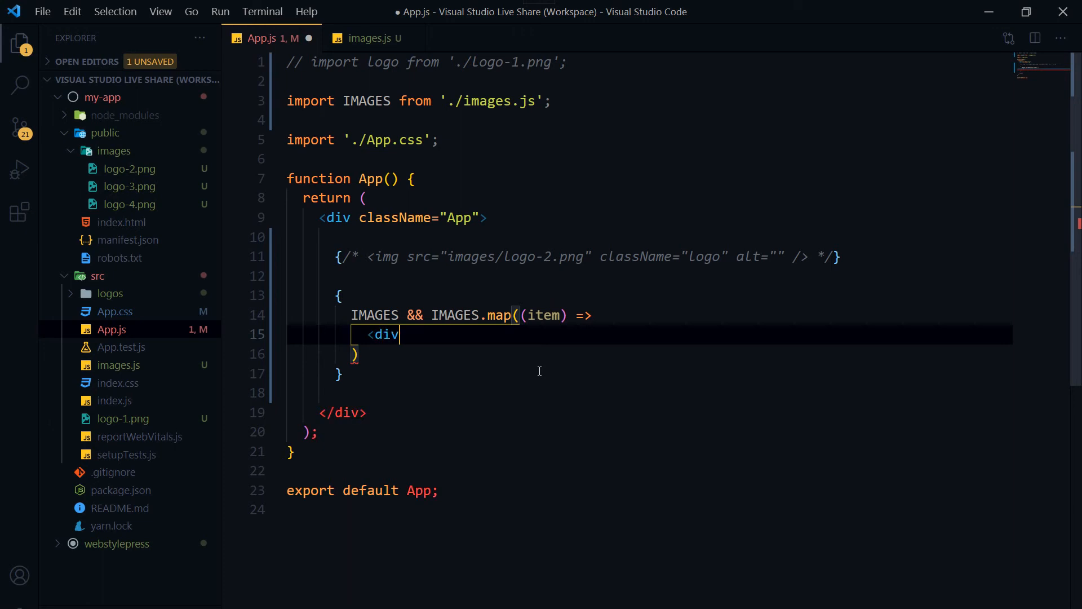
text(>)
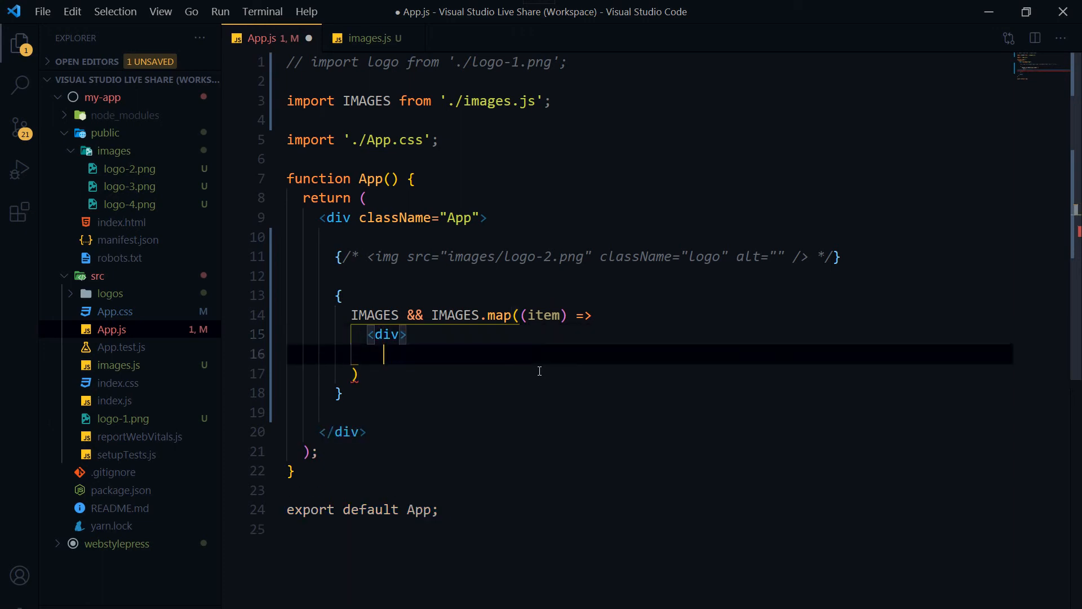
text(<div>)
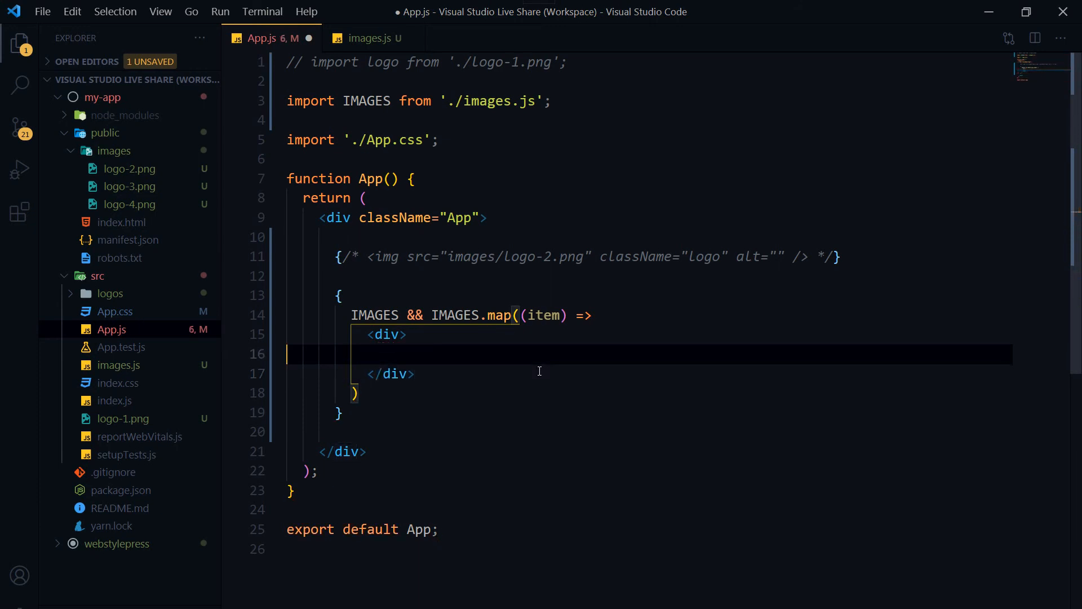
text(" ")
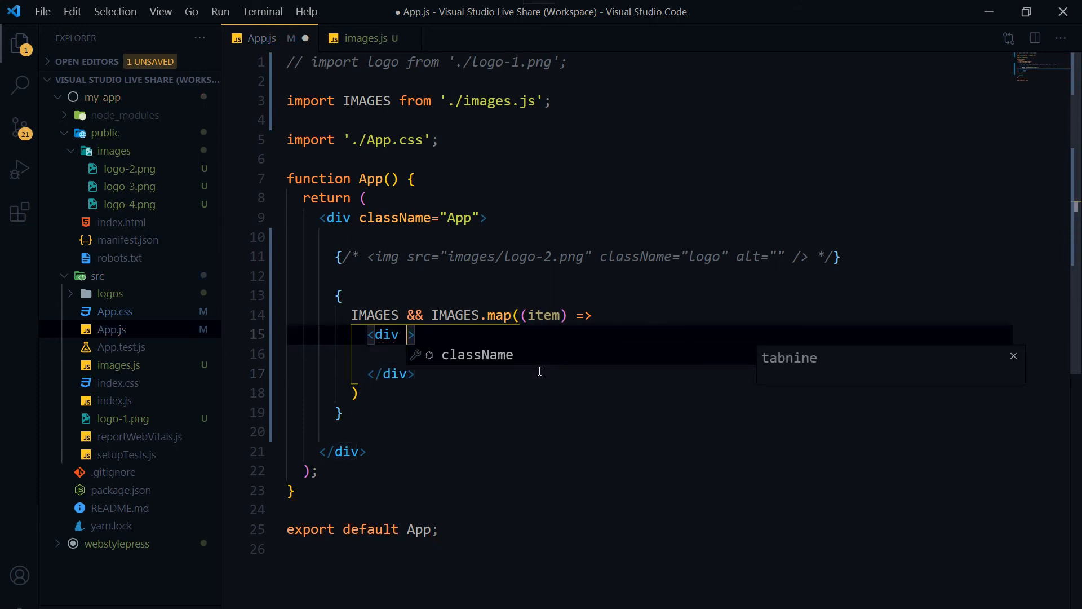
text(key=)
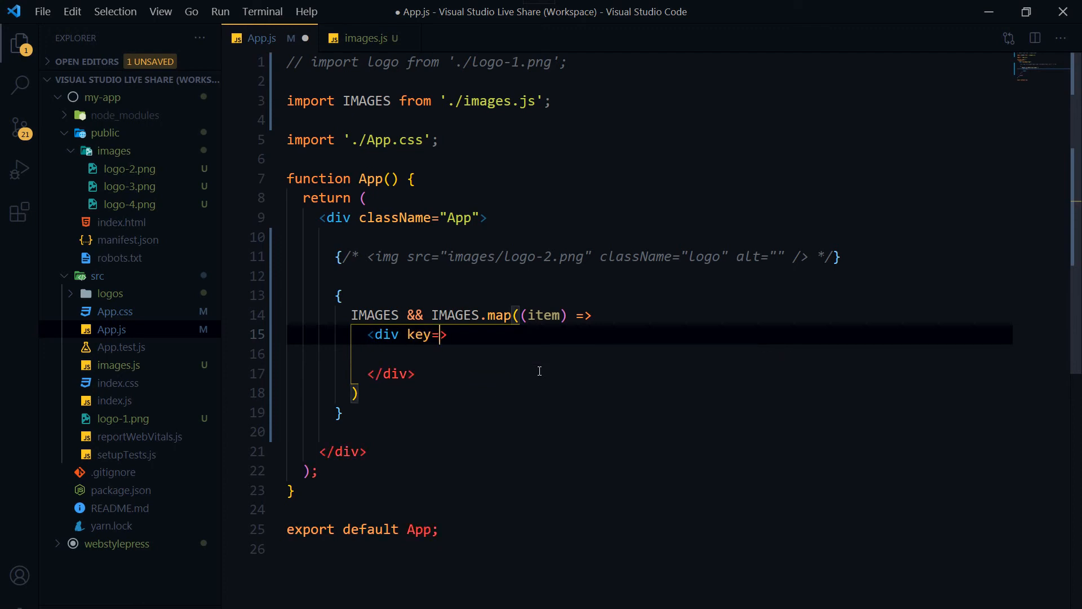
text({ite)
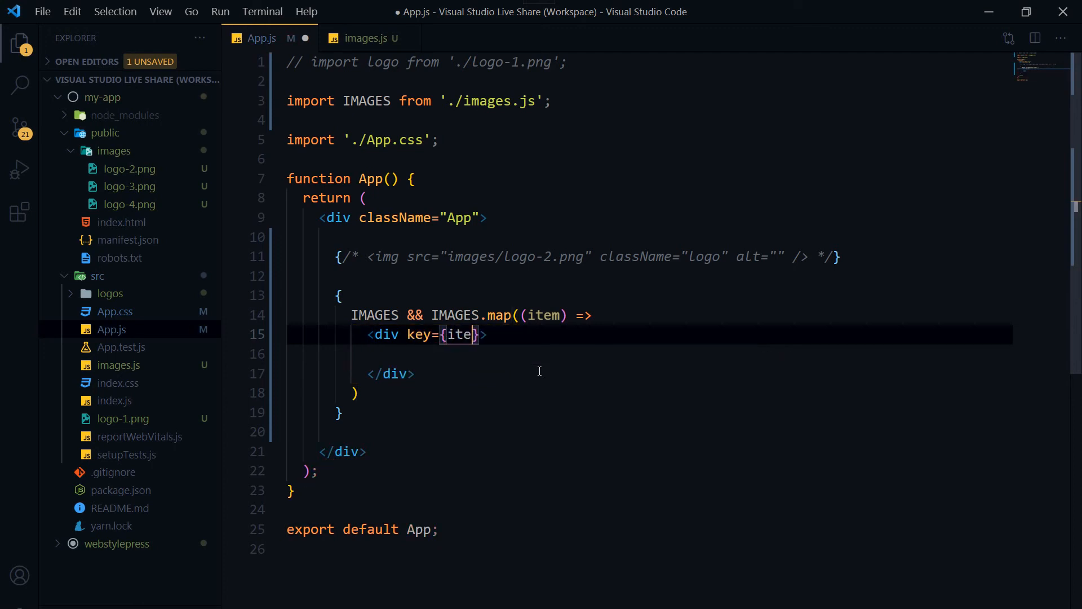
text(m.if)
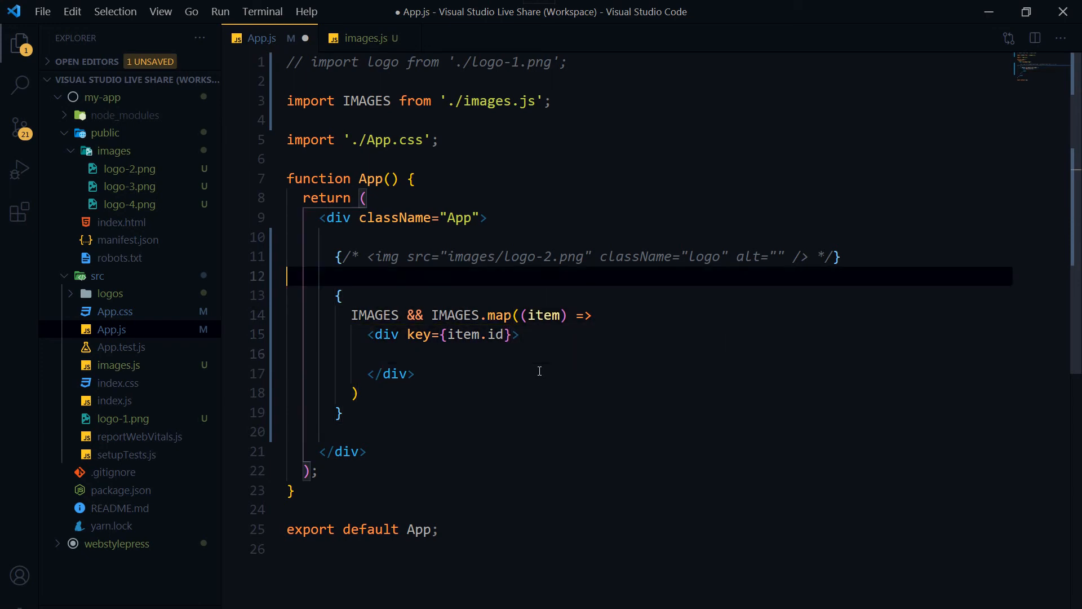
- Reuse the logo img markup inside the mapped div with src={item.image}, and save App.js
drag(369, 256, 808, 256)
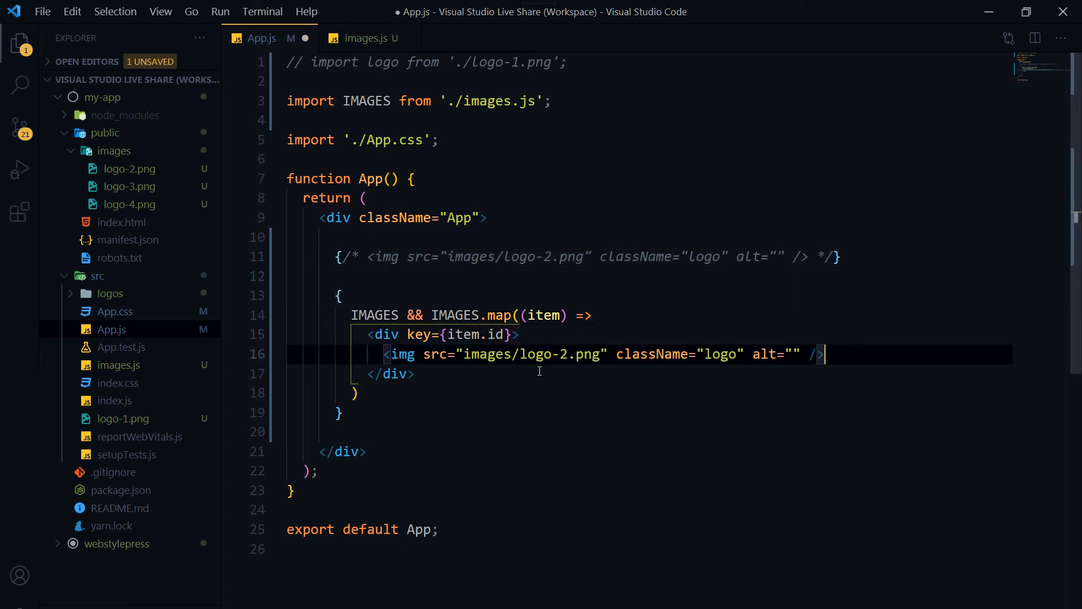
click(466, 354)
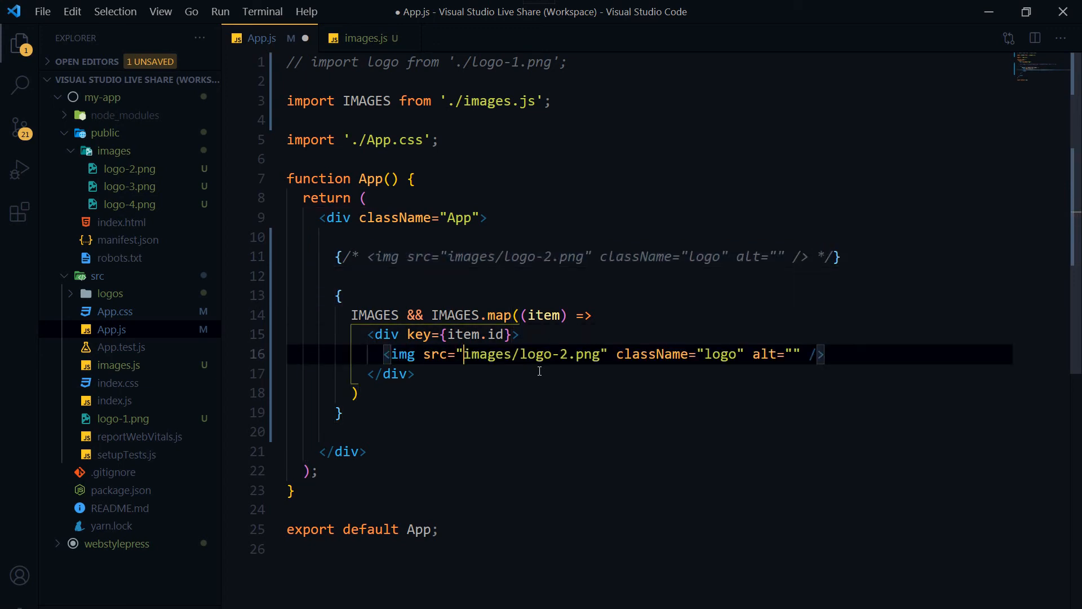
double_click(530, 354)
text({)
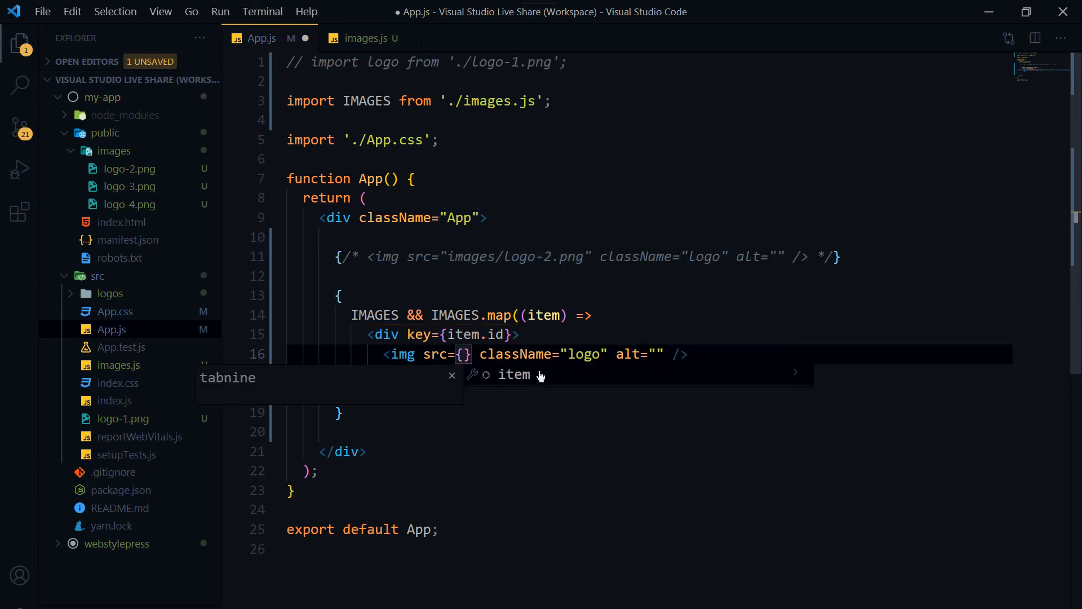
text(item.)
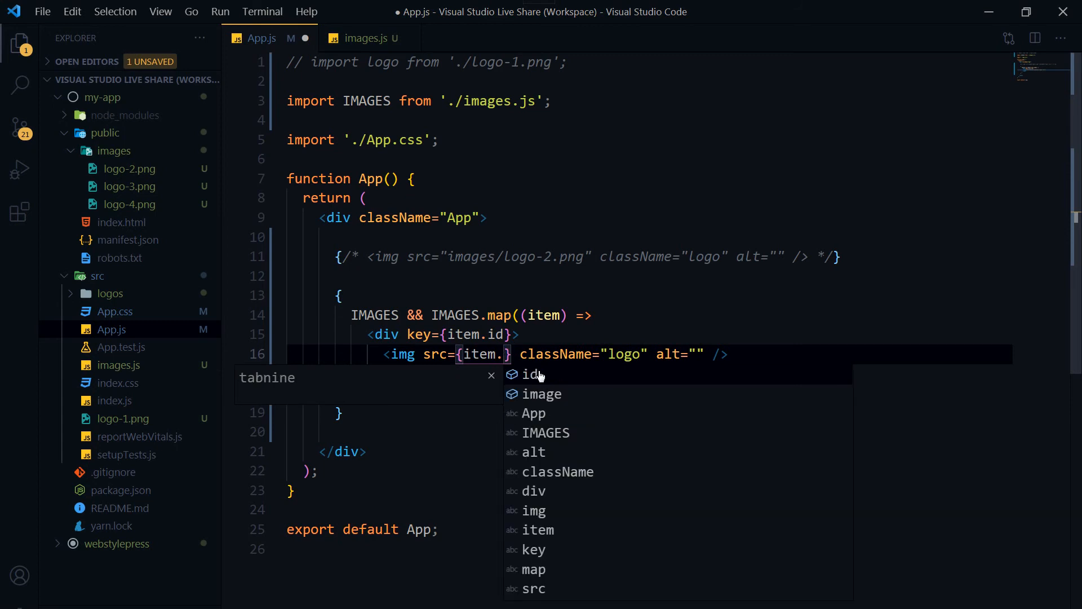
click(542, 394)
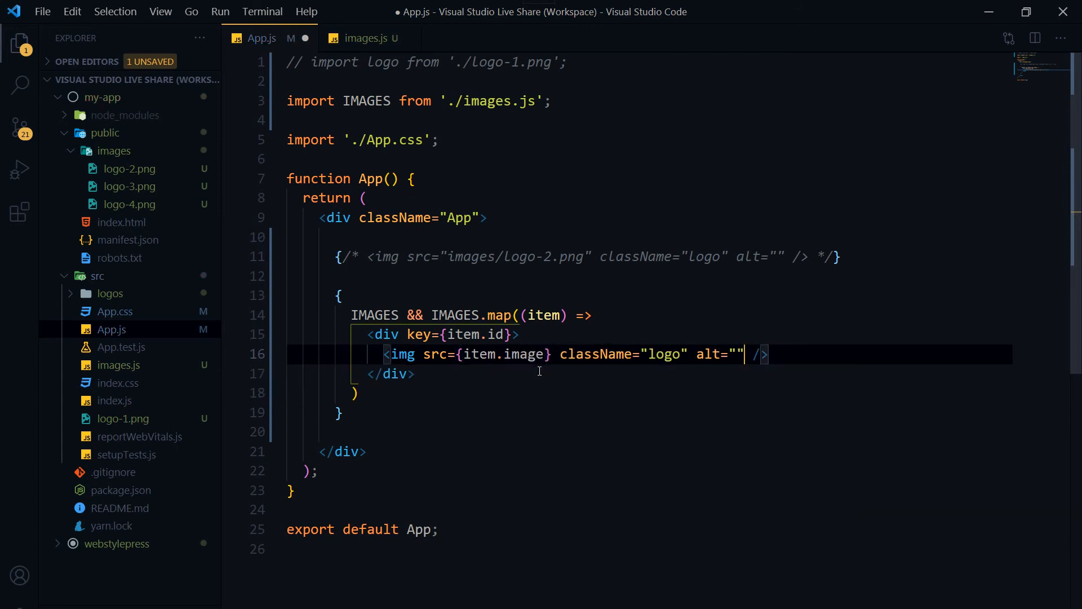
key(ctrl+s)
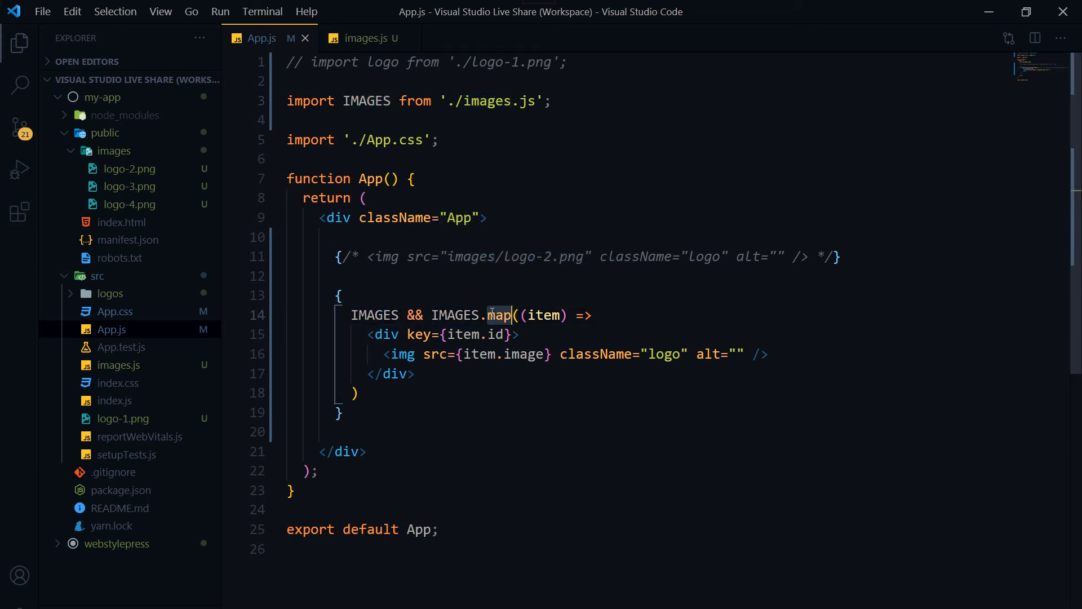
- Review the map call over IMAGES and the two logo paths in images.js, then return to App.js
double_click(497, 315)
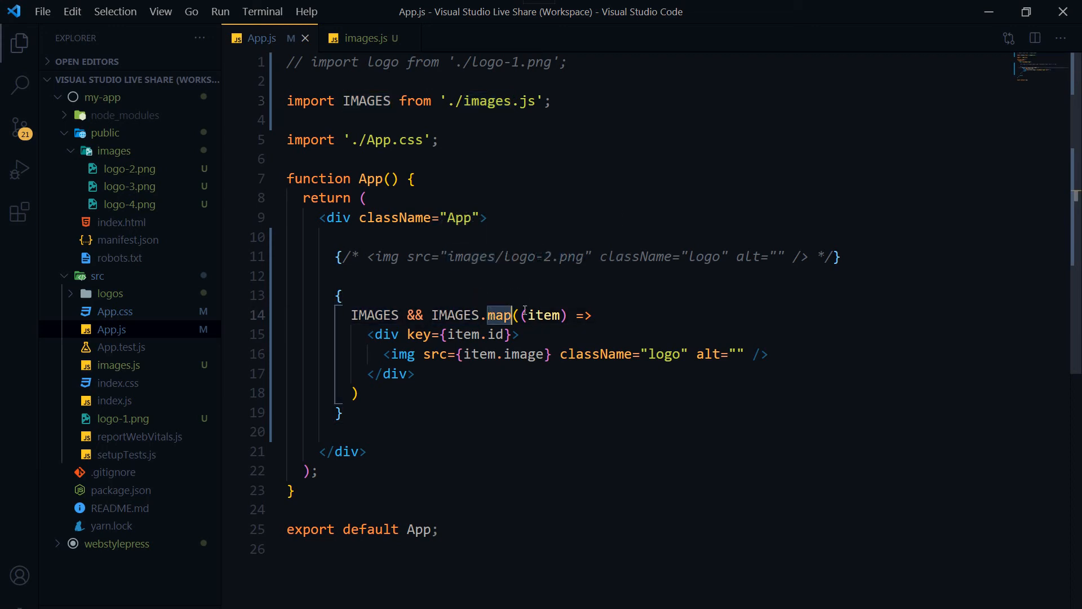
mouse_move(544, 314)
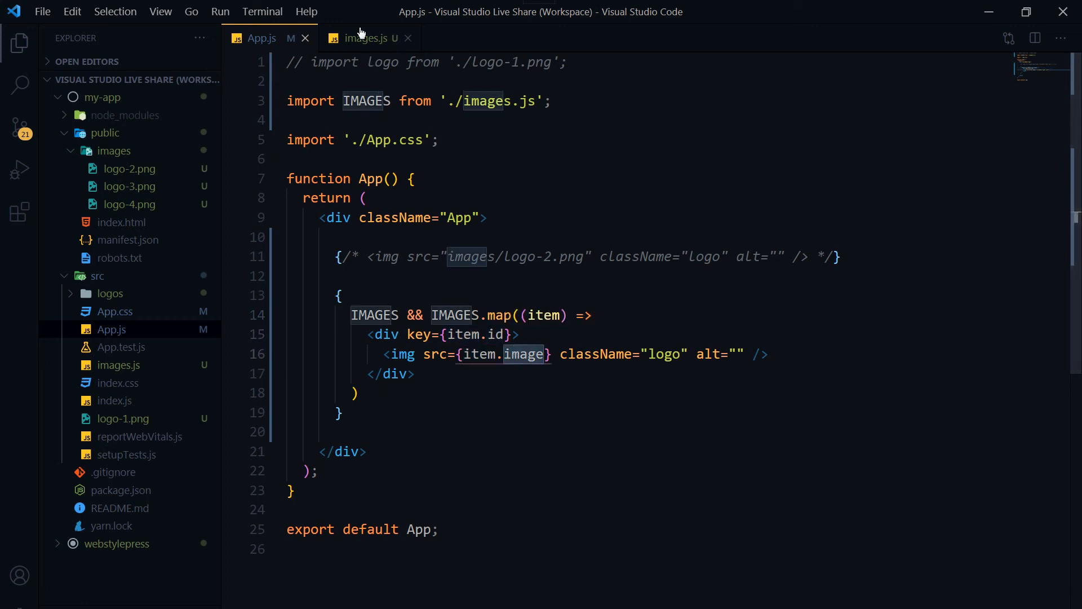
click(362, 38)
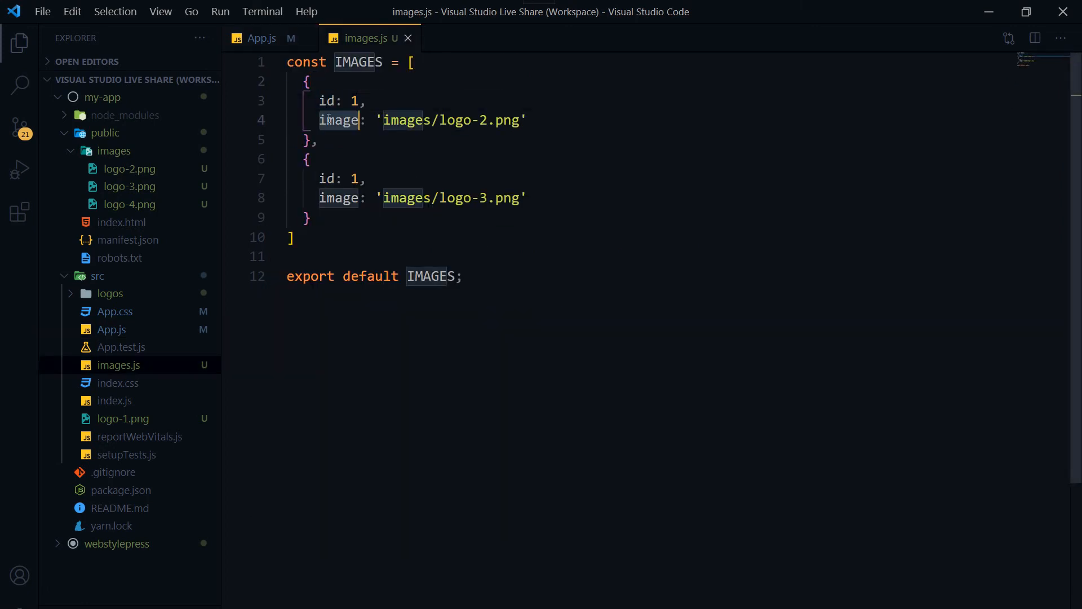
click(261, 39)
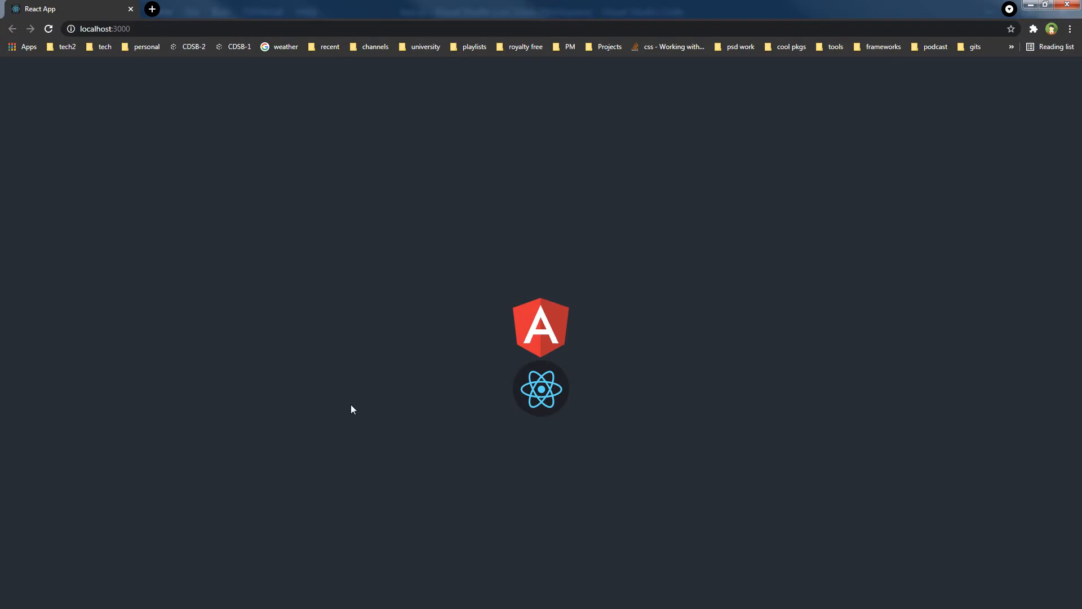
mouse_move(475, 309)
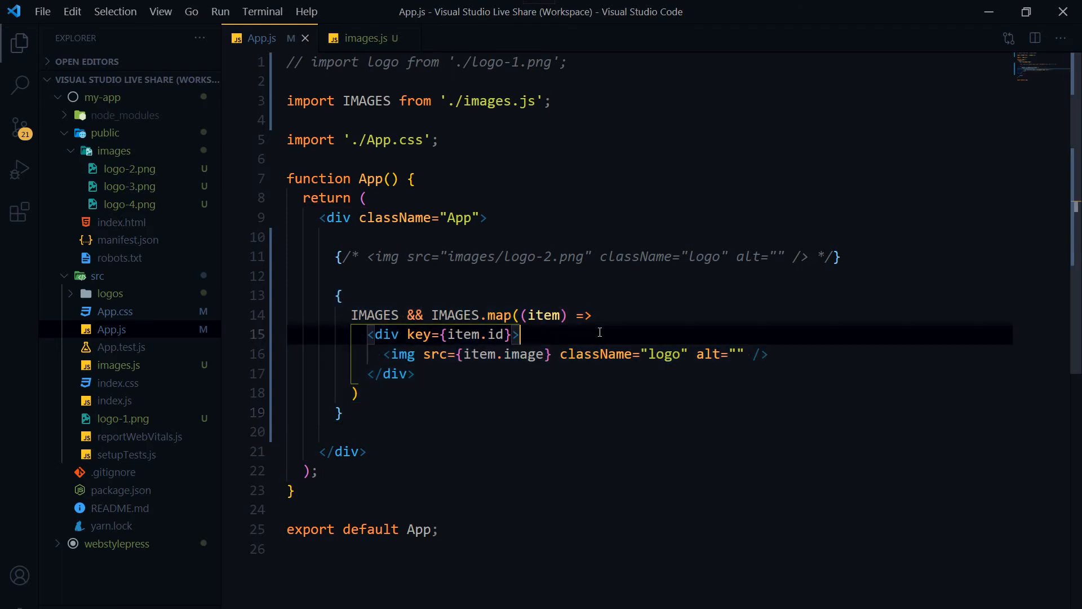
- Preview logo-2.png and logo-3.png from the Explorer, then return to App.js
click(127, 169)
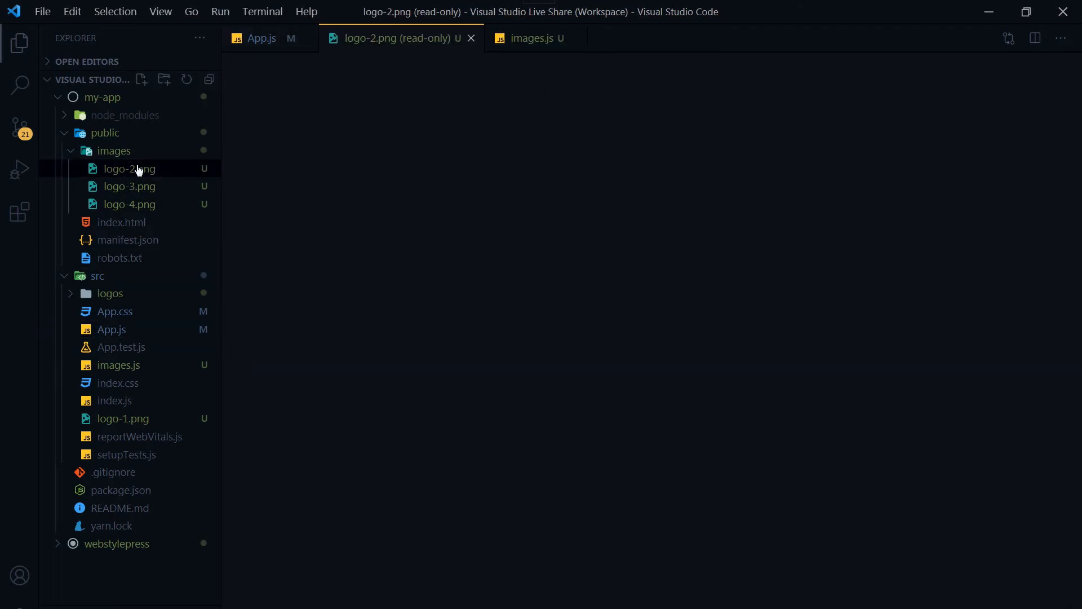
click(129, 186)
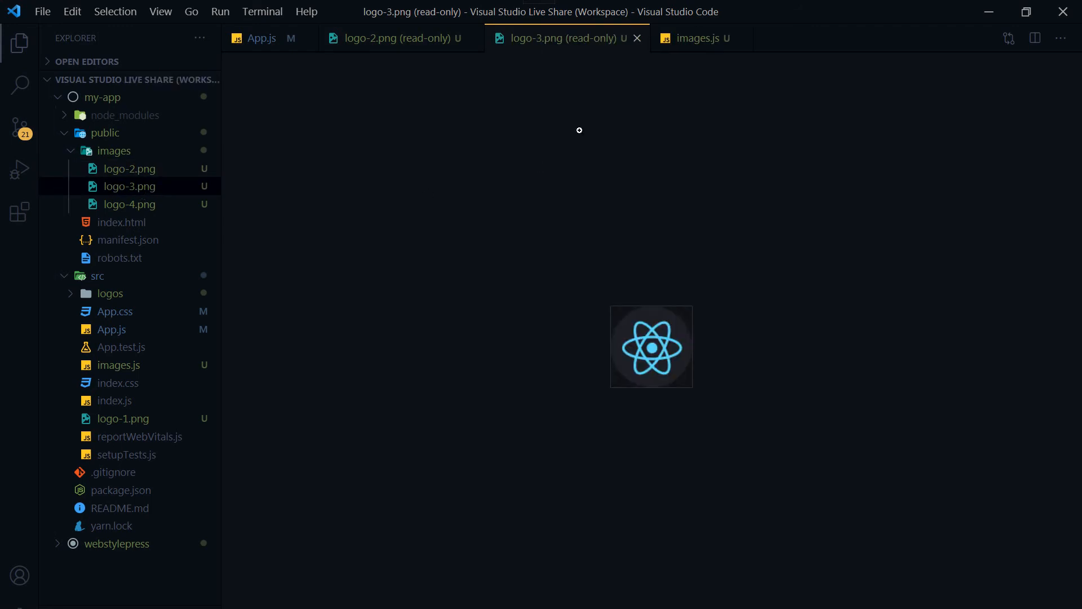
click(258, 38)
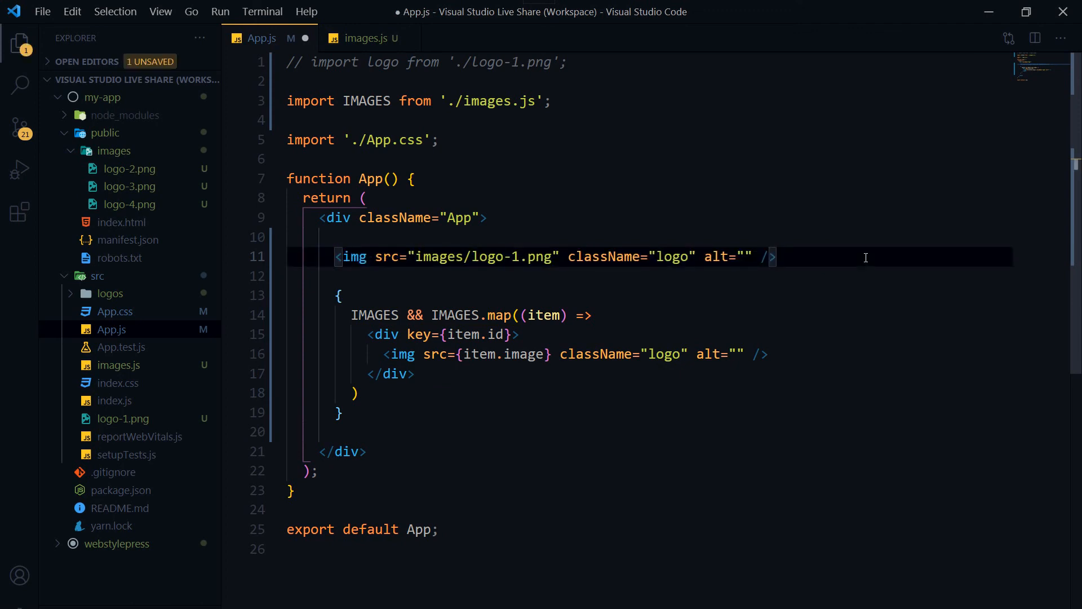
- Save App.js with the direct image at images/logo-2.png and images.js with entries logo-3.png and logo-4.png
key(ctrl+s)
text(2)
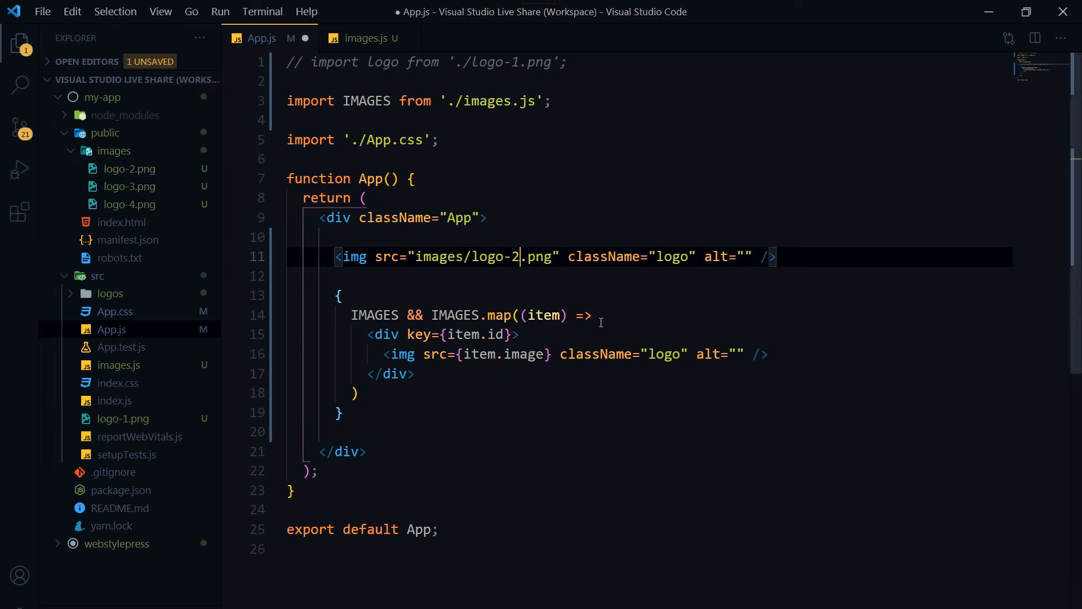
click(361, 39)
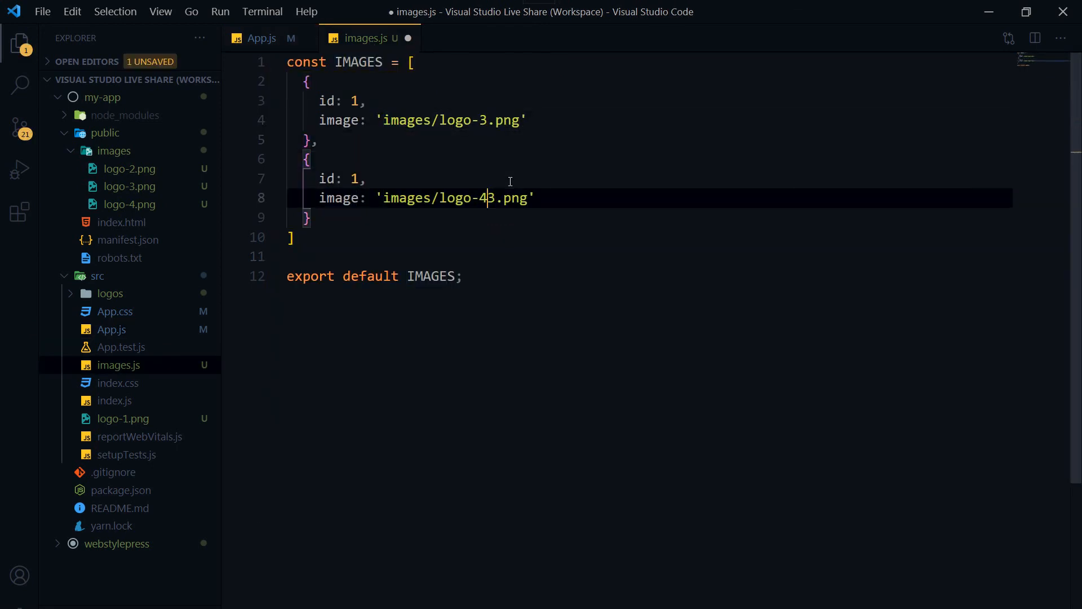
key(ctrl+s)
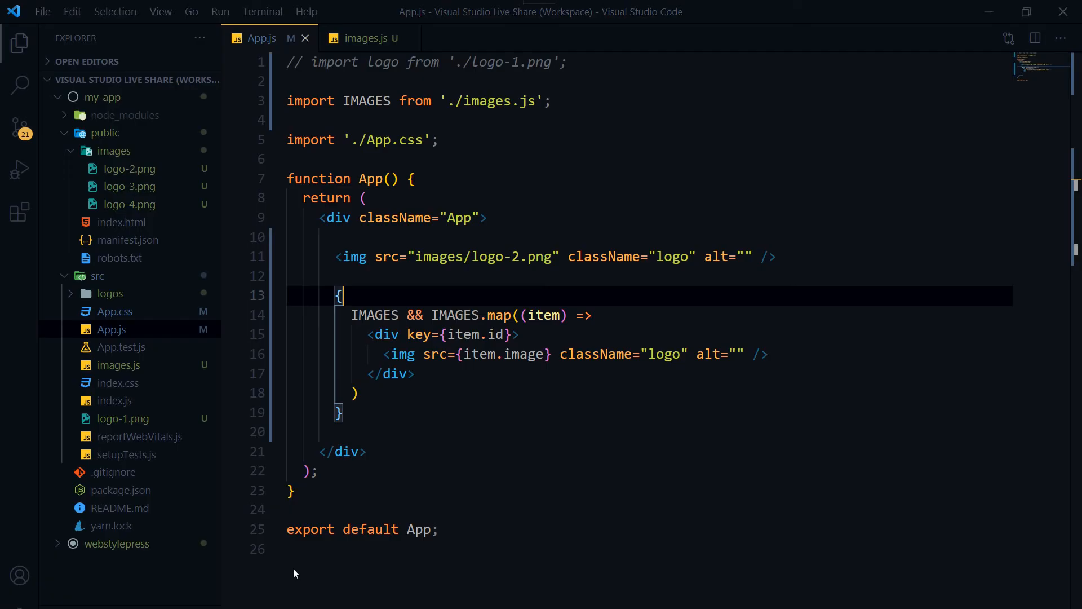
- Restore the logo import, add an img with src={logo} and two <br /> breaks before the public logo-2 image
click(594, 62)
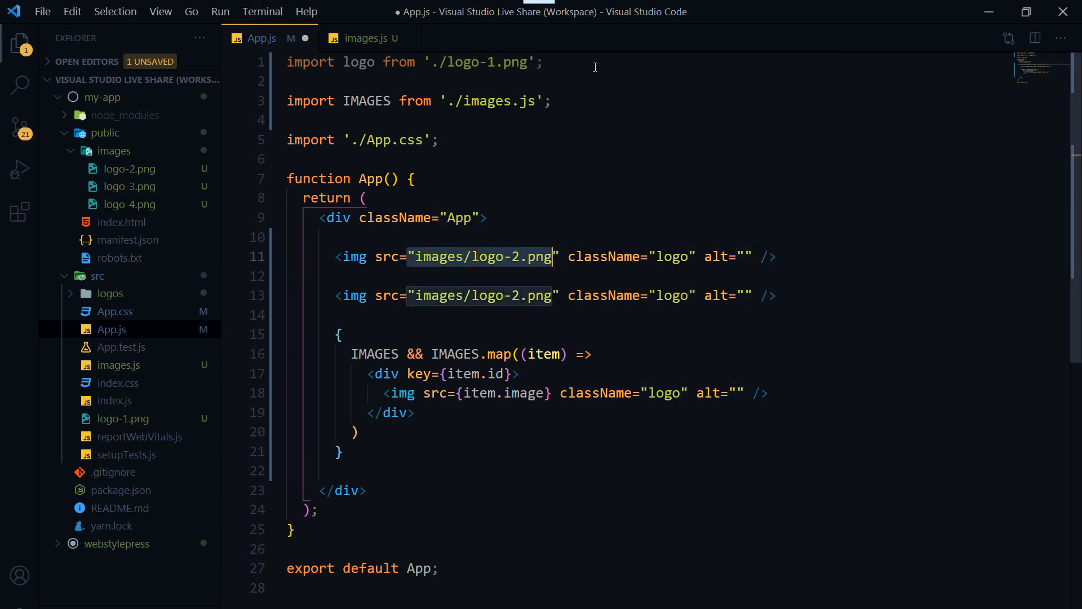
text({1)
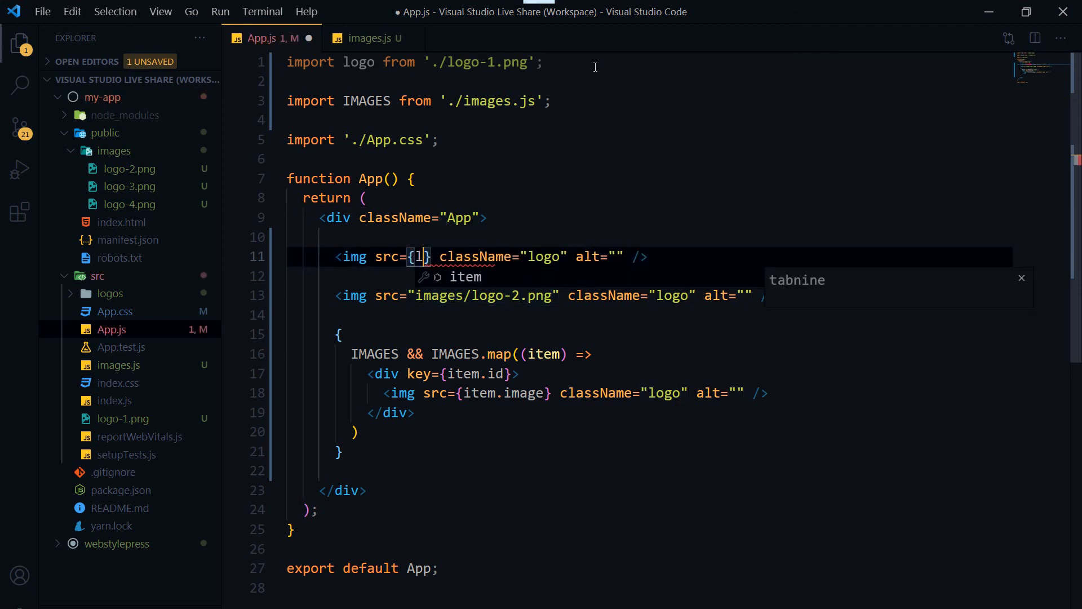
text(logo)
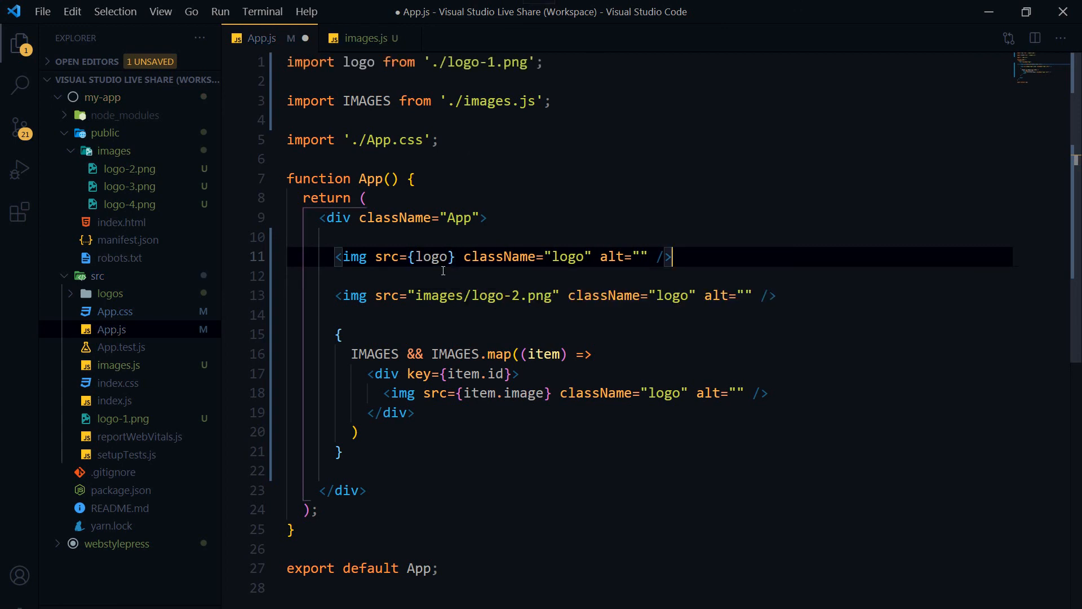
double_click(429, 257)
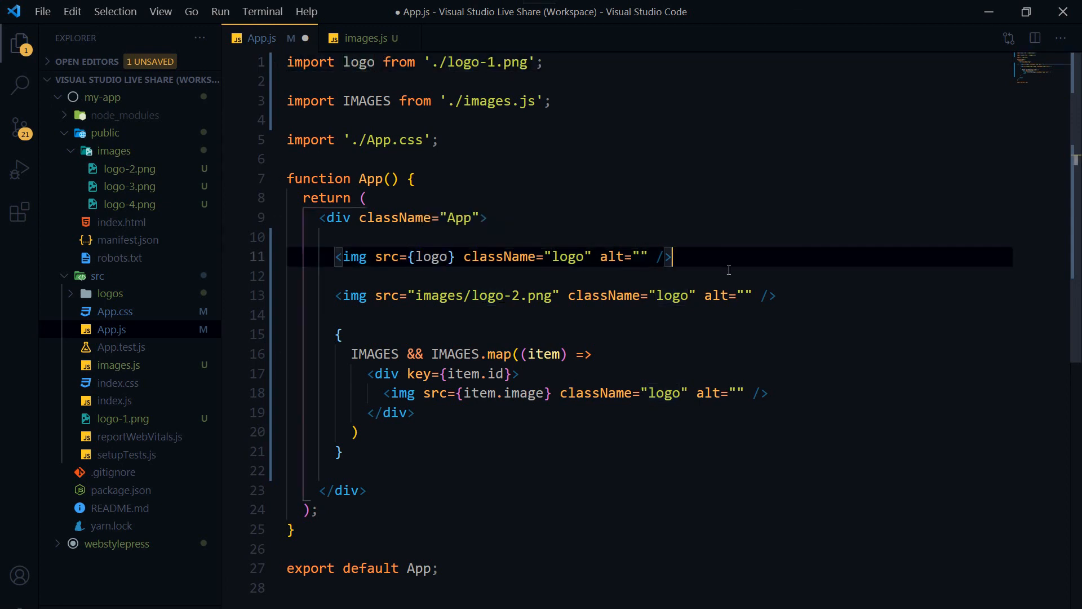
text(<br /><br />)
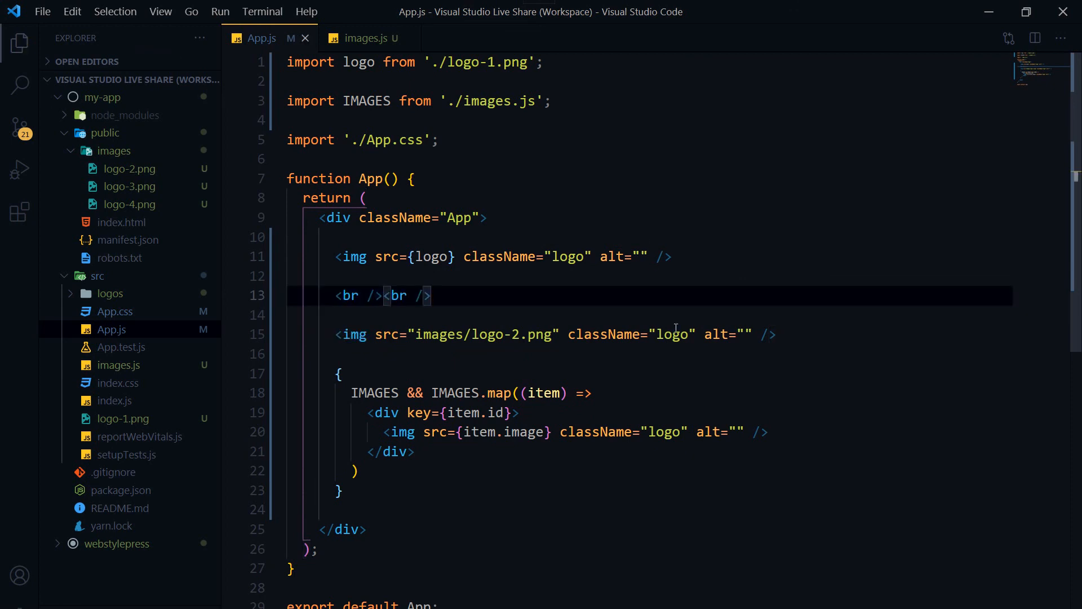
scroll(down, 3)
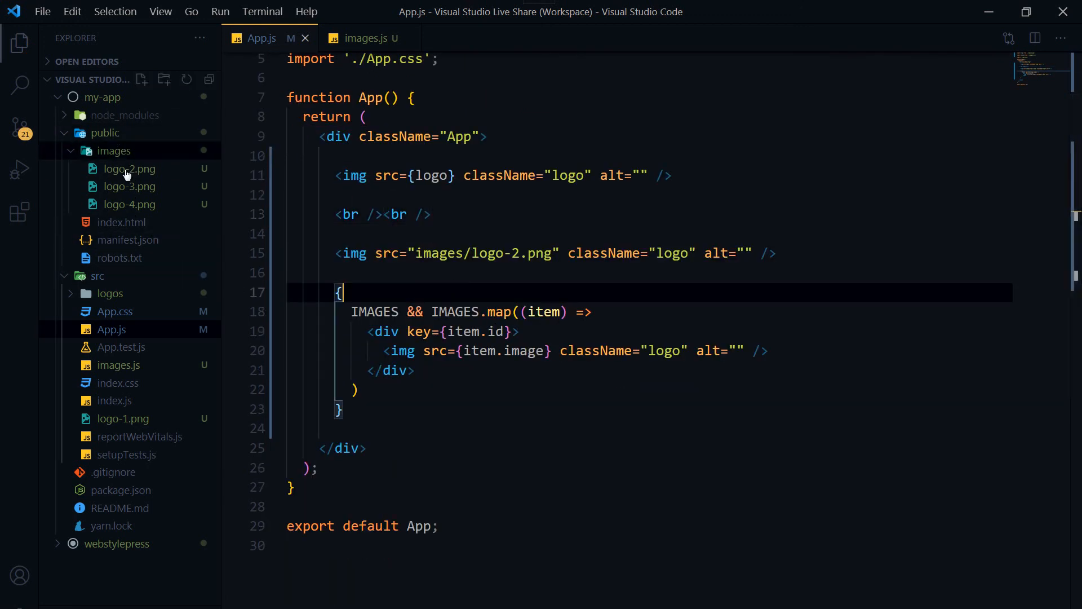
click(476, 273)
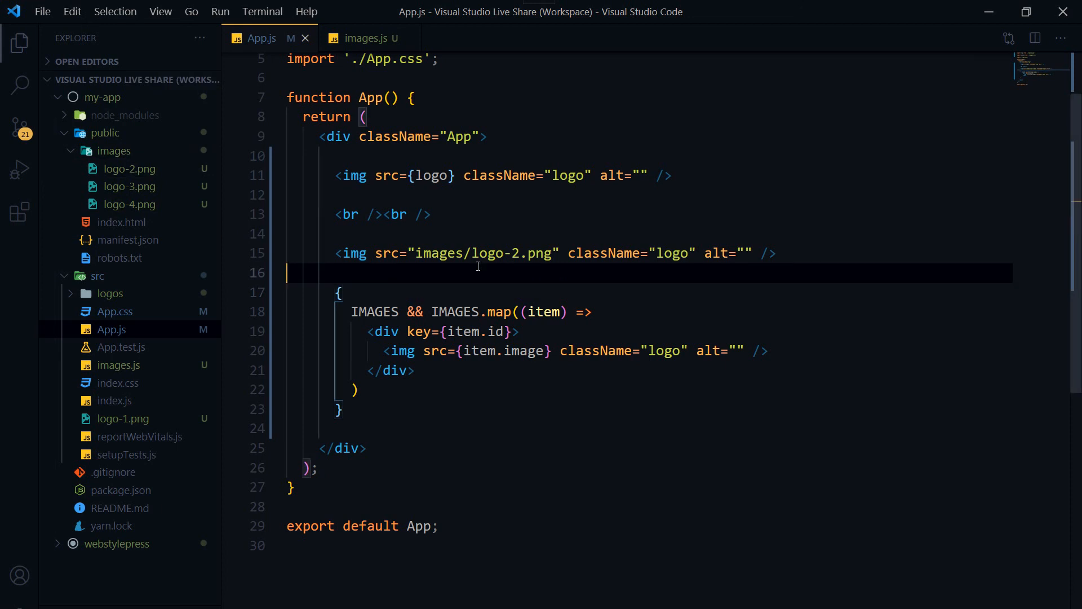
mouse_move(338, 250)
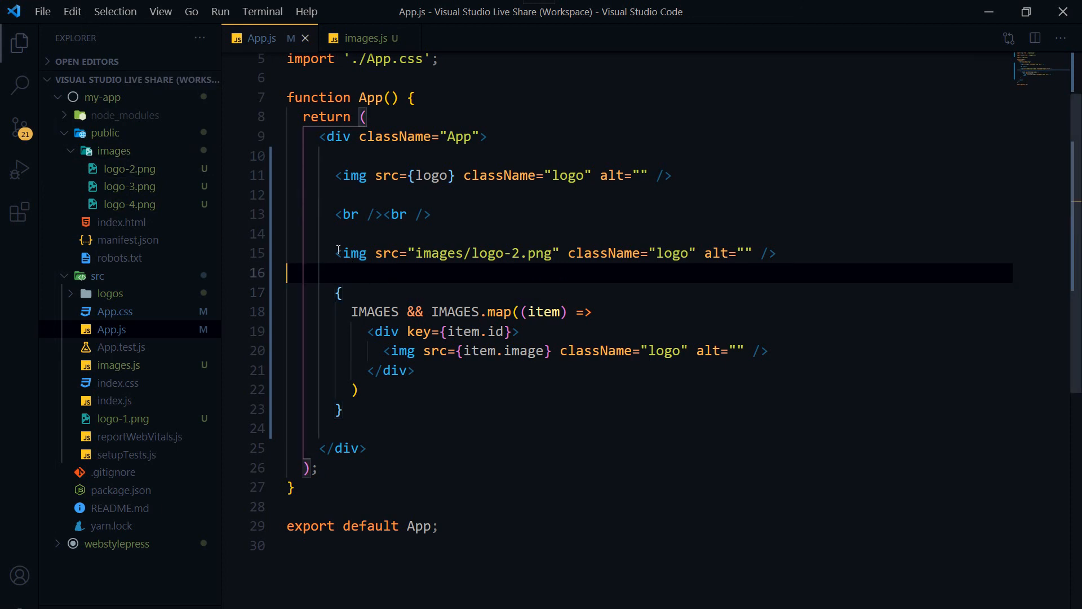
- Review the public logo-2 image tag and images.js, then check the four logos in the browser
drag(337, 253, 776, 252)
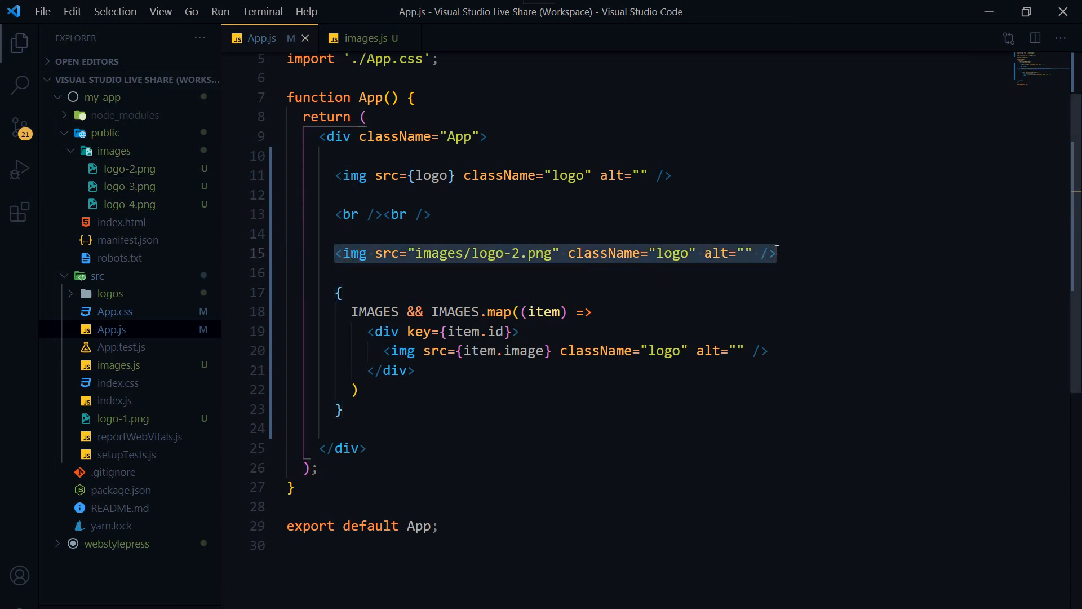
click(363, 39)
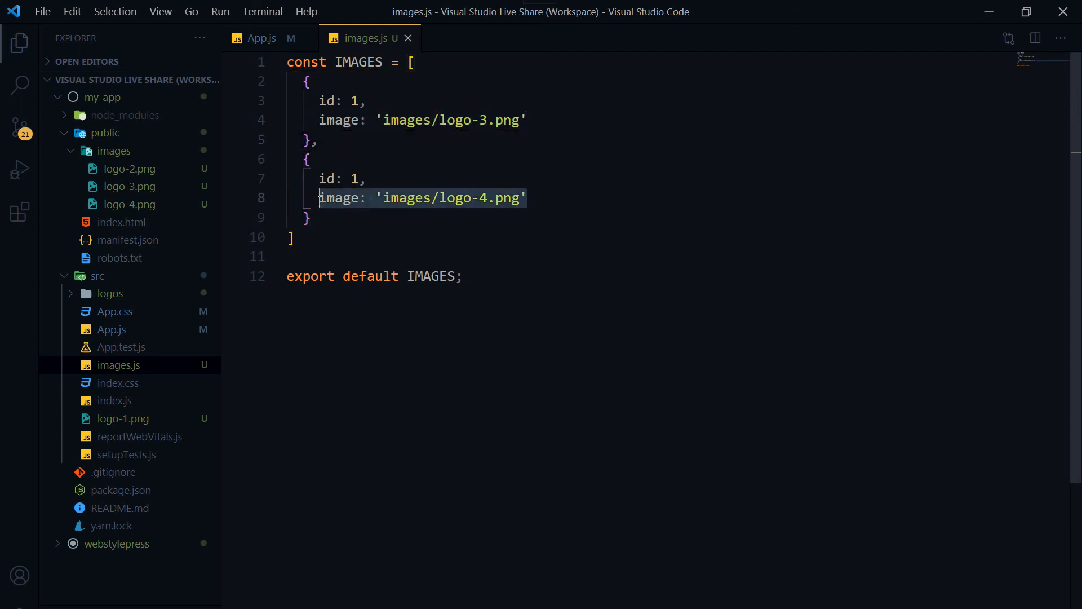
click(260, 38)
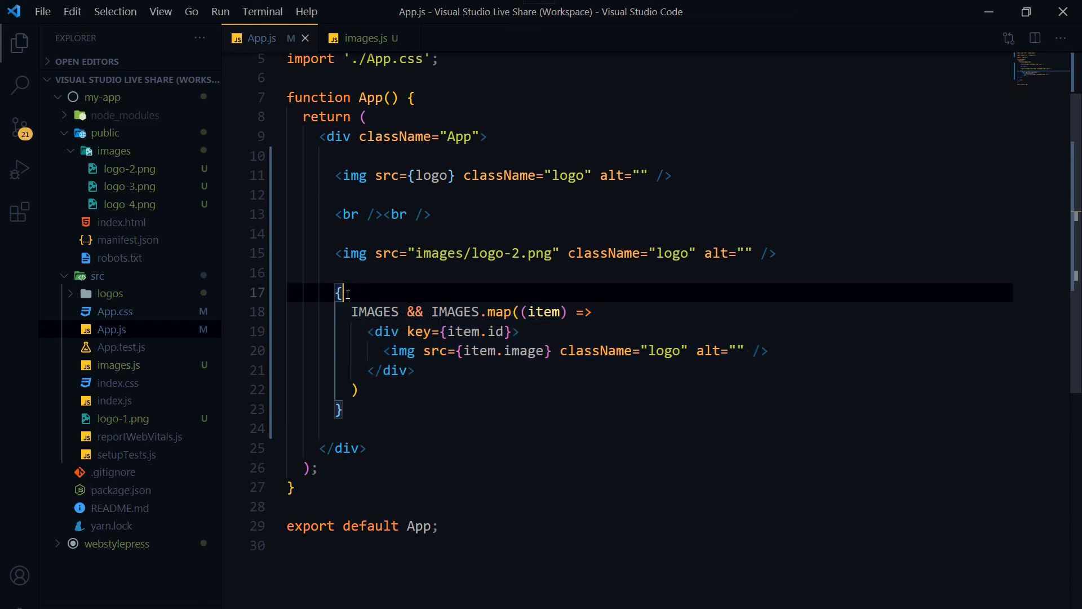
click(362, 39)
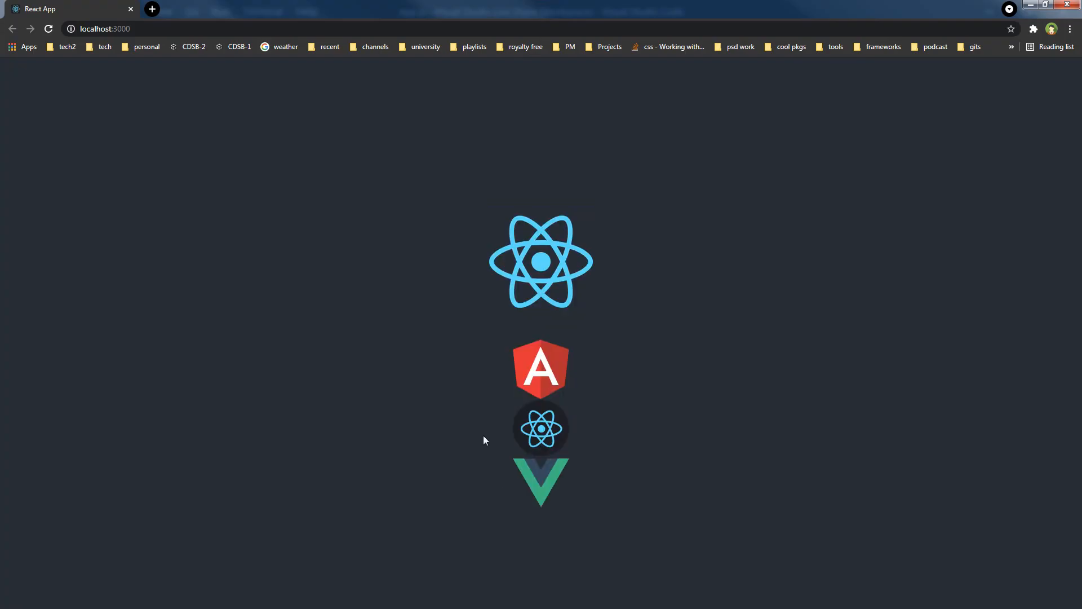
mouse_move(624, 528)
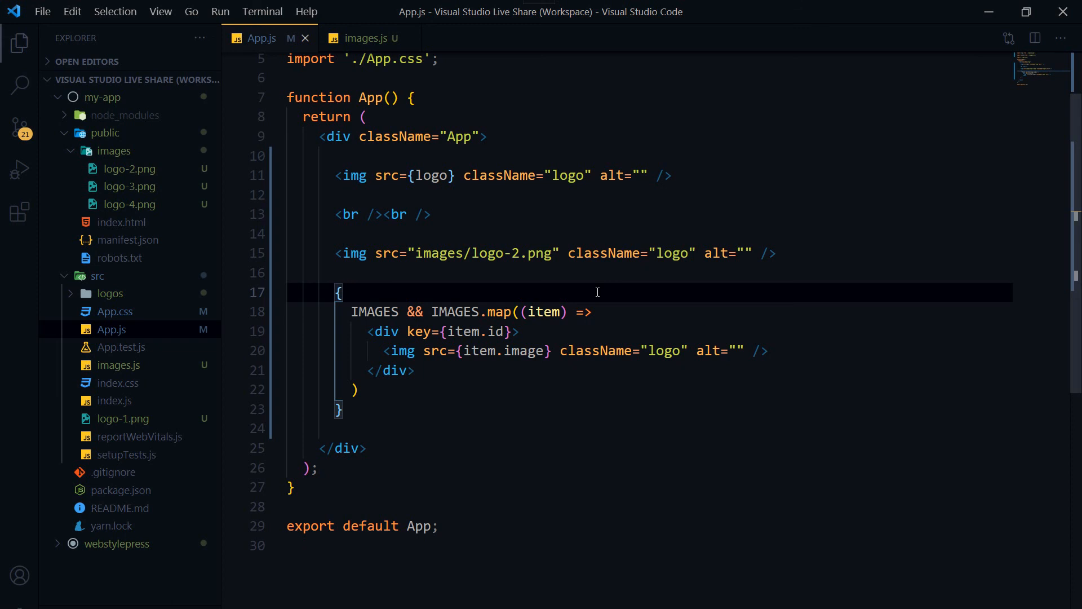
- Scroll to the top of App.js to view the logo and IMAGES imports
scroll(up, 3)
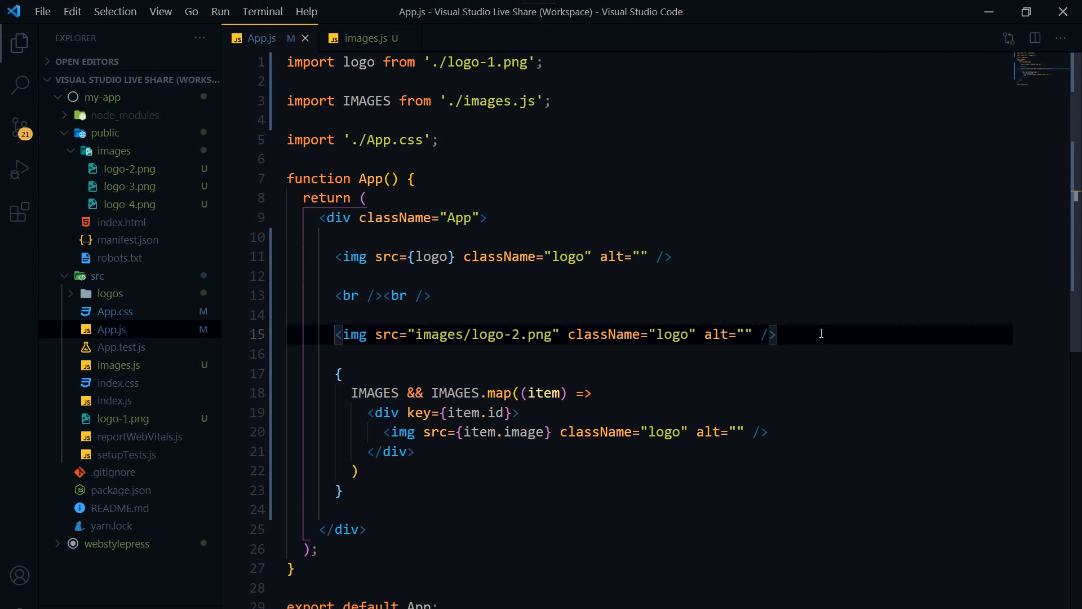